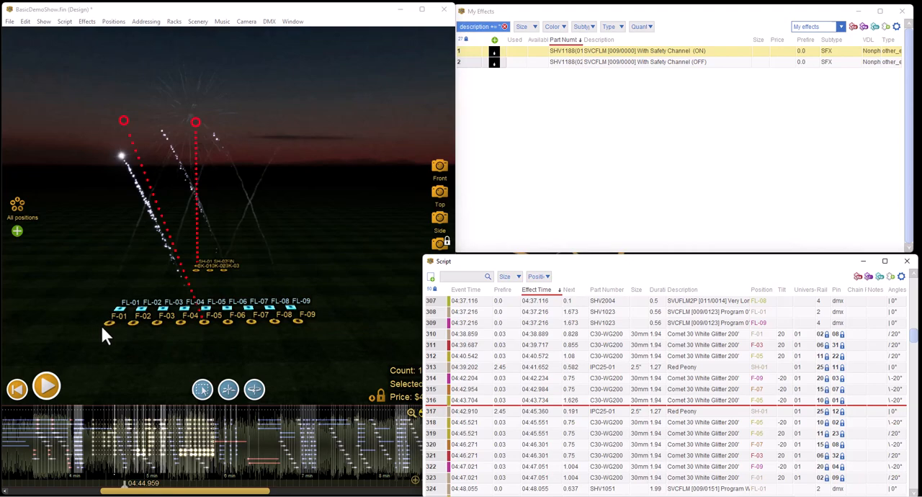
{"action": "mouse_move", "coordinate": [161, 277]}
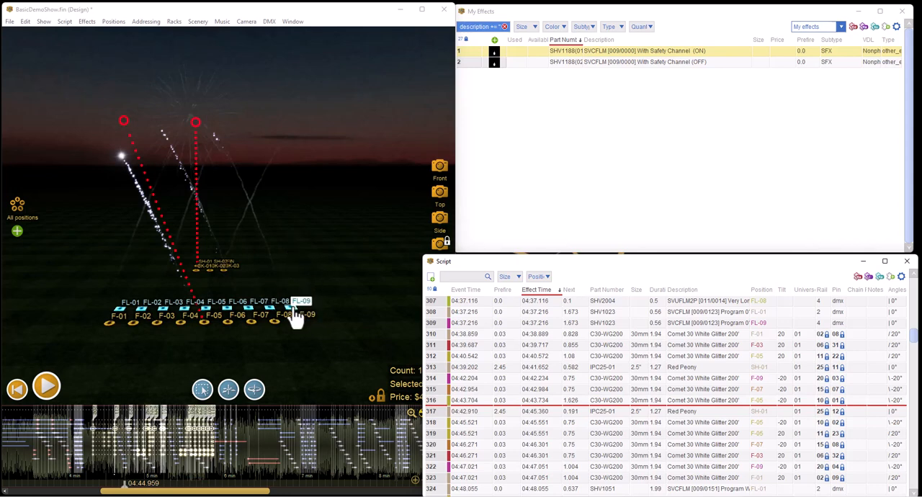
{"action": "mouse_move", "coordinate": [217, 318]}
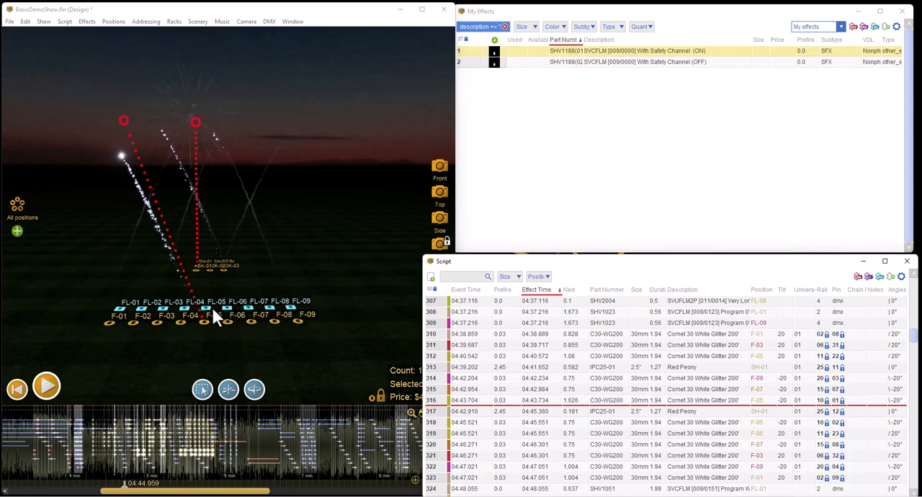
{"action": "mouse_move", "coordinate": [187, 353]}
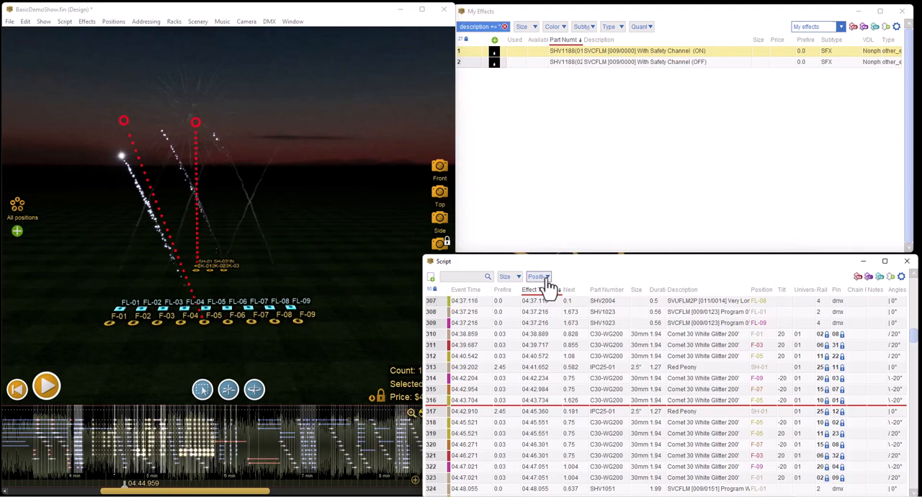
Step: Filter the script by Positions, ticking FL-04 and the other FL flame positions, and show their properties
{"action": "left_click", "coordinate": [536, 277]}
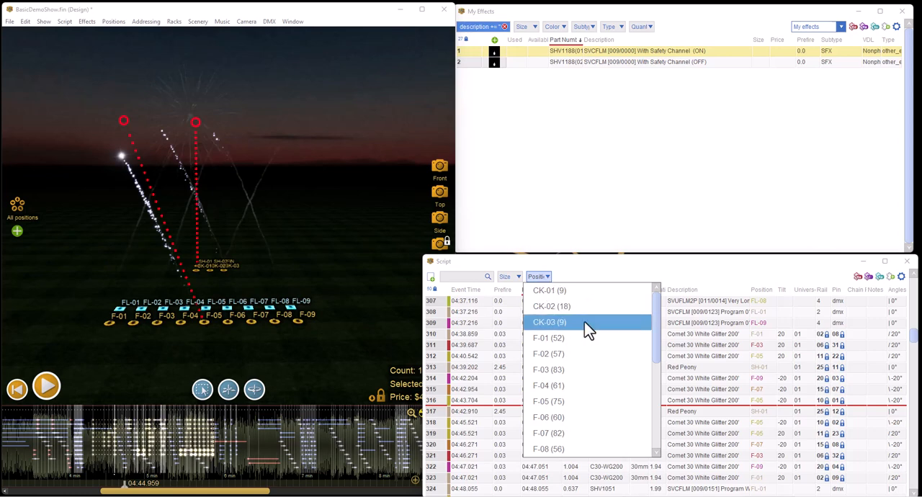
{"action": "scroll", "scroll_direction": "down", "scroll_amount": 3}
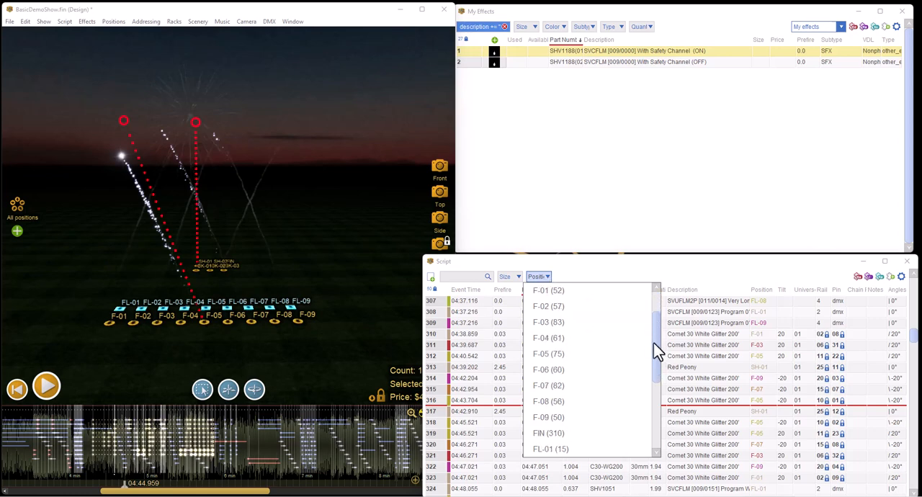
{"action": "scroll", "scroll_direction": "down", "scroll_amount": 3}
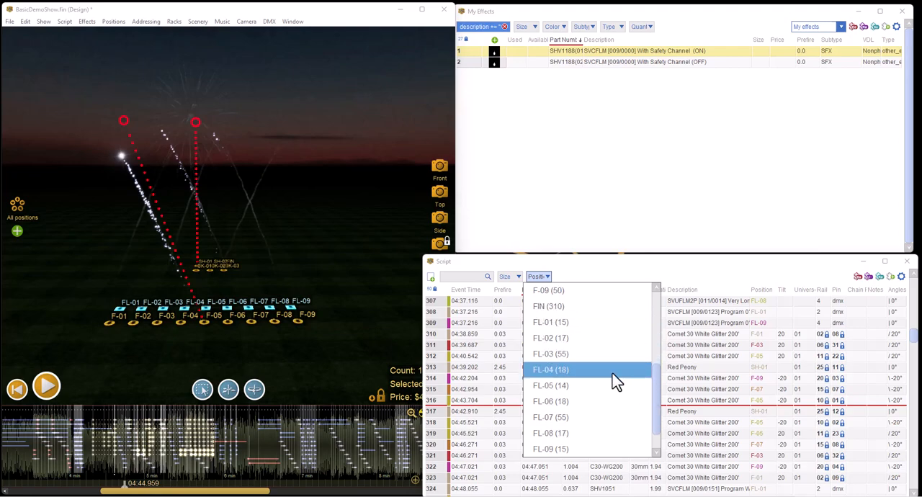
{"action": "left_click", "coordinate": [550, 323]}
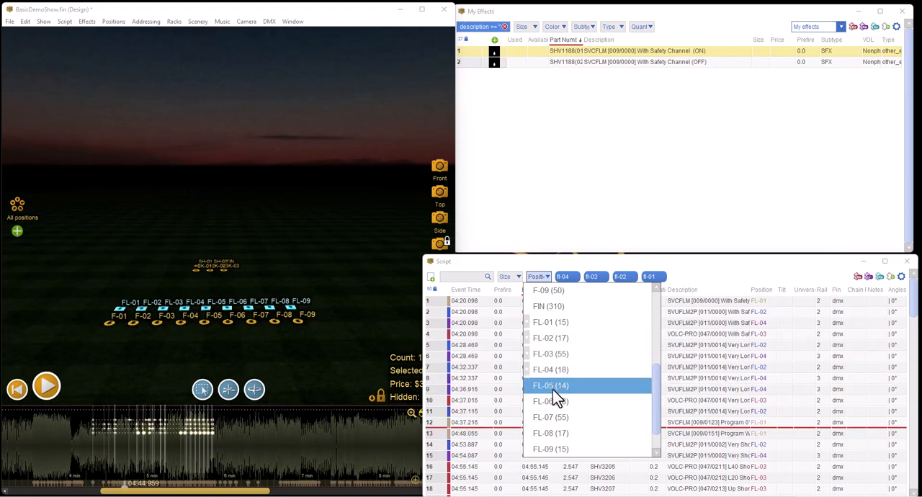
{"action": "left_click", "coordinate": [550, 432]}
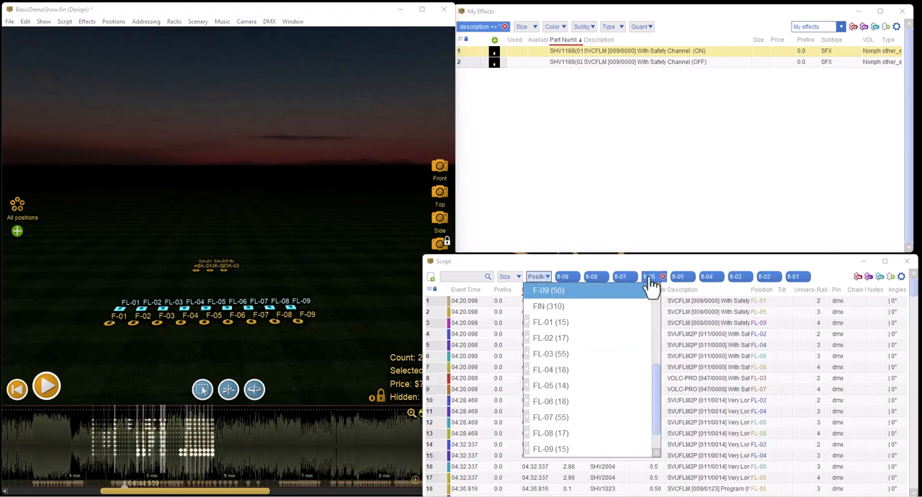
{"action": "left_click", "coordinate": [536, 277]}
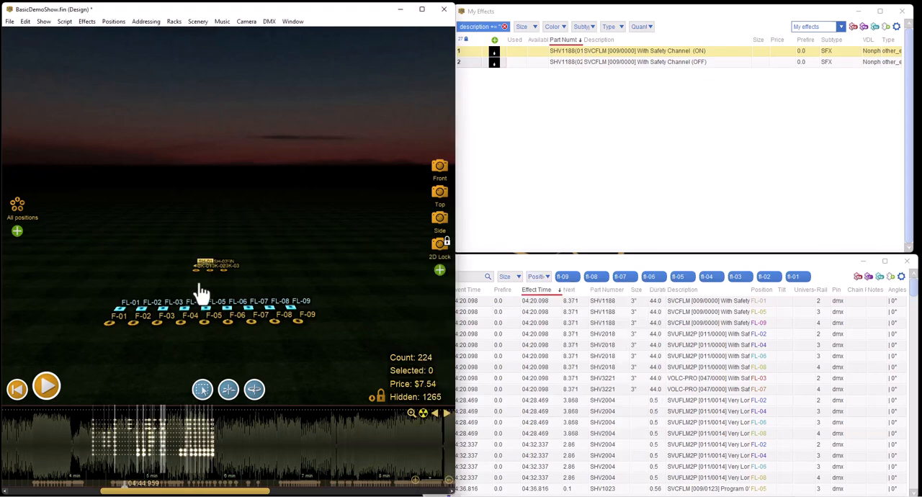
{"action": "mouse_move", "coordinate": [397, 440]}
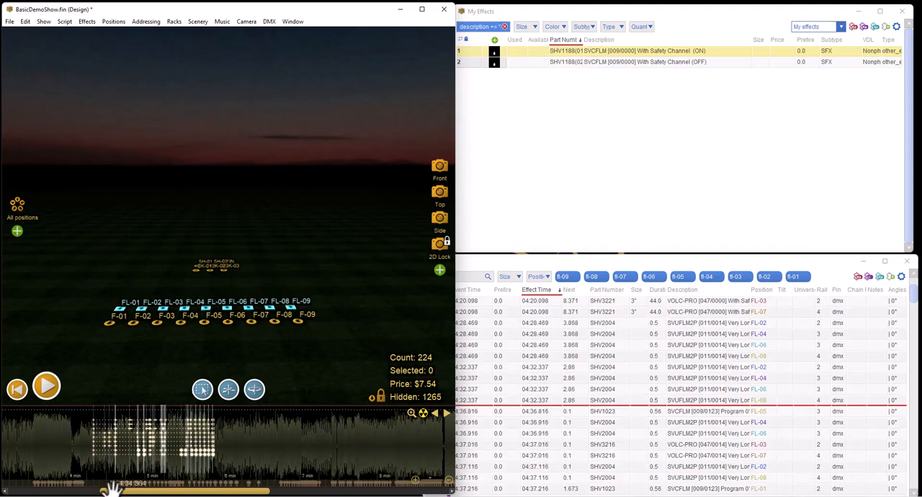
{"action": "left_click", "coordinate": [46, 387]}
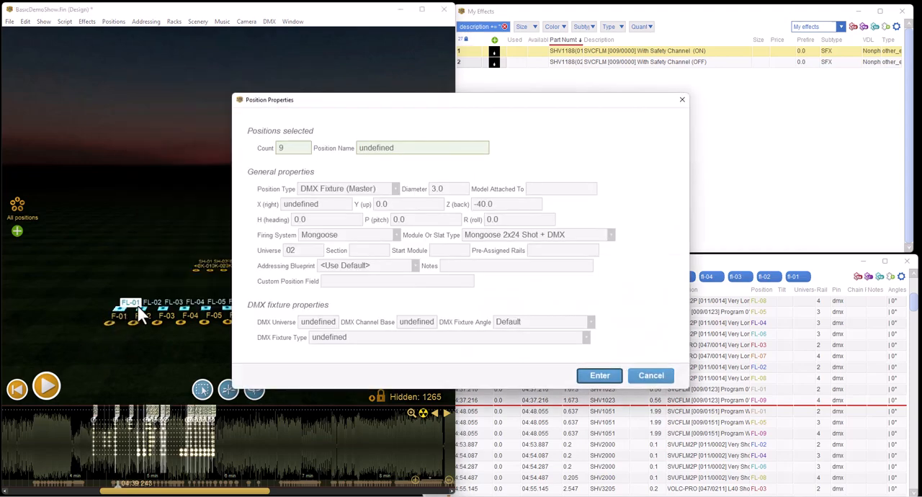
{"action": "mouse_move", "coordinate": [421, 199]}
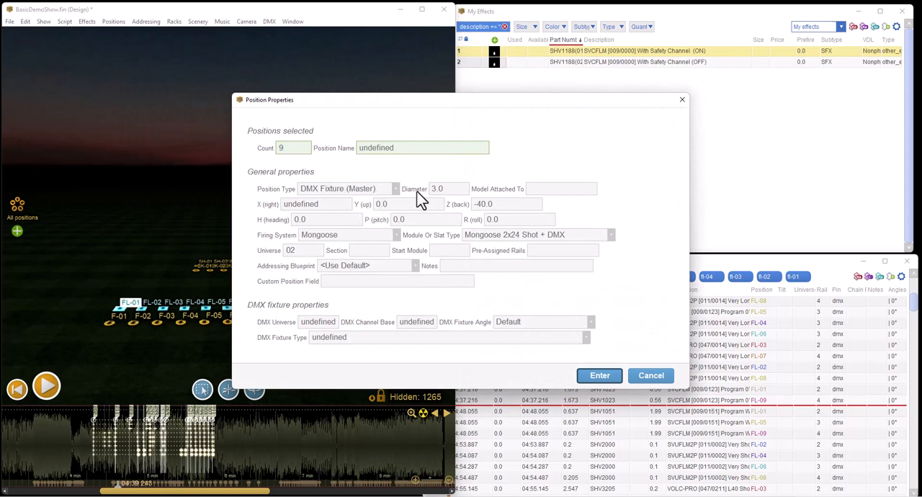
{"action": "mouse_move", "coordinate": [343, 244]}
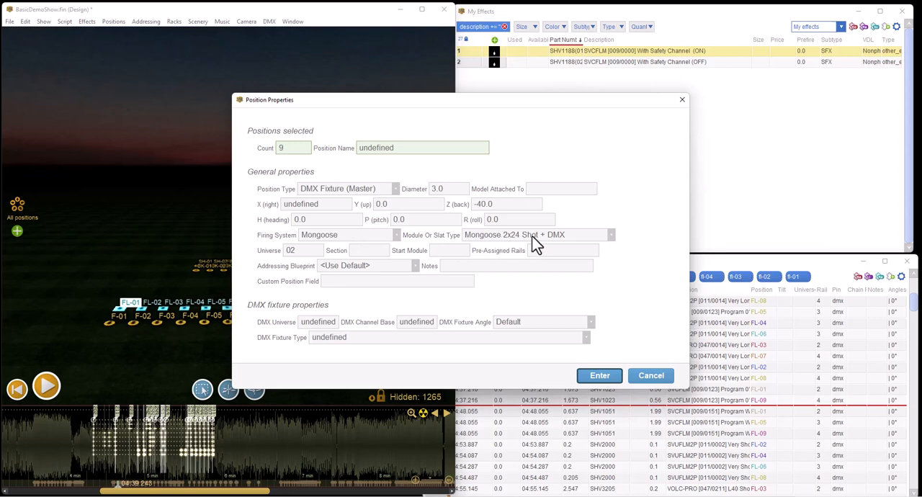
{"action": "left_click", "coordinate": [611, 234]}
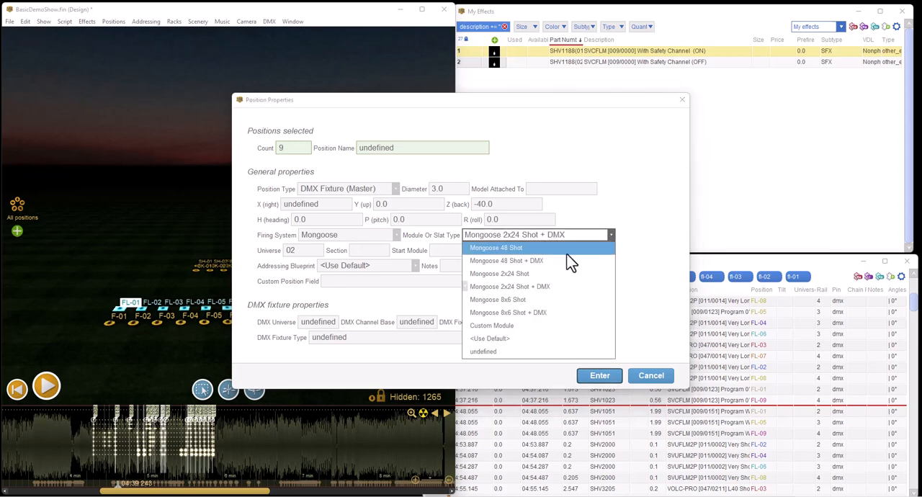
{"action": "left_click", "coordinate": [496, 247]}
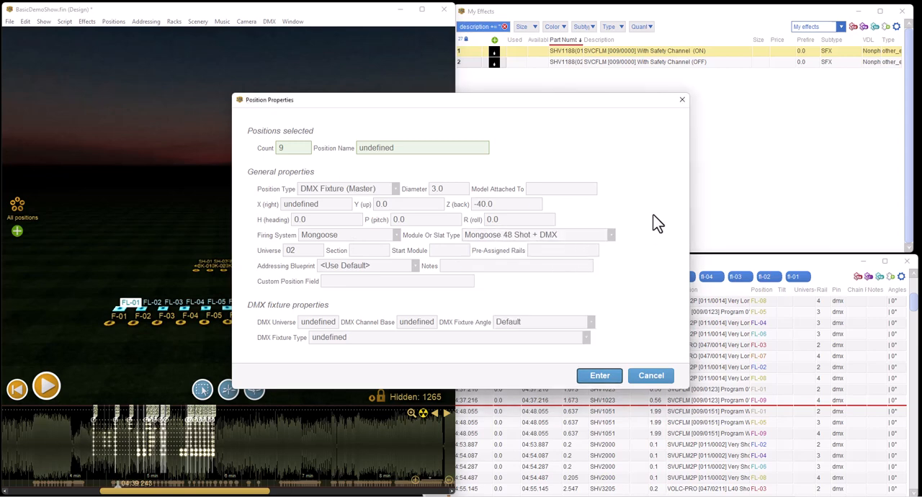
{"action": "mouse_move", "coordinate": [649, 222]}
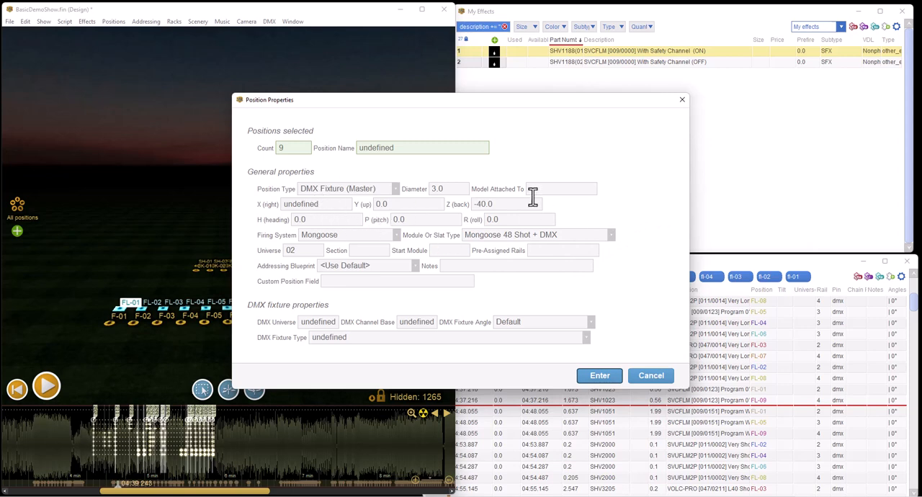
{"action": "mouse_move", "coordinate": [348, 256]}
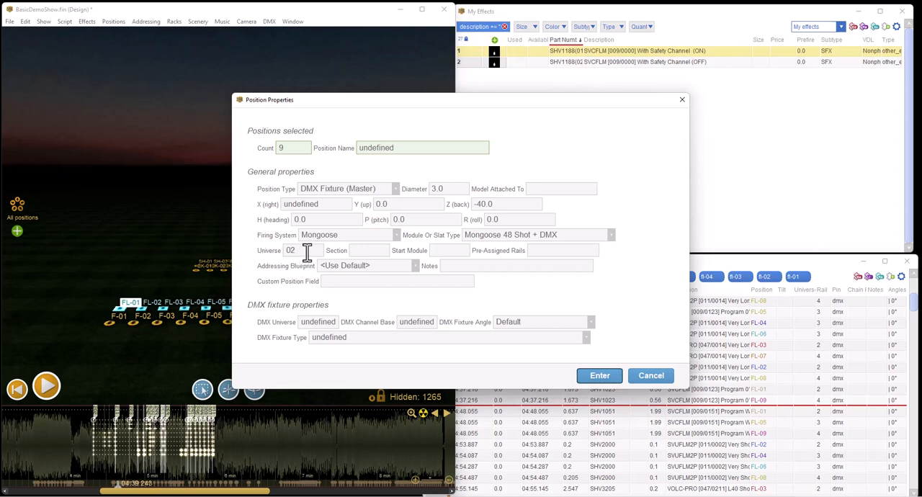
{"action": "mouse_move", "coordinate": [315, 255]}
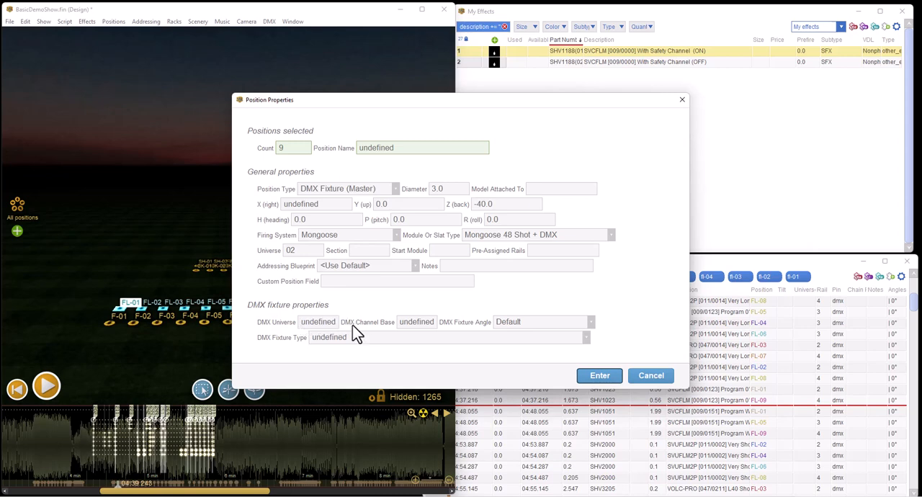
{"action": "mouse_move", "coordinate": [358, 328]}
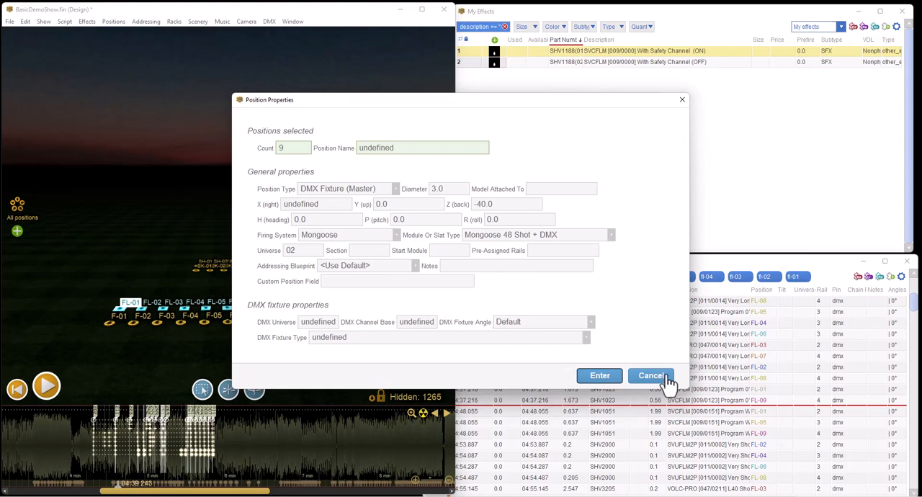
{"action": "left_click", "coordinate": [651, 375]}
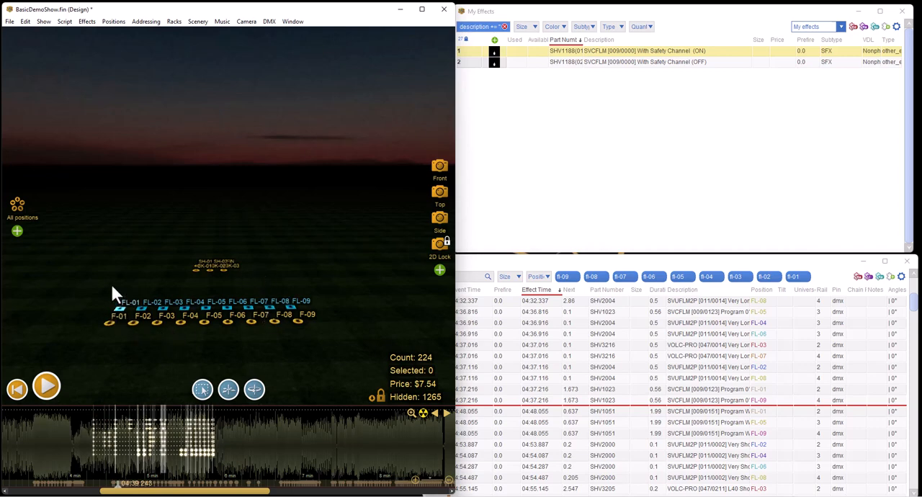
{"action": "right_click", "coordinate": [115, 310]}
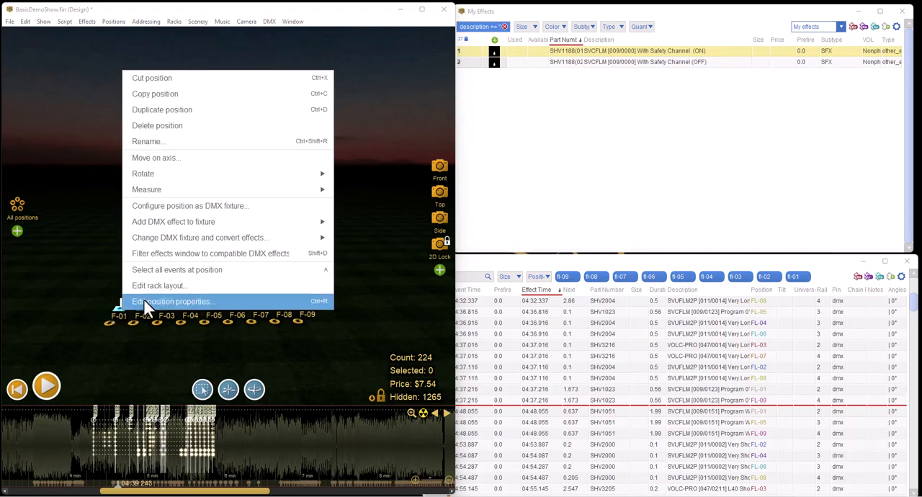
{"action": "left_click", "coordinate": [173, 301]}
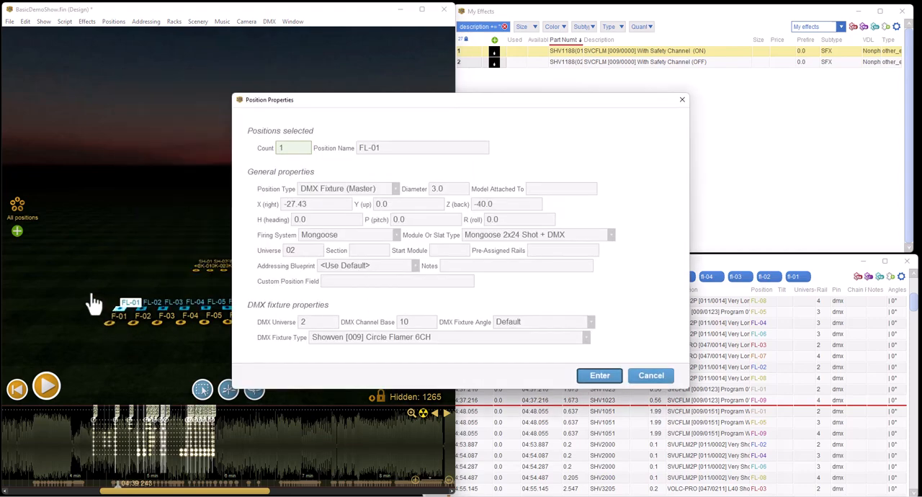
{"action": "mouse_move", "coordinate": [541, 332]}
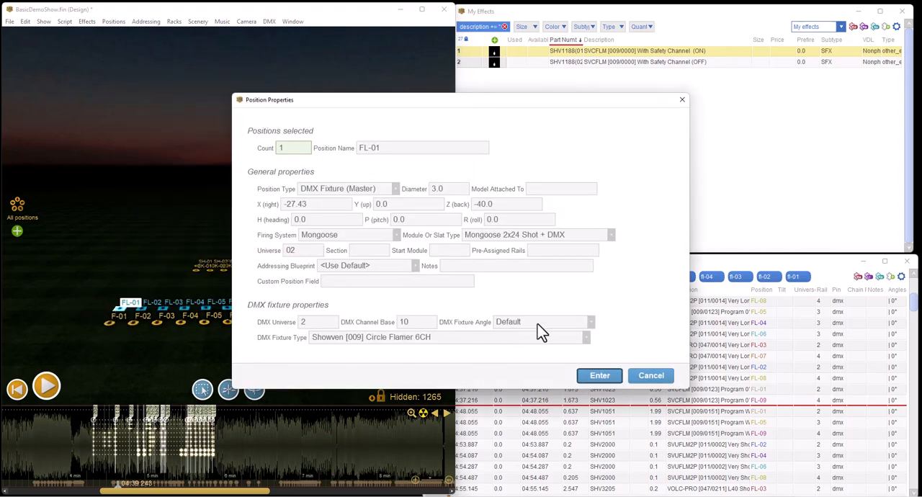
{"action": "mouse_move", "coordinate": [326, 354]}
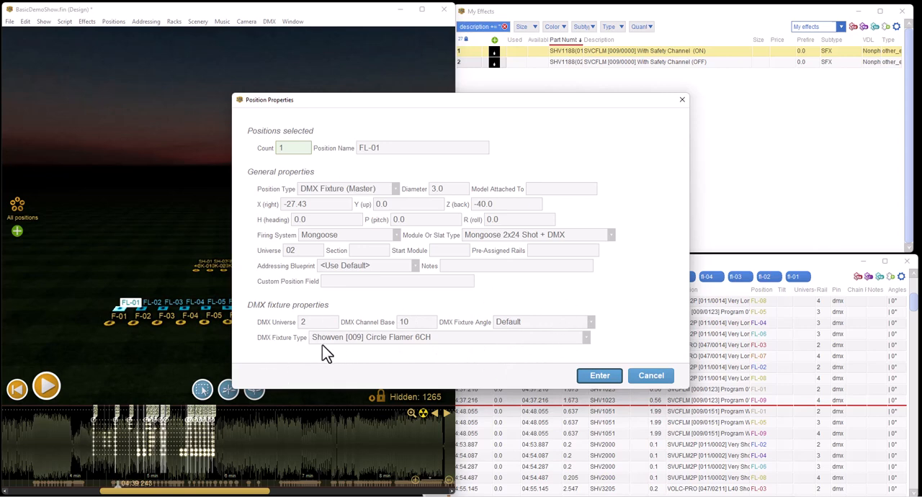
{"action": "mouse_move", "coordinate": [293, 368]}
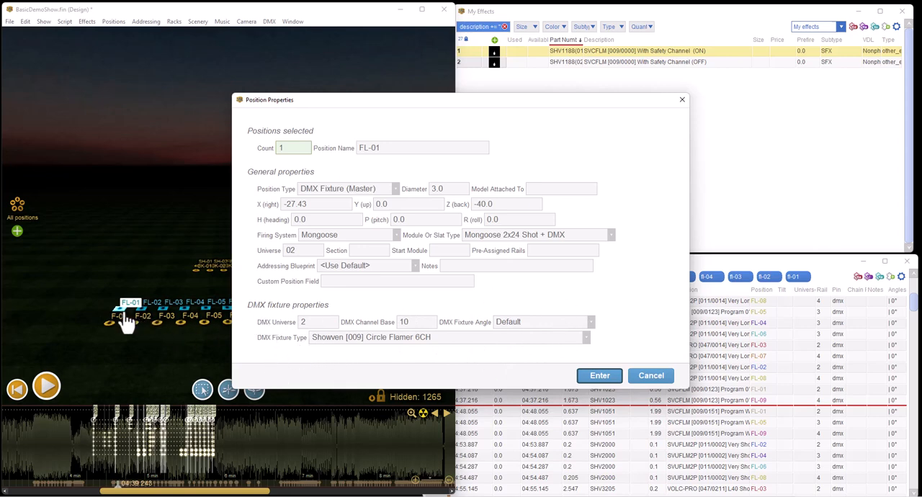
{"action": "mouse_move", "coordinate": [281, 333]}
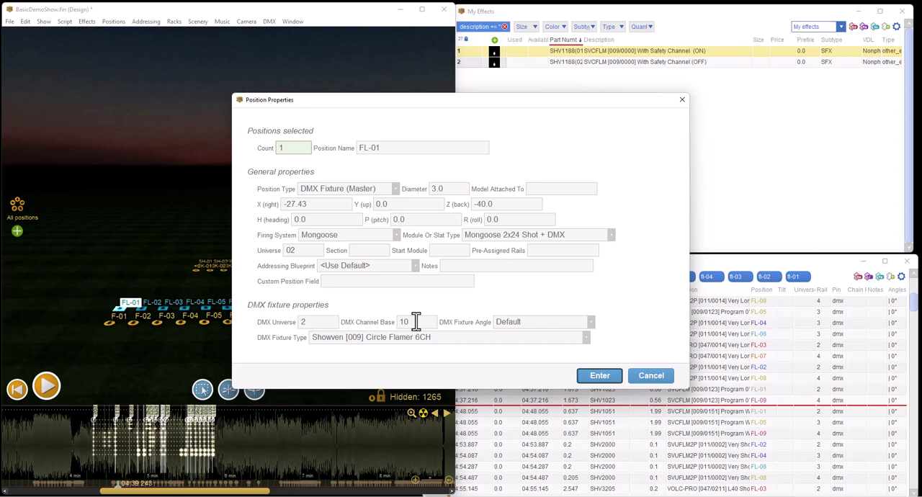
{"action": "mouse_move", "coordinate": [421, 349]}
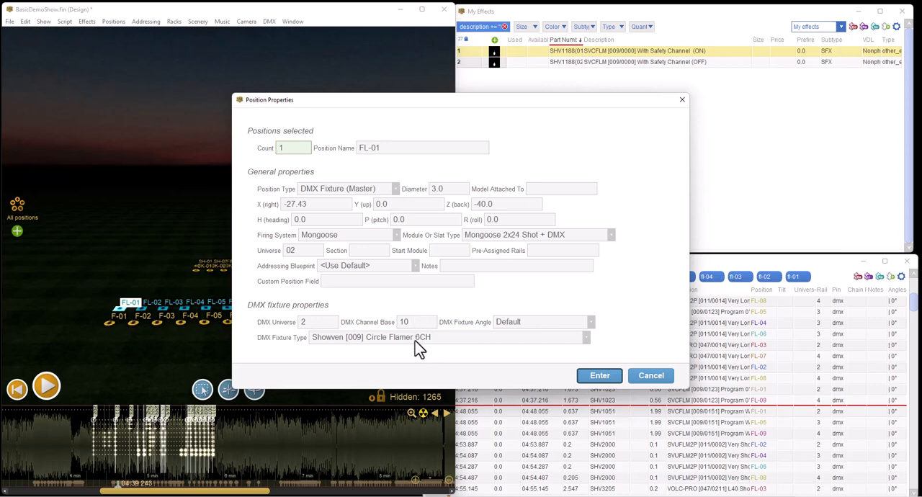
{"action": "mouse_move", "coordinate": [458, 349]}
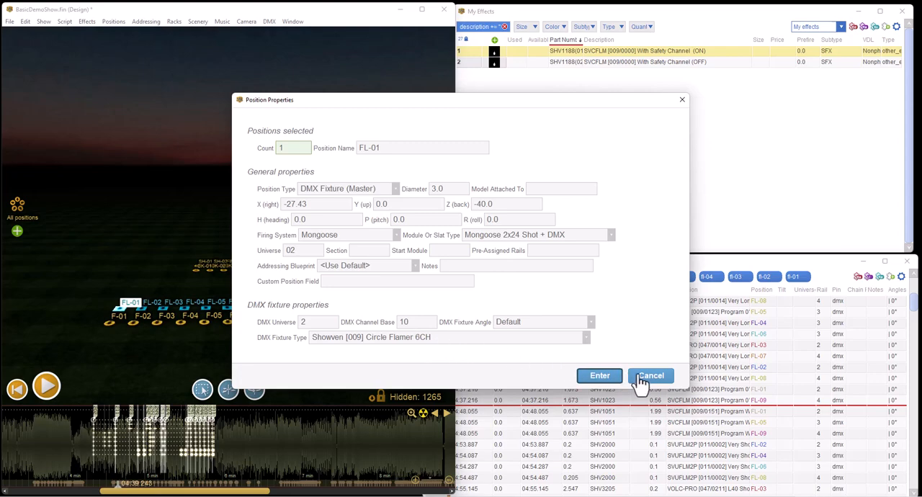
{"action": "left_click", "coordinate": [650, 375]}
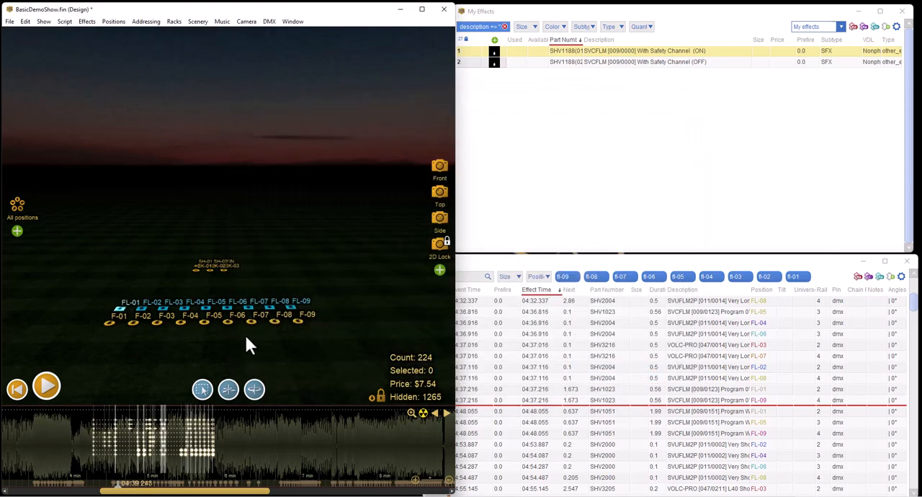
{"action": "right_click", "coordinate": [152, 317]}
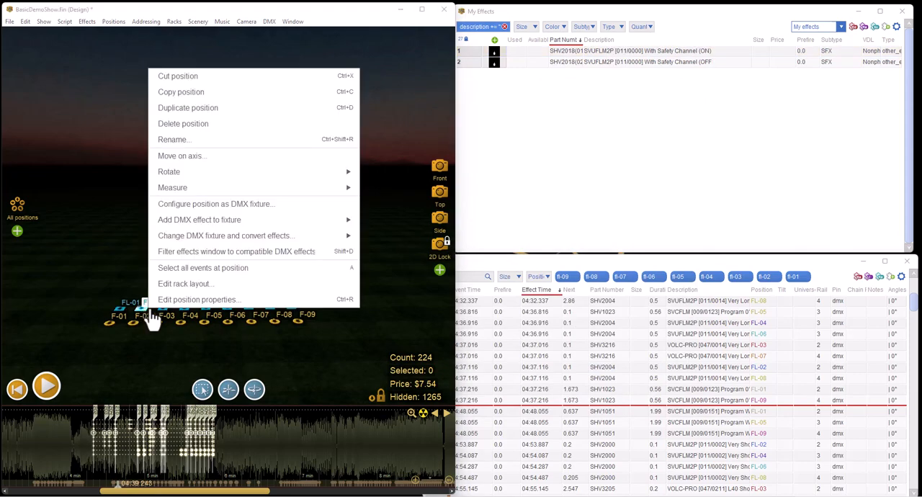
{"action": "left_click", "coordinate": [199, 300]}
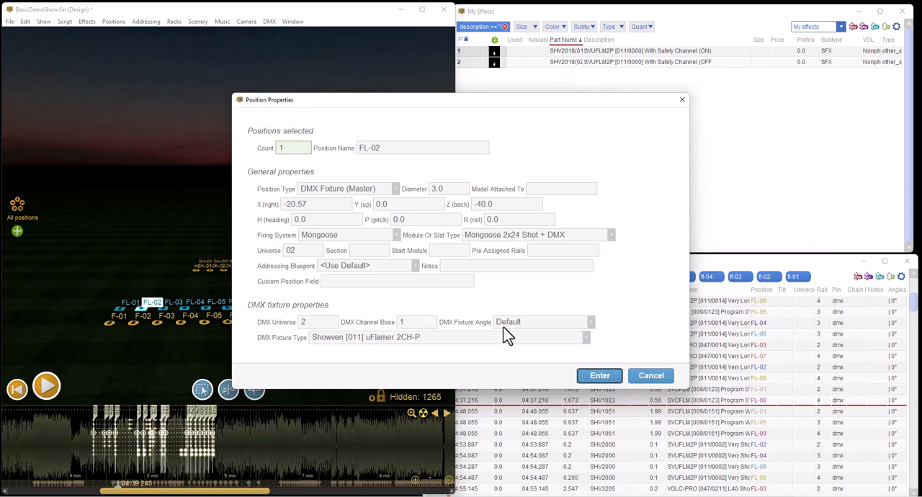
{"action": "mouse_move", "coordinate": [335, 357]}
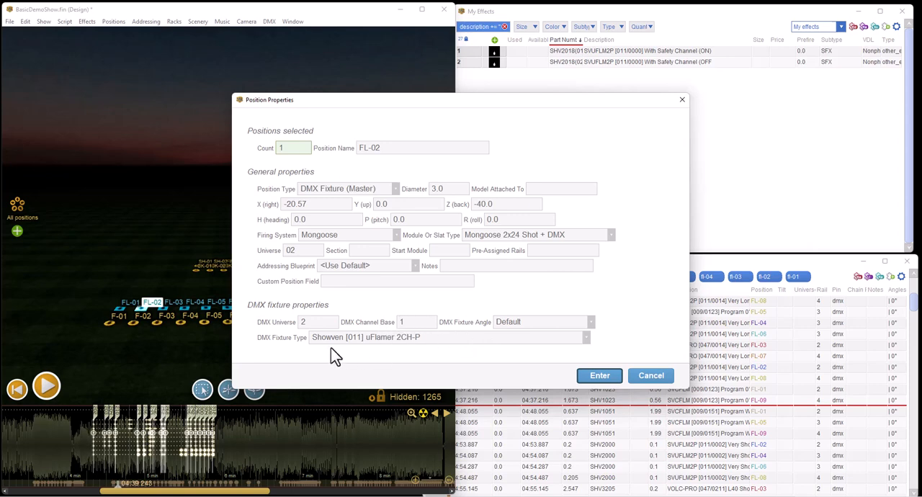
{"action": "mouse_move", "coordinate": [482, 345]}
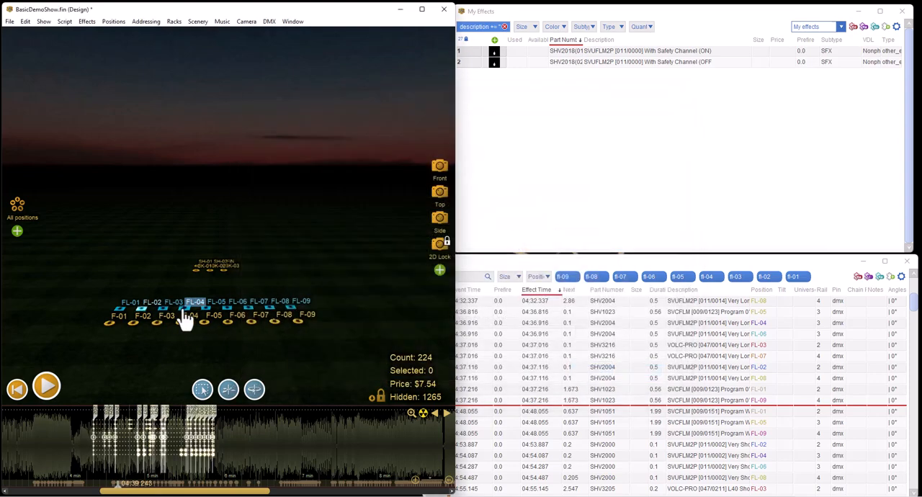
{"action": "double_click", "coordinate": [196, 301]}
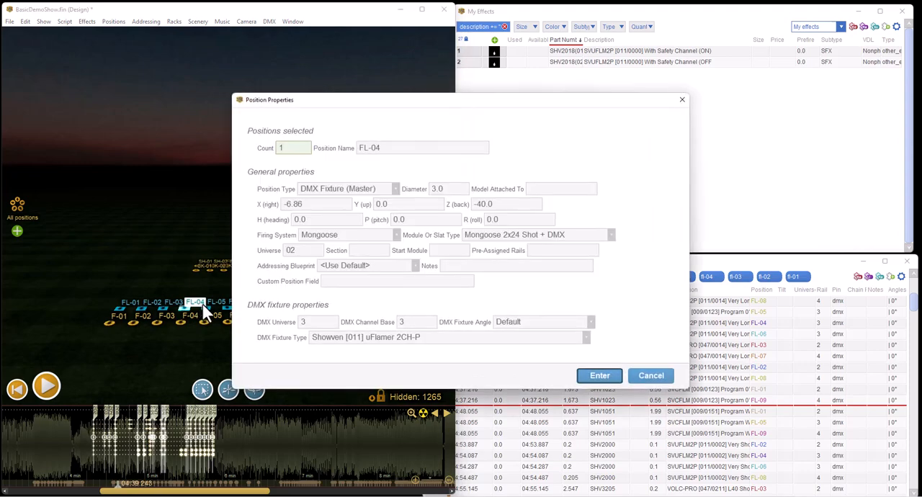
{"action": "mouse_move", "coordinate": [651, 374]}
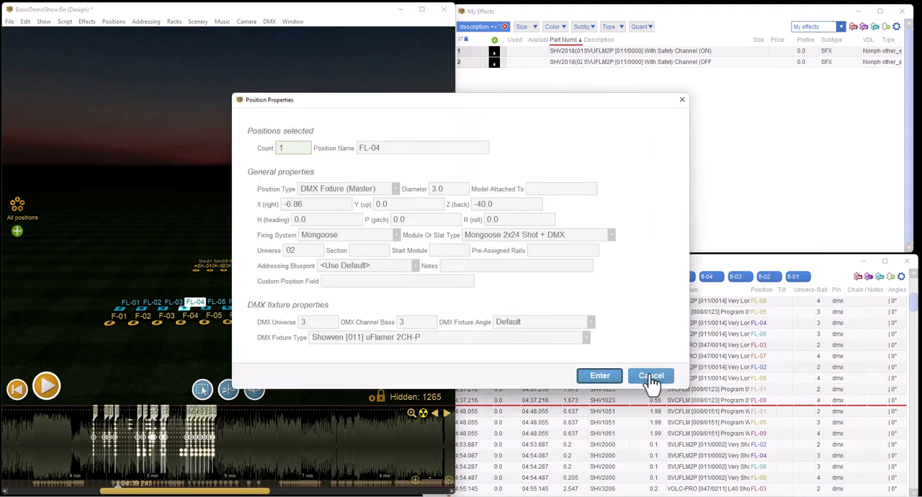
{"action": "left_click", "coordinate": [651, 375]}
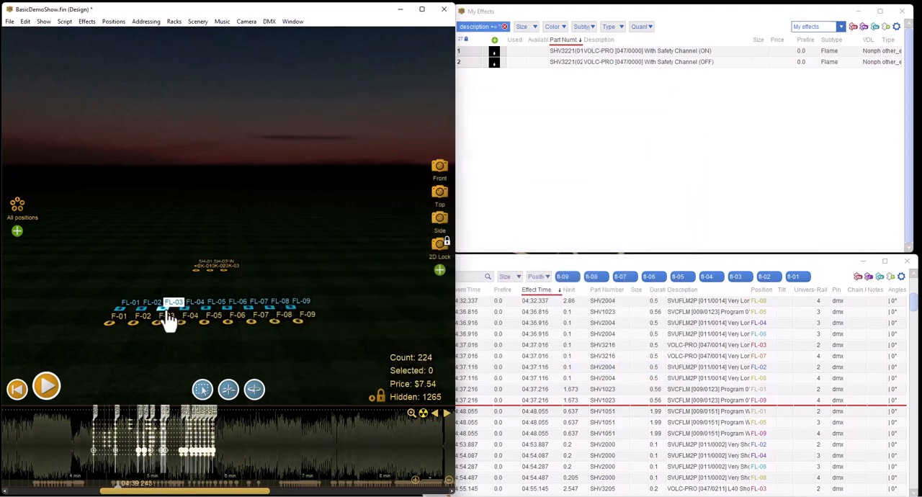
{"action": "double_click", "coordinate": [167, 301]}
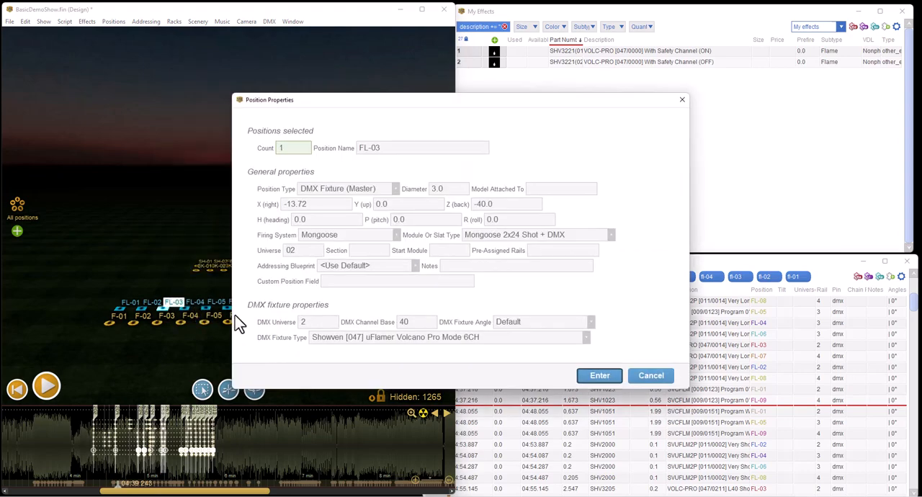
{"action": "mouse_move", "coordinate": [323, 339]}
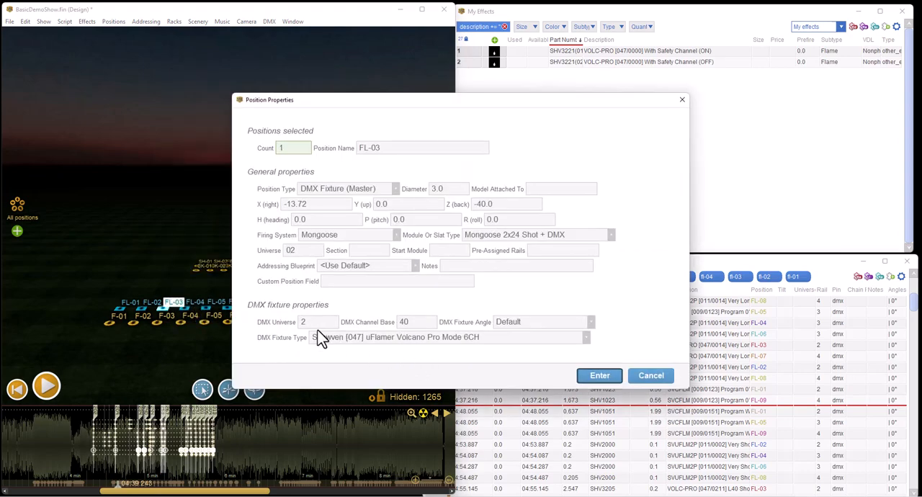
{"action": "mouse_move", "coordinate": [389, 344]}
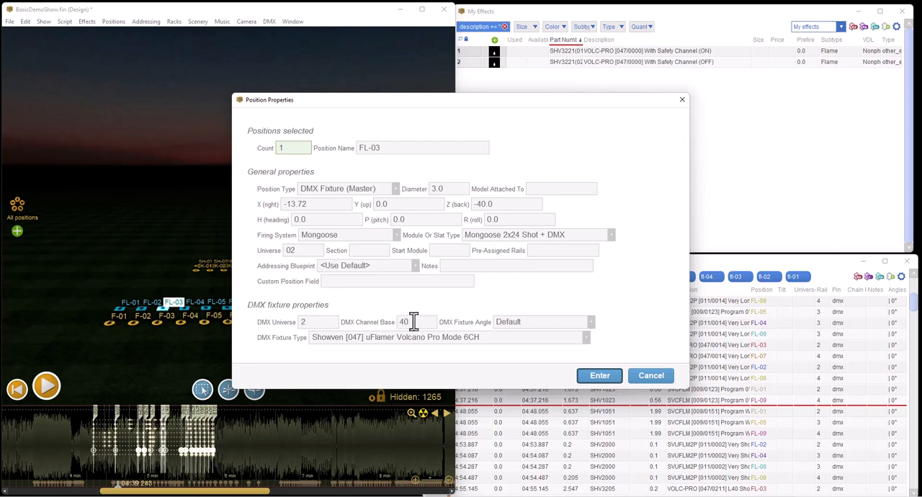
{"action": "mouse_move", "coordinate": [401, 332]}
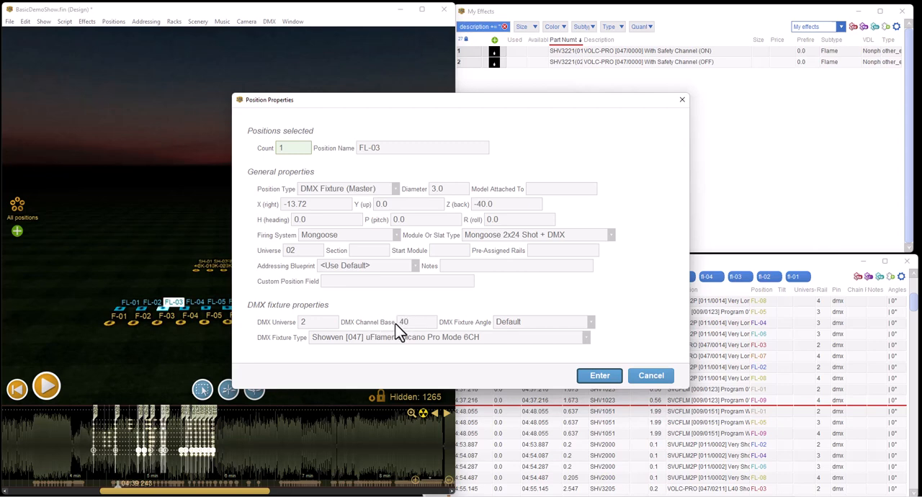
{"action": "mouse_move", "coordinate": [571, 335]}
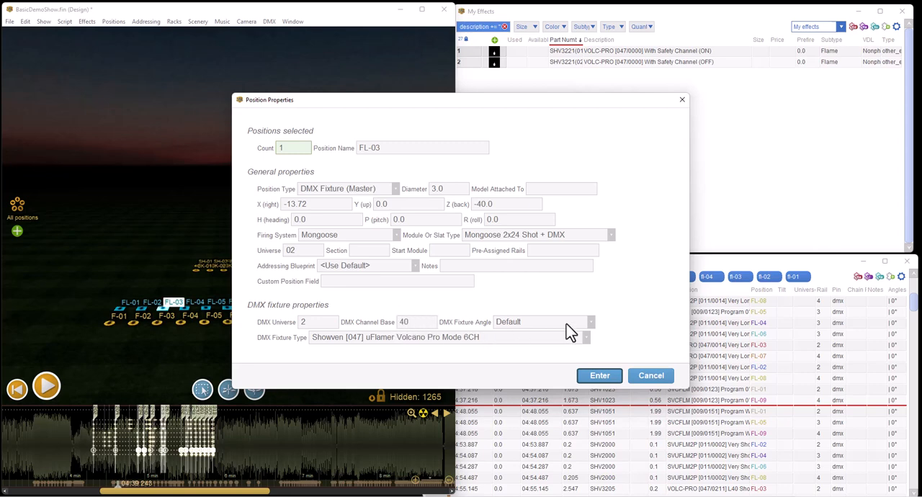
{"action": "mouse_move", "coordinate": [476, 345]}
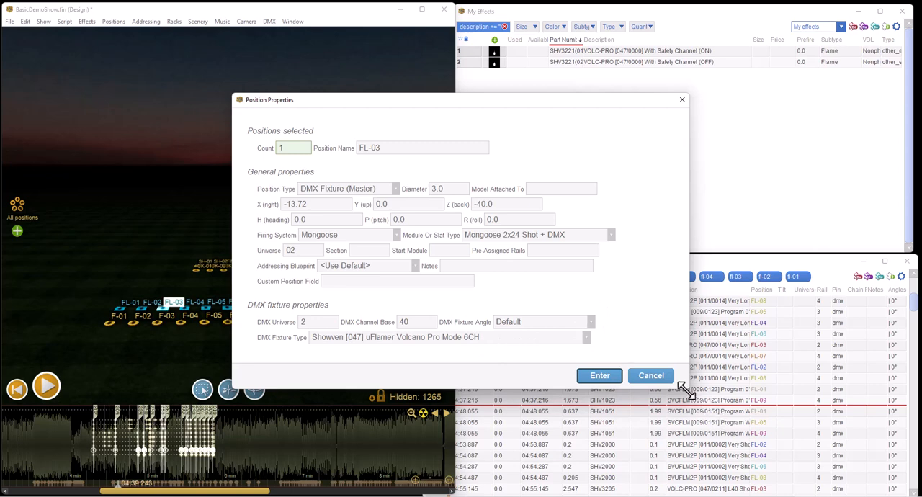
{"action": "mouse_move", "coordinate": [655, 386]}
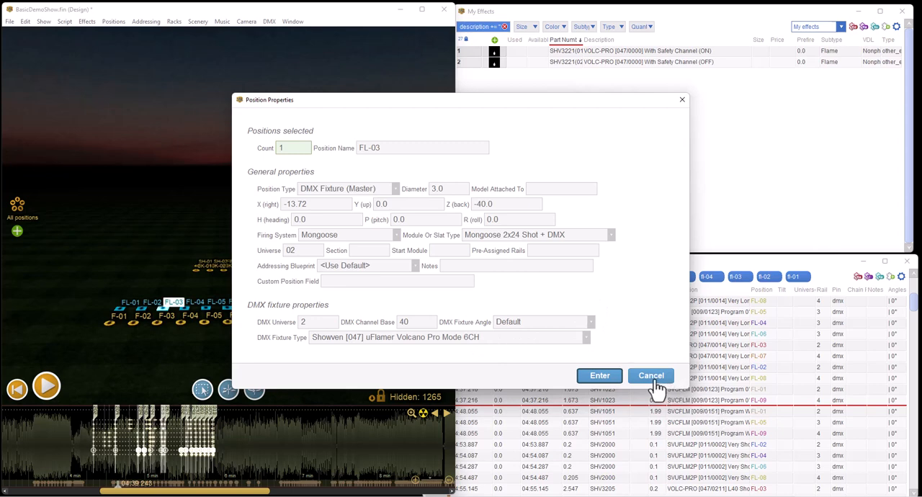
{"action": "mouse_move", "coordinate": [194, 320]}
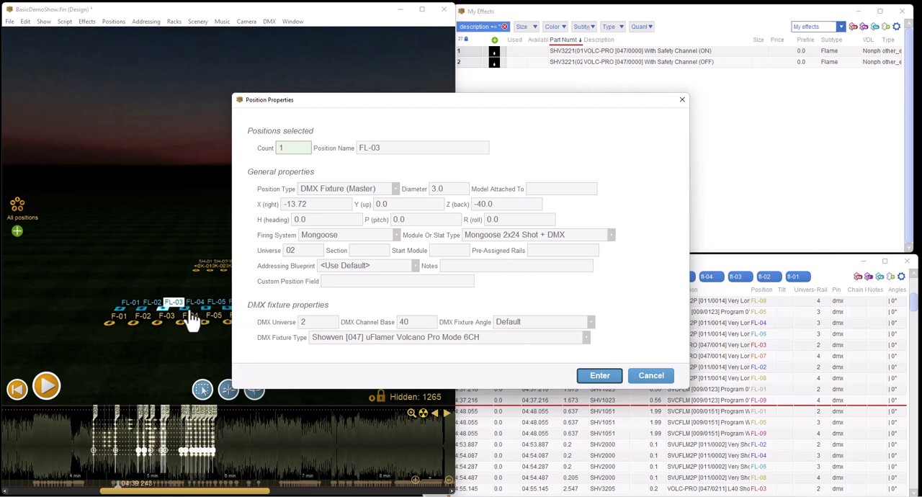
{"action": "mouse_move", "coordinate": [167, 323]}
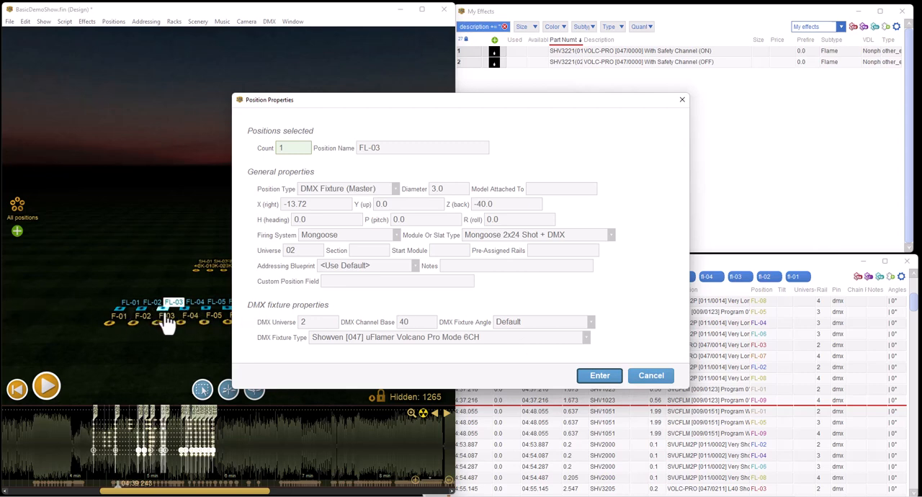
{"action": "mouse_move", "coordinate": [216, 324]}
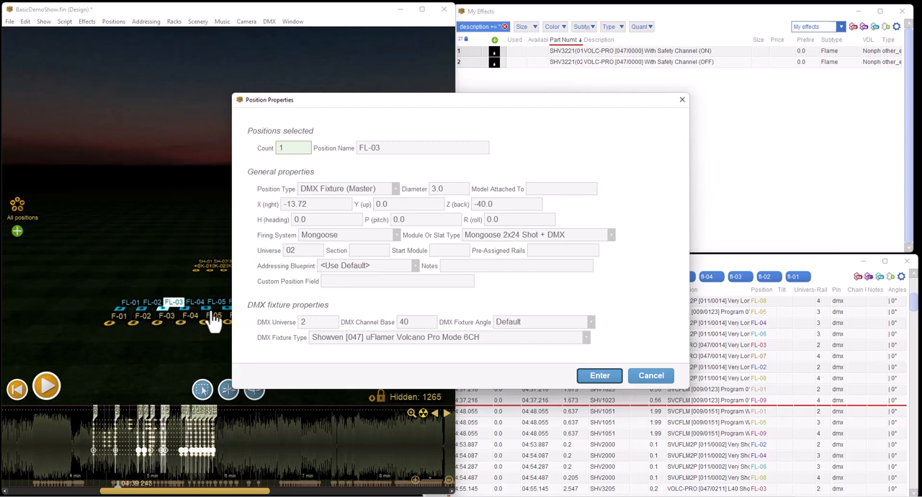
{"action": "mouse_move", "coordinate": [216, 324]}
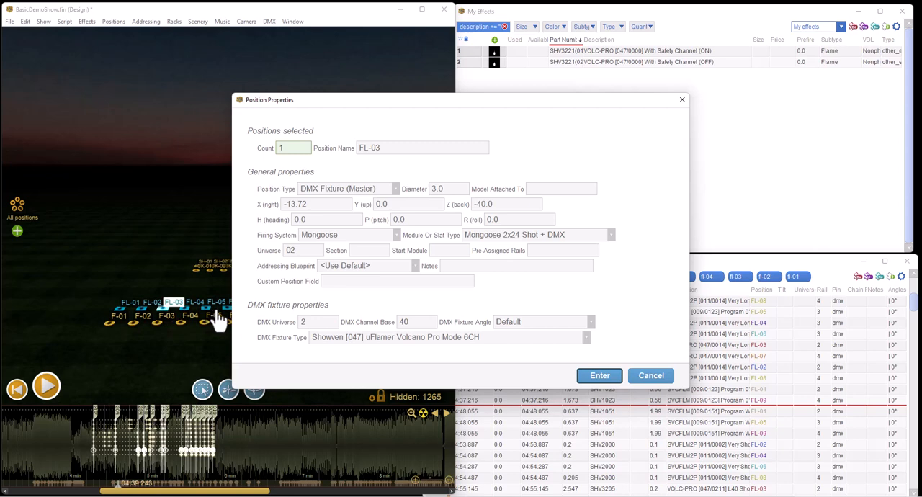
{"action": "mouse_move", "coordinate": [268, 373]}
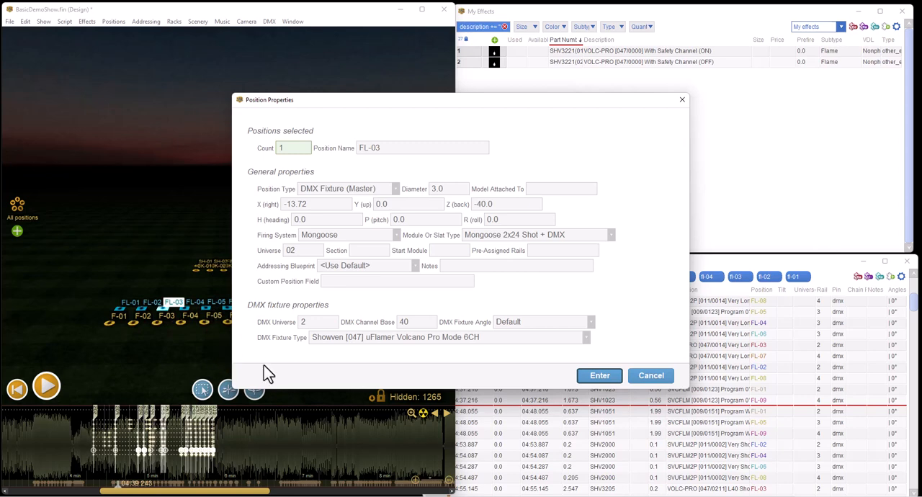
{"action": "mouse_move", "coordinate": [295, 337]}
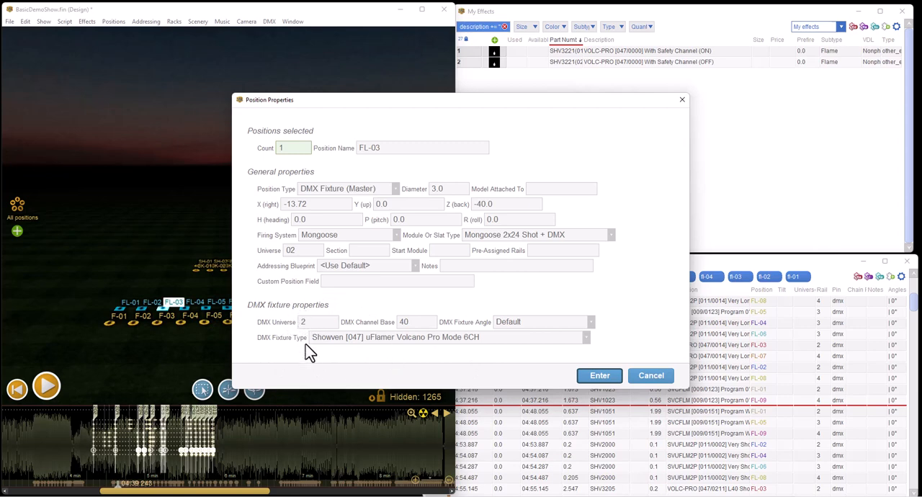
{"action": "mouse_move", "coordinate": [652, 374]}
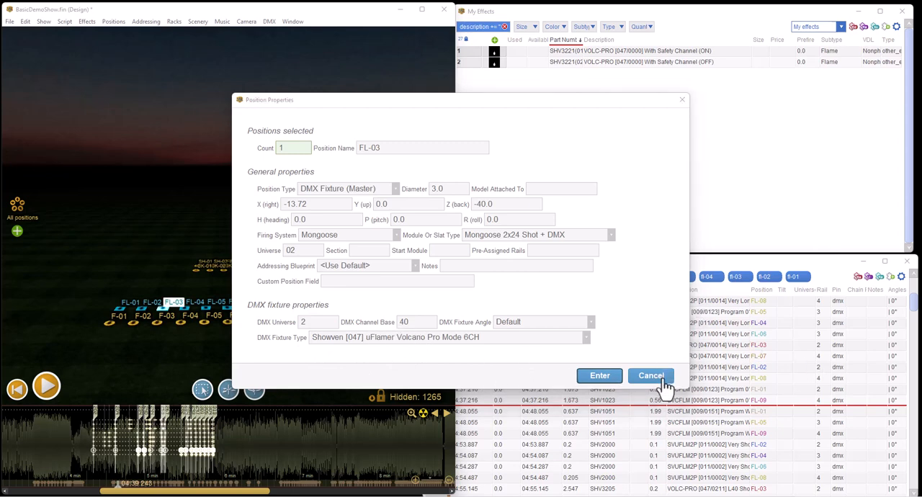
{"action": "left_click", "coordinate": [650, 375]}
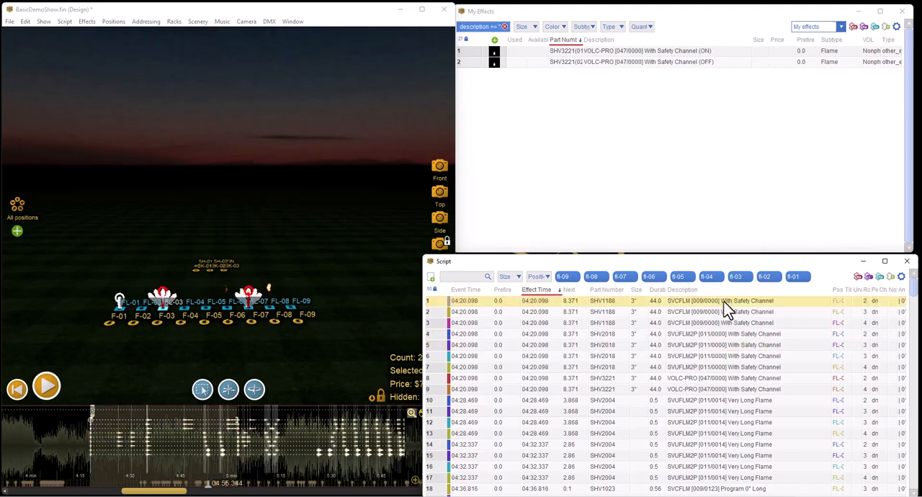
{"action": "mouse_move", "coordinate": [84, 421]}
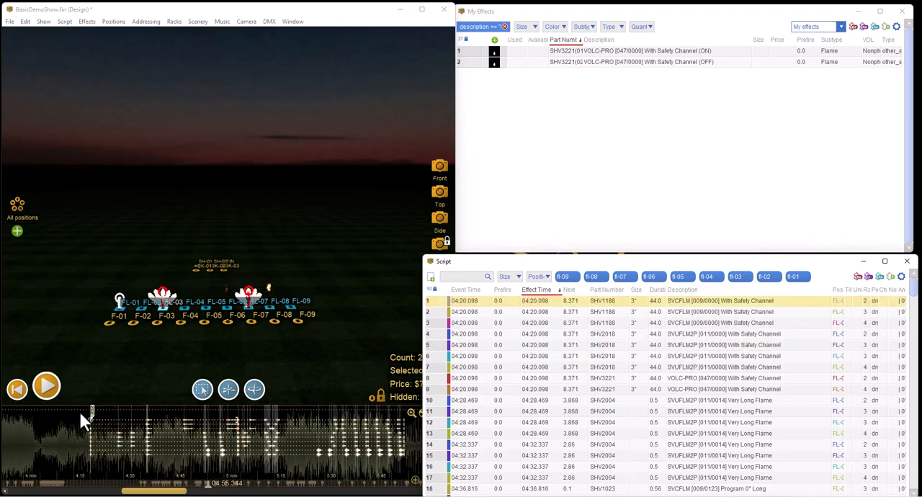
{"action": "mouse_move", "coordinate": [608, 325]}
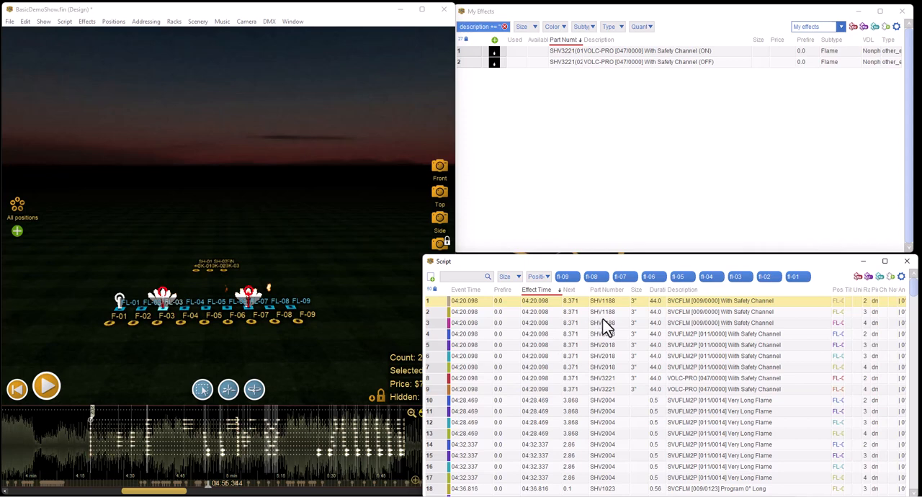
{"action": "mouse_move", "coordinate": [671, 389]}
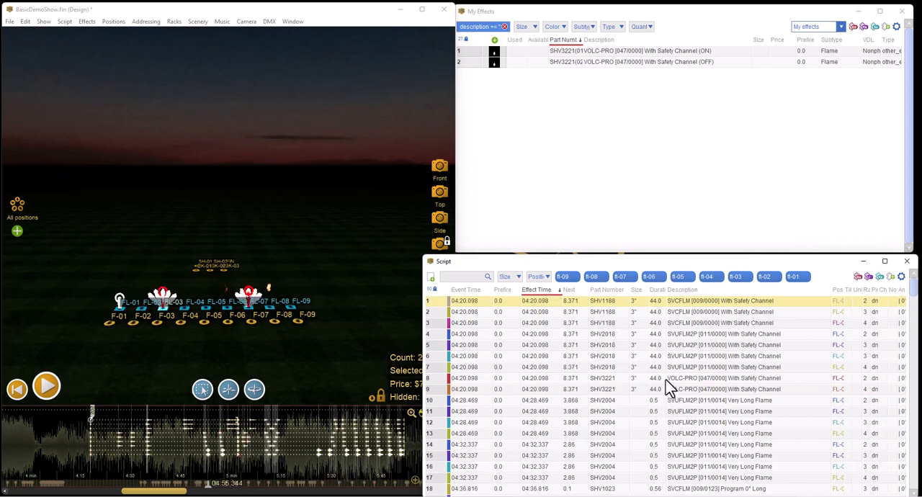
{"action": "mouse_move", "coordinate": [706, 310]}
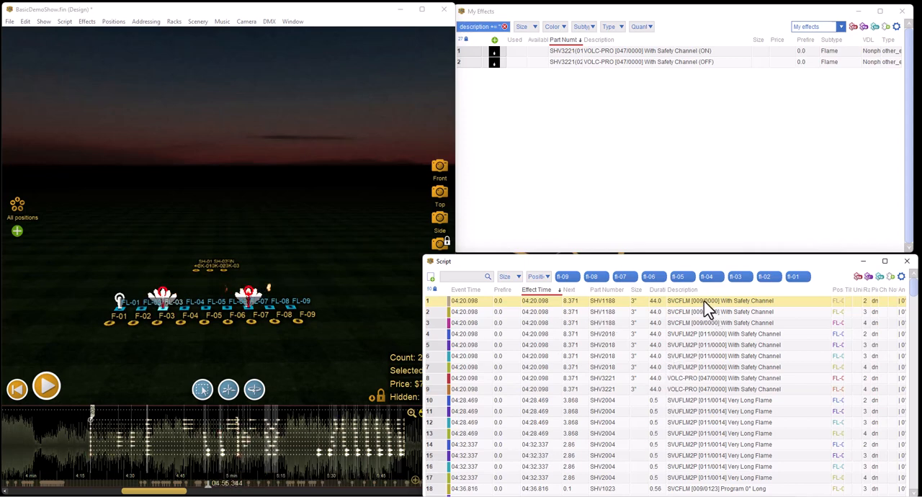
{"action": "mouse_move", "coordinate": [703, 334]}
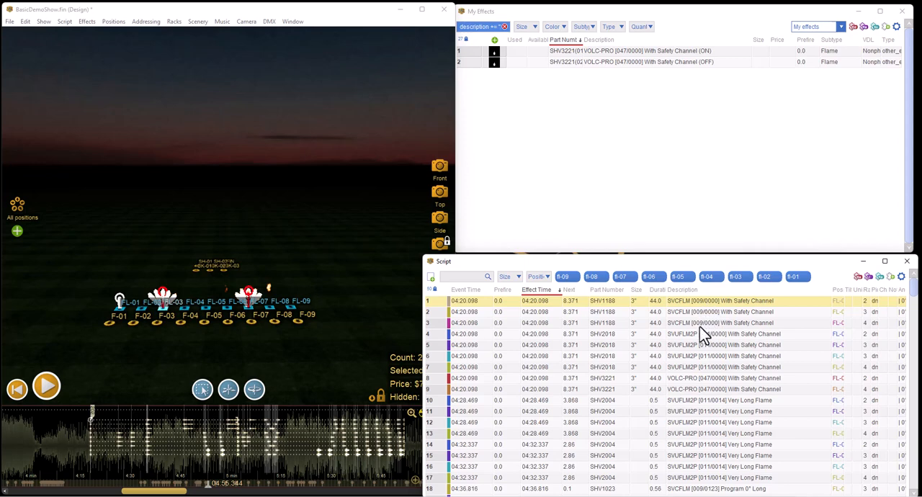
{"action": "mouse_move", "coordinate": [694, 337]}
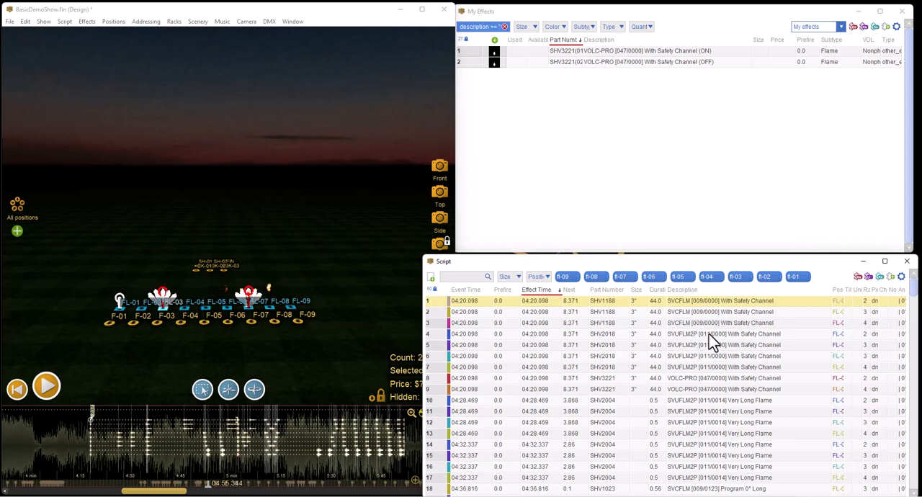
{"action": "mouse_move", "coordinate": [706, 382]}
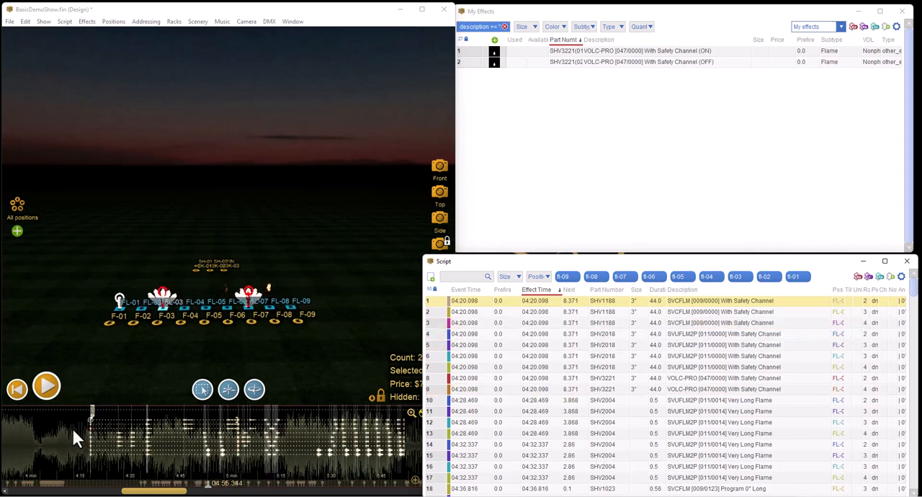
{"action": "mouse_move", "coordinate": [101, 382]}
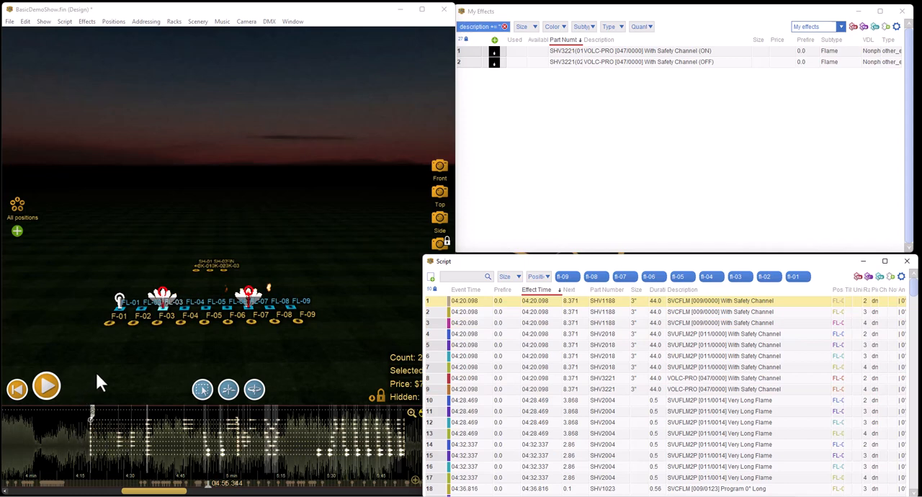
{"action": "mouse_move", "coordinate": [118, 376]}
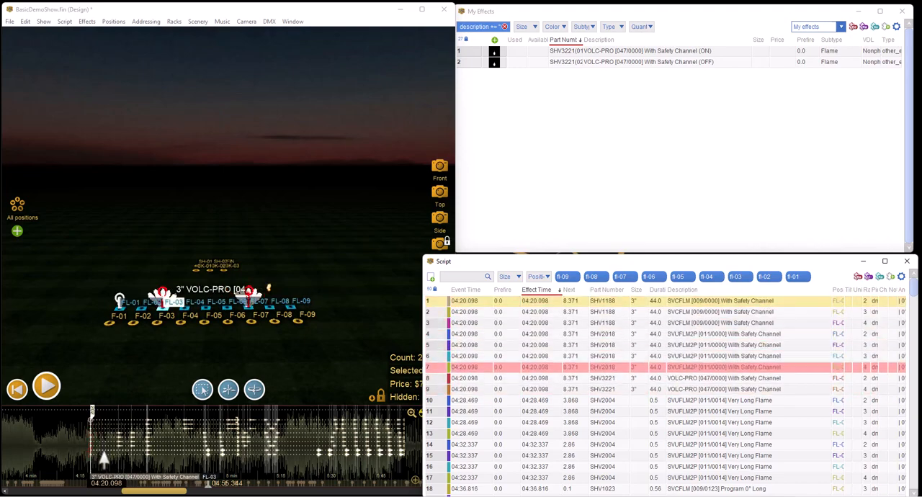
{"action": "left_click", "coordinate": [649, 300]}
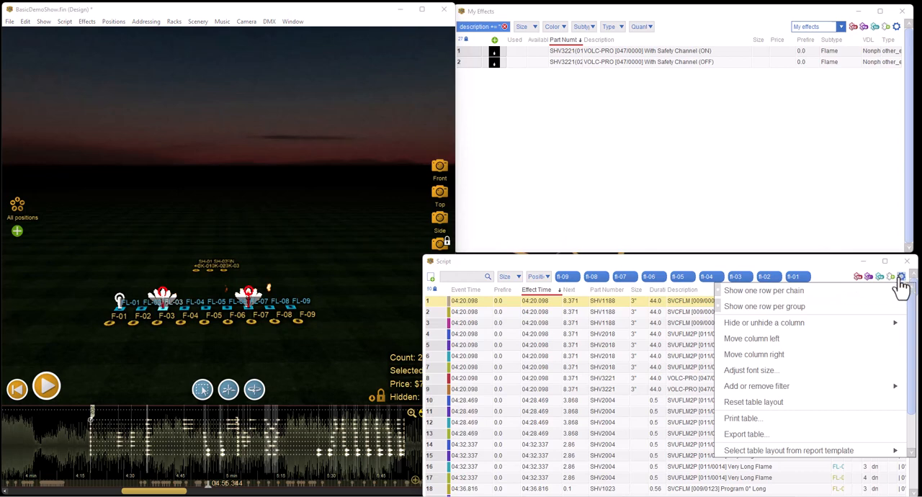
{"action": "mouse_move", "coordinate": [778, 323]}
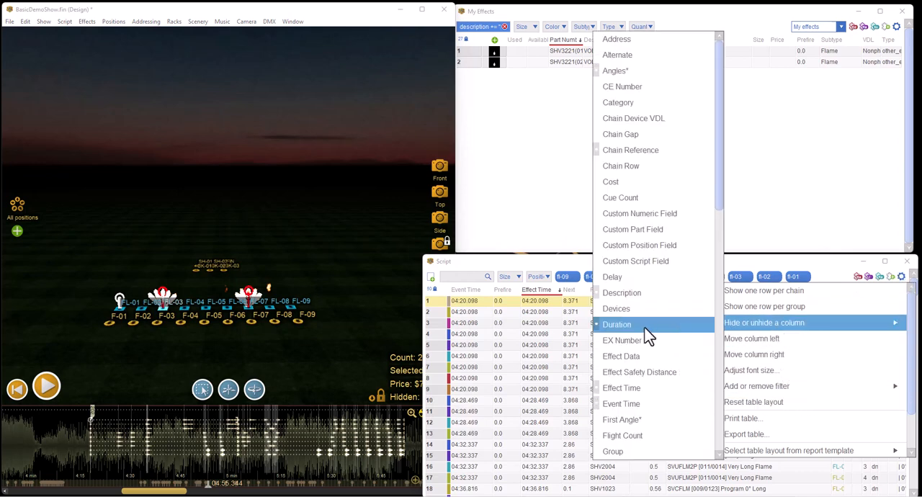
{"action": "mouse_move", "coordinate": [617, 332]}
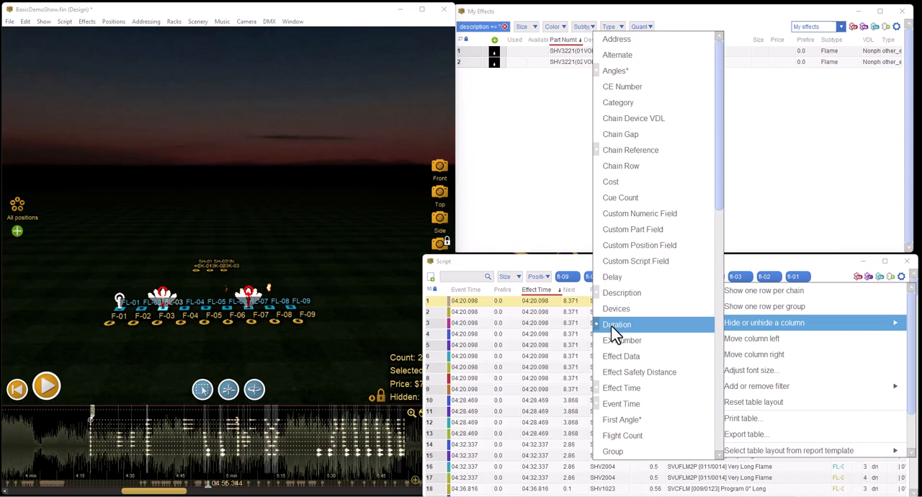
{"action": "mouse_move", "coordinate": [792, 209]}
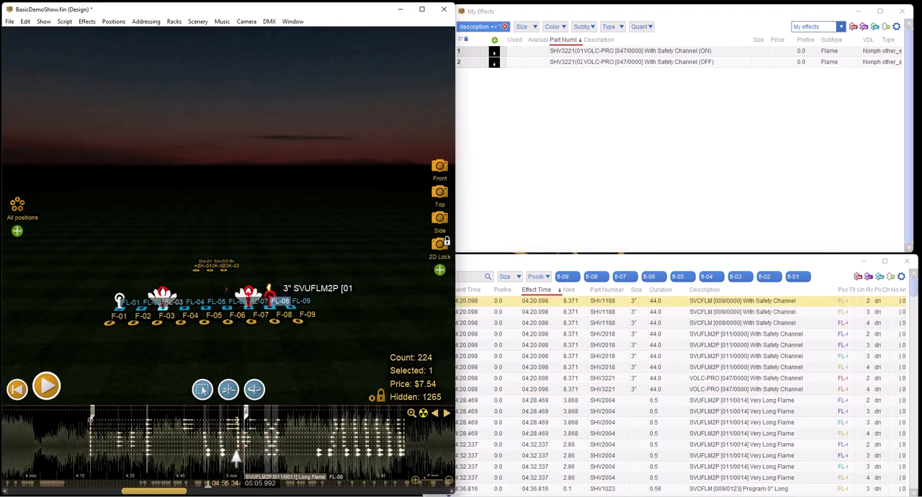
Step: Select the flame positions in the 3D view and play the show preview from around 4:32
{"action": "left_click", "coordinate": [742, 323]}
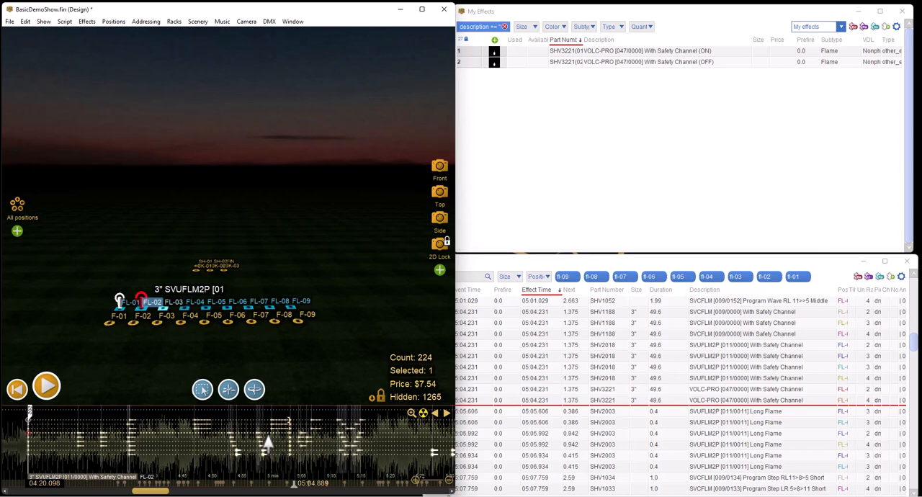
{"action": "mouse_move", "coordinate": [807, 490]}
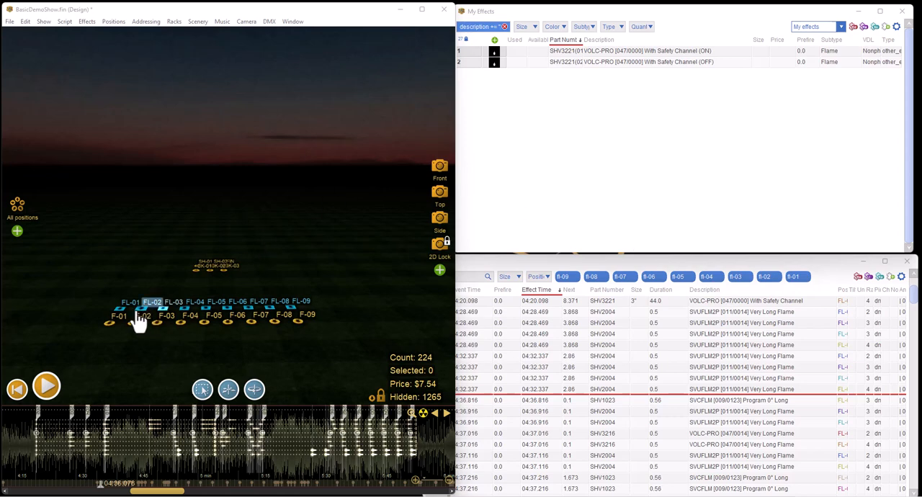
{"action": "left_click", "coordinate": [196, 301]}
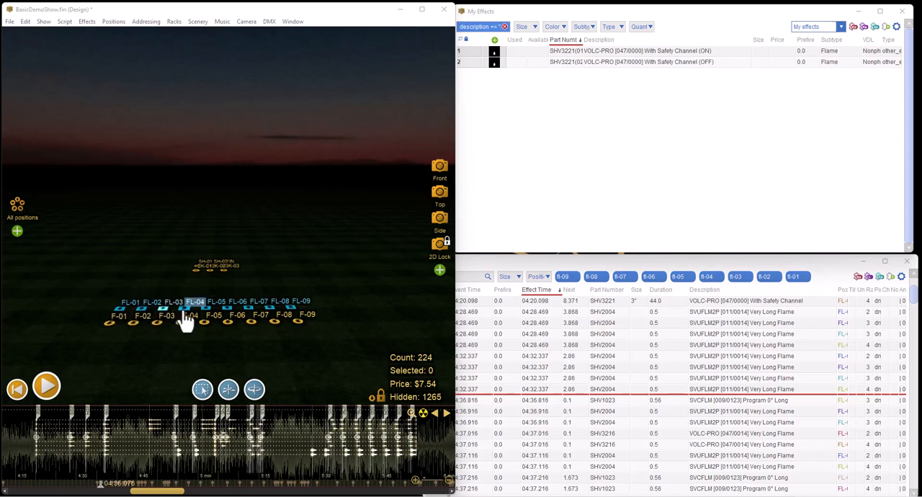
{"action": "mouse_move", "coordinate": [250, 320]}
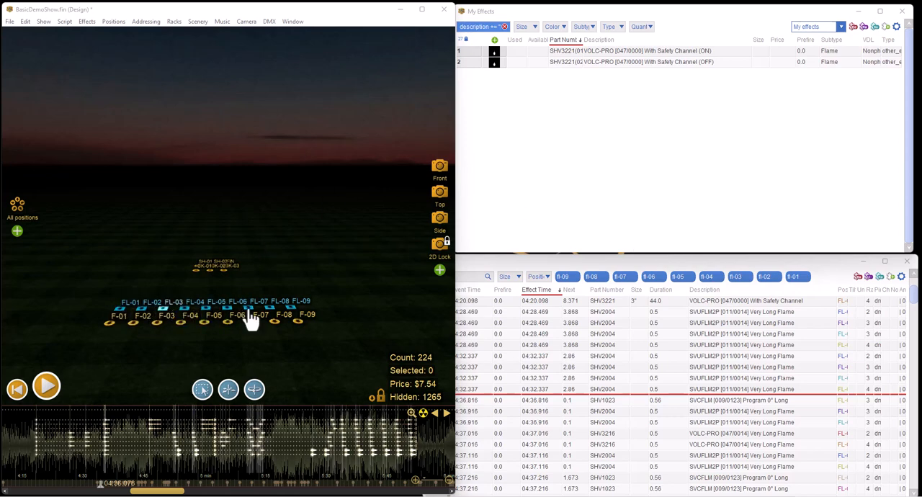
{"action": "mouse_move", "coordinate": [346, 312]}
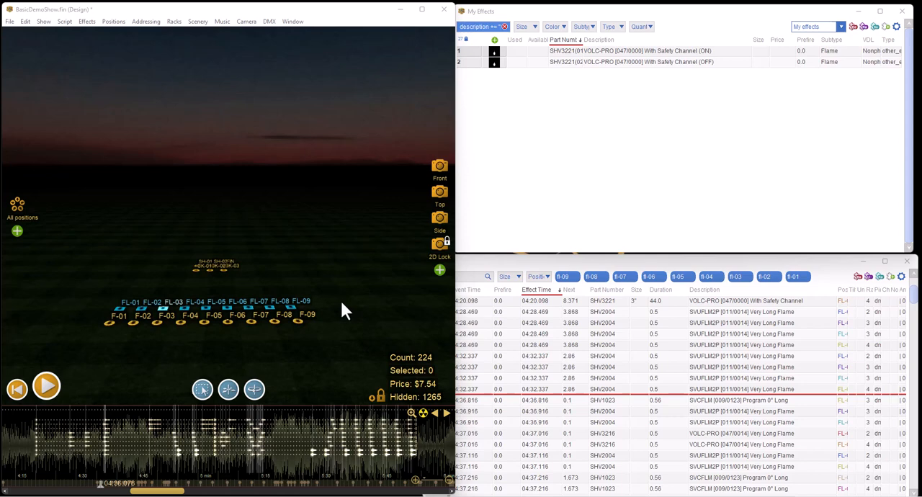
{"action": "mouse_move", "coordinate": [328, 299]}
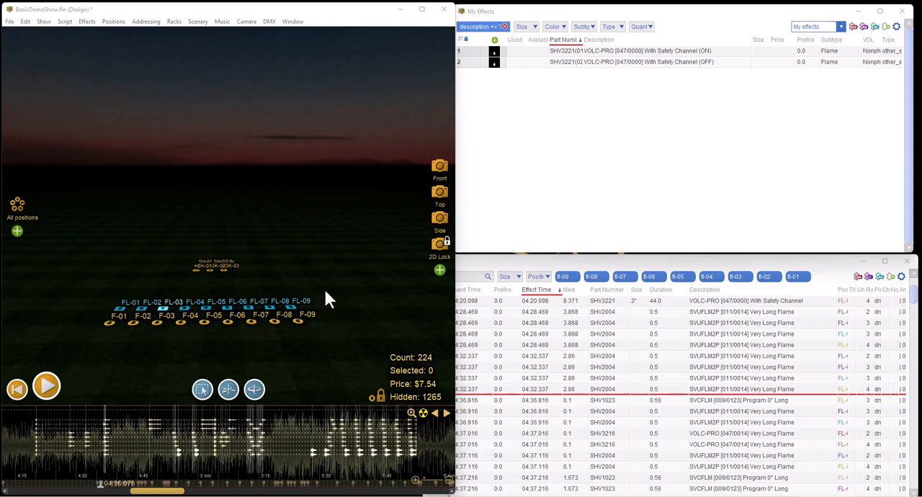
{"action": "mouse_move", "coordinate": [400, 425]}
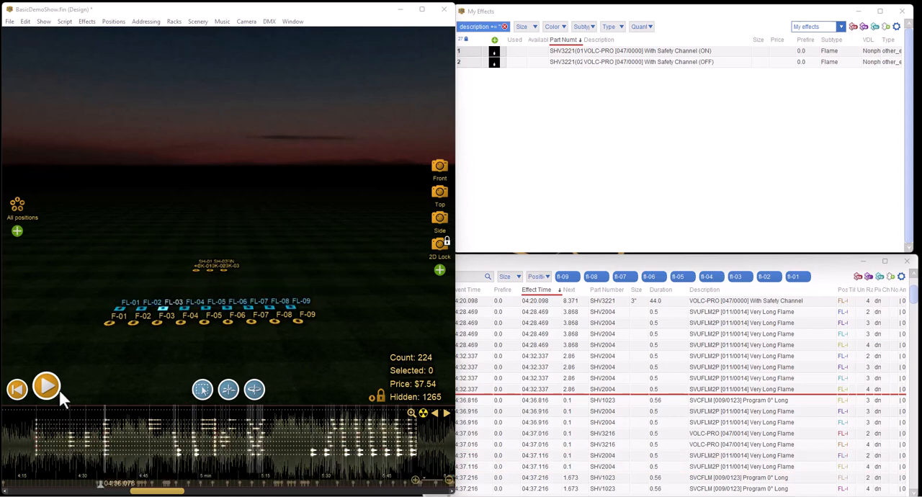
{"action": "left_click", "coordinate": [46, 387]}
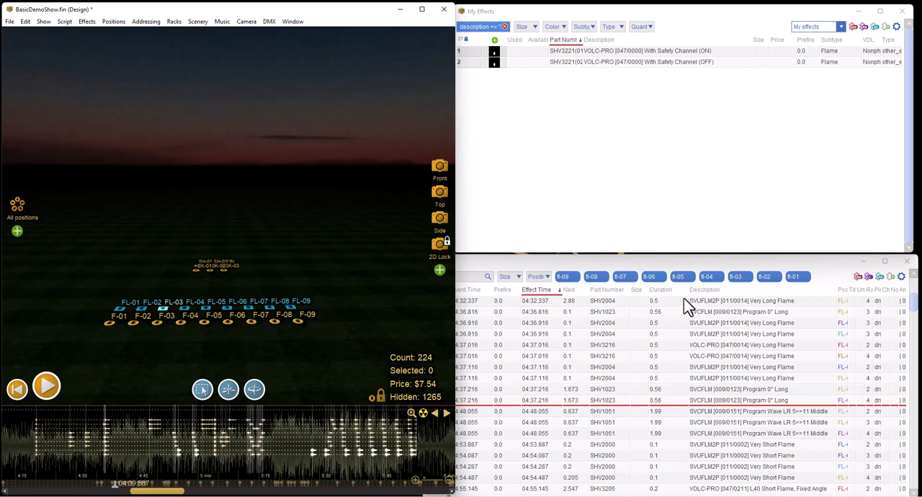
{"action": "mouse_move", "coordinate": [381, 259]}
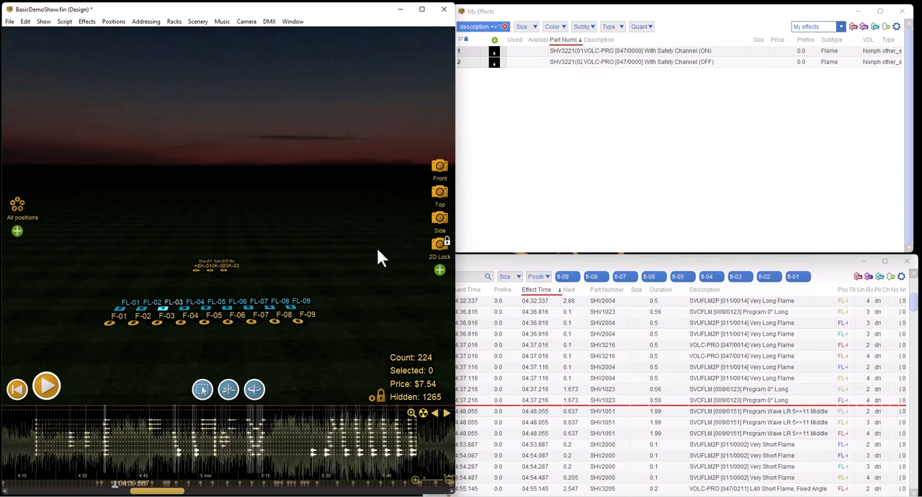
{"action": "mouse_move", "coordinate": [373, 268]}
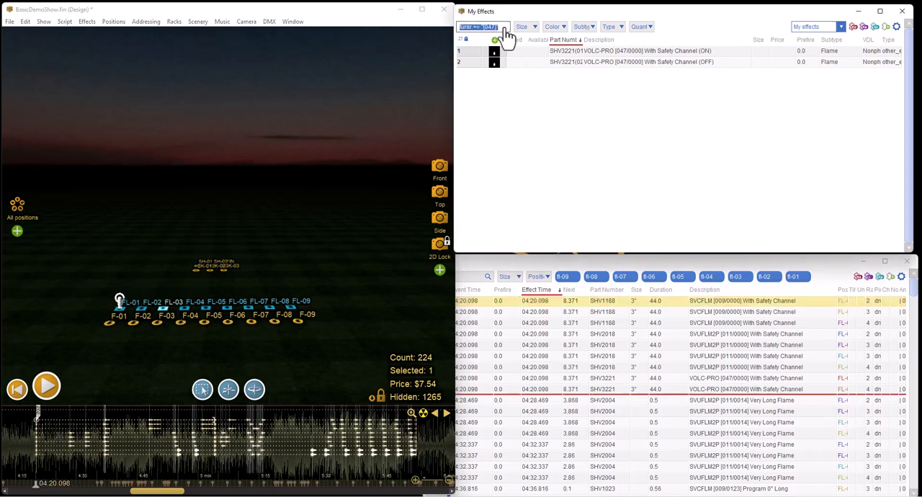
Step: Switch the effects collection to Shovan and scroll to SHV1188 SVUFLM With Safety Channel
{"action": "left_click", "coordinate": [483, 26]}
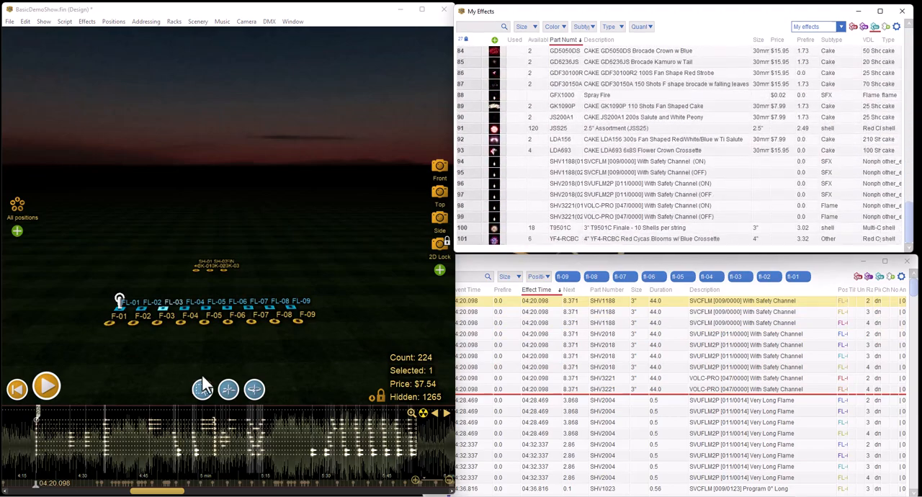
{"action": "right_click", "coordinate": [118, 302]}
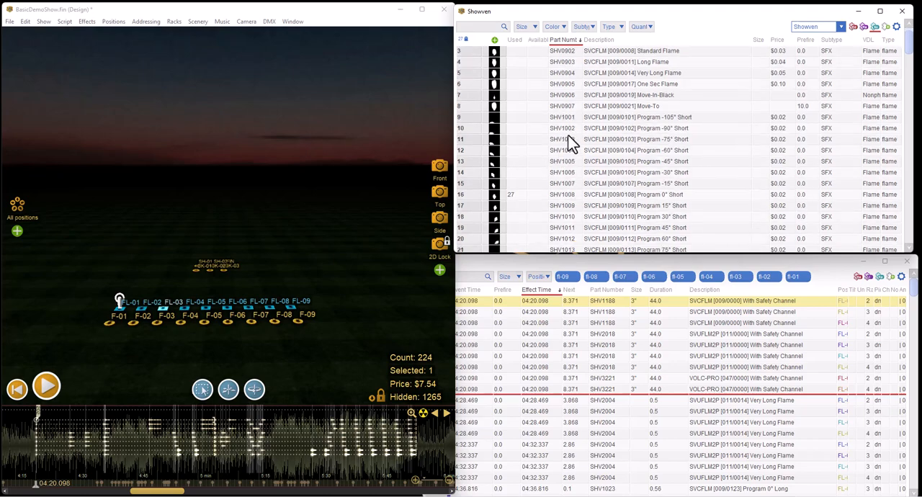
{"action": "scroll", "scroll_direction": "up", "scroll_amount": 3}
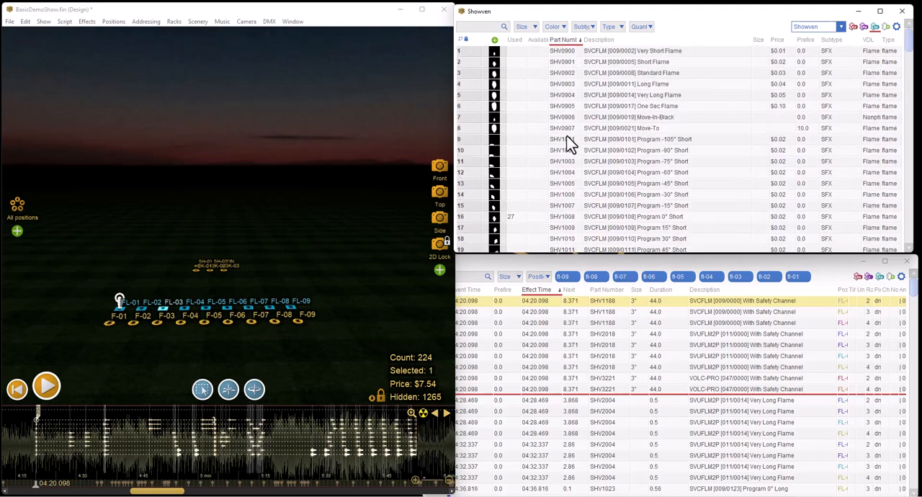
{"action": "scroll", "scroll_direction": "down", "scroll_amount": 3}
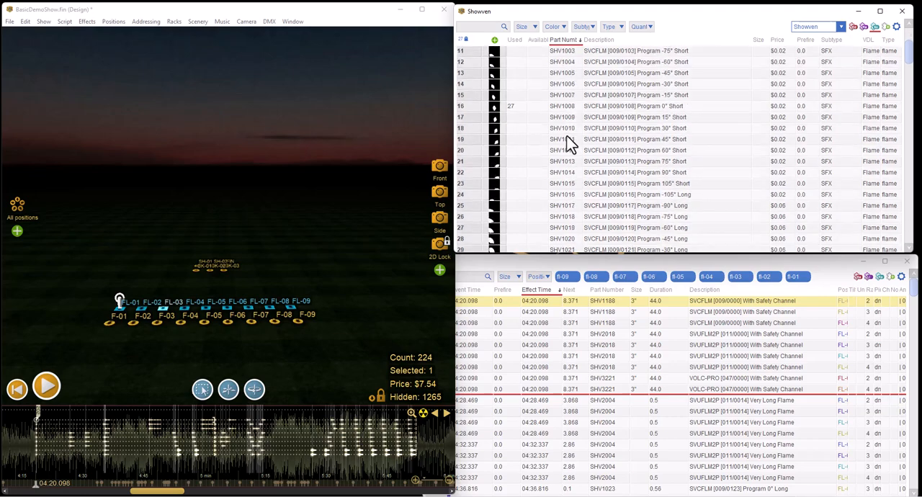
{"action": "scroll", "scroll_direction": "down", "scroll_amount": 3}
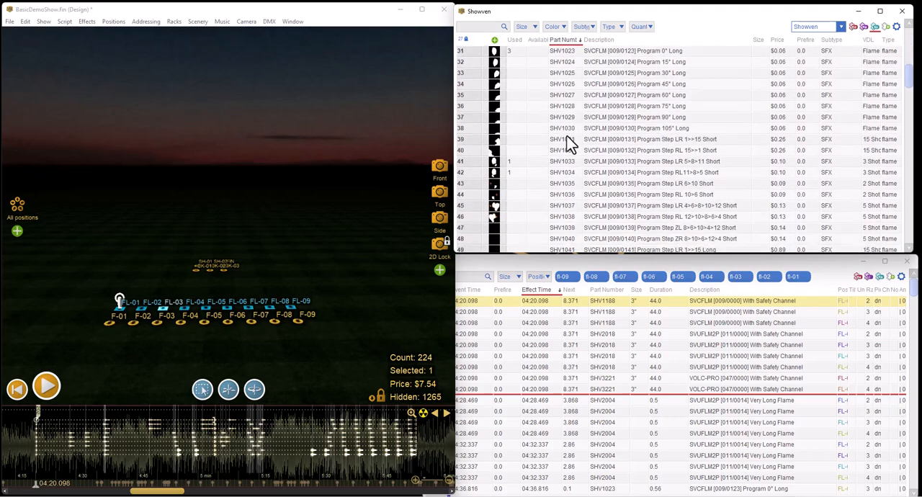
{"action": "scroll", "scroll_direction": "down", "scroll_amount": 3}
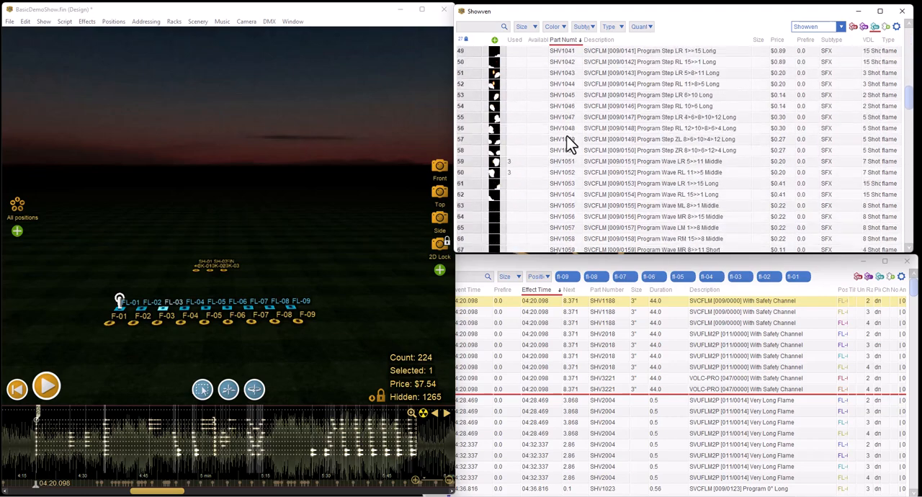
{"action": "scroll", "scroll_direction": "down", "scroll_amount": 3}
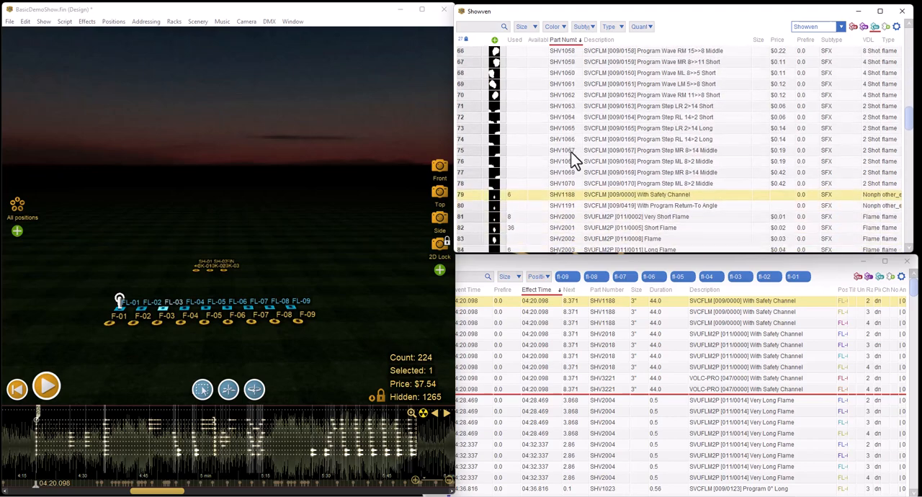
{"action": "mouse_move", "coordinate": [692, 202]}
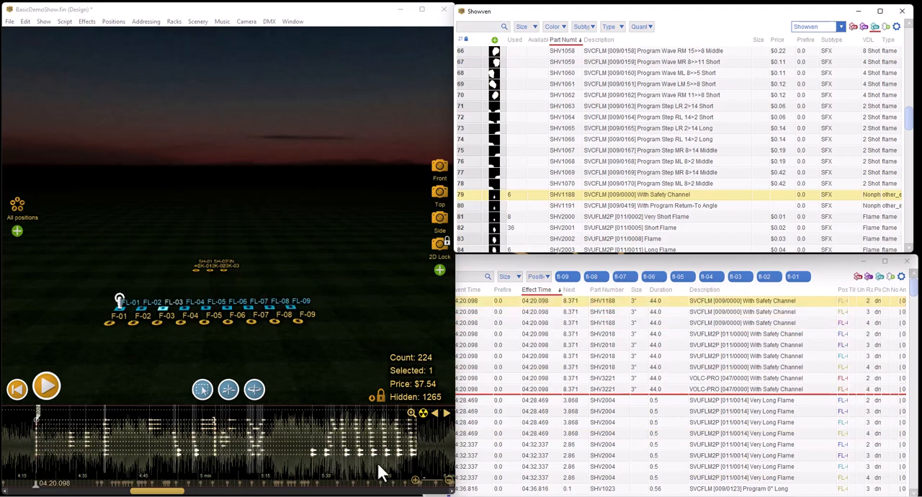
{"action": "mouse_move", "coordinate": [43, 468]}
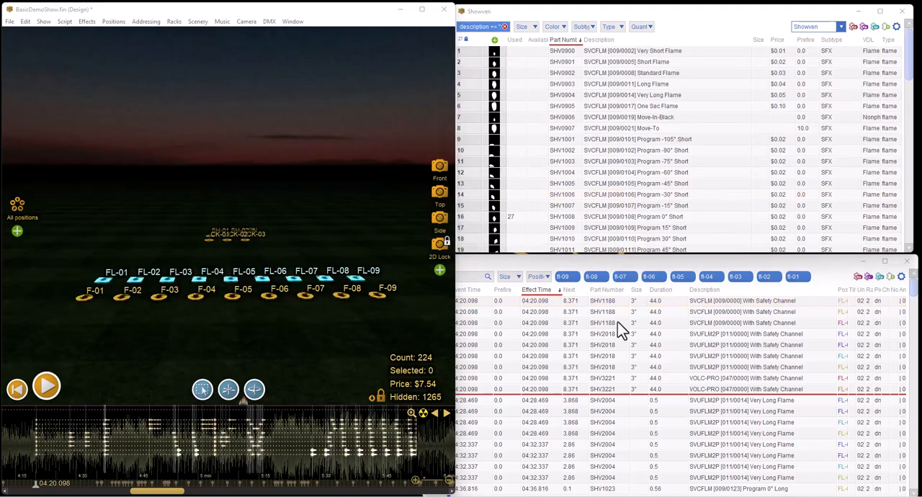
{"action": "mouse_move", "coordinate": [213, 198]}
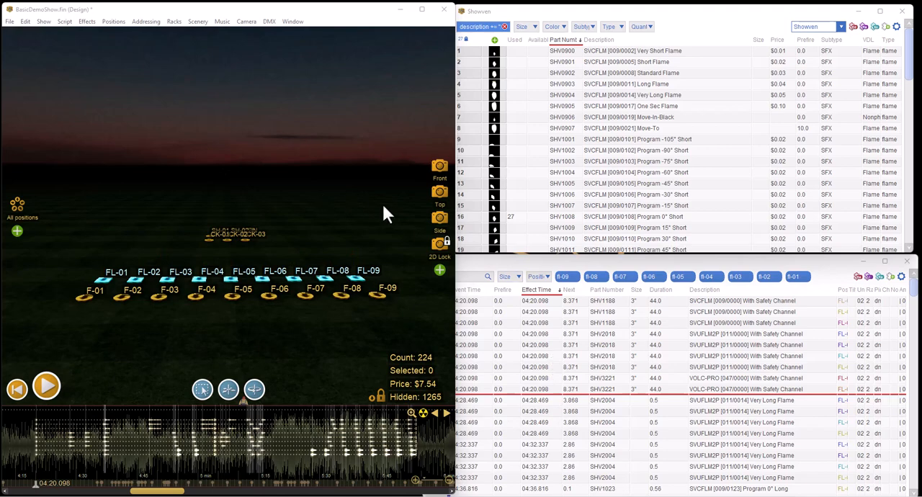
{"action": "mouse_move", "coordinate": [281, 352]}
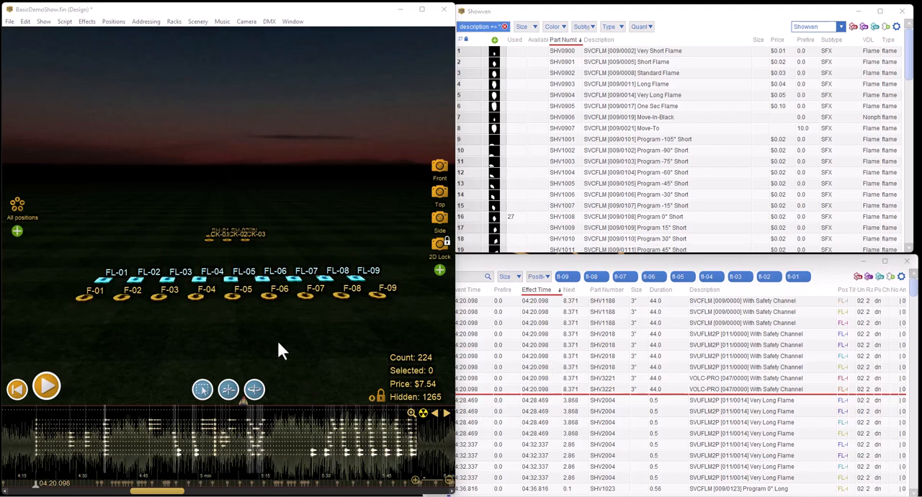
{"action": "mouse_move", "coordinate": [51, 237]}
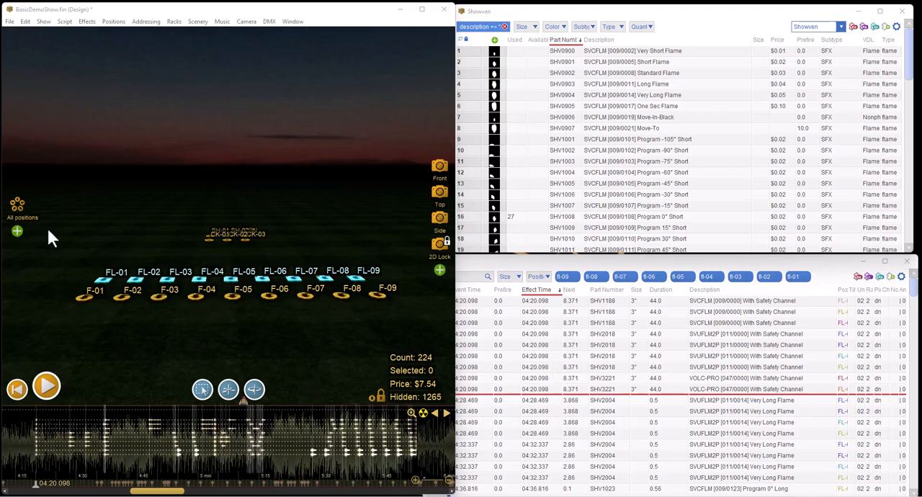
{"action": "mouse_move", "coordinate": [11, 29]}
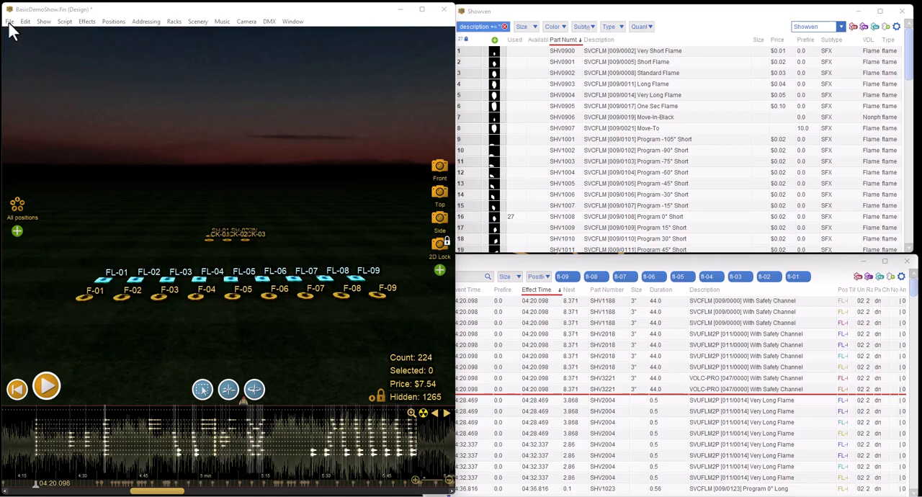
Step: Export firing system scripts as Standard Script and save them to the DmoDemoVid demo folder
{"action": "left_click", "coordinate": [8, 21]}
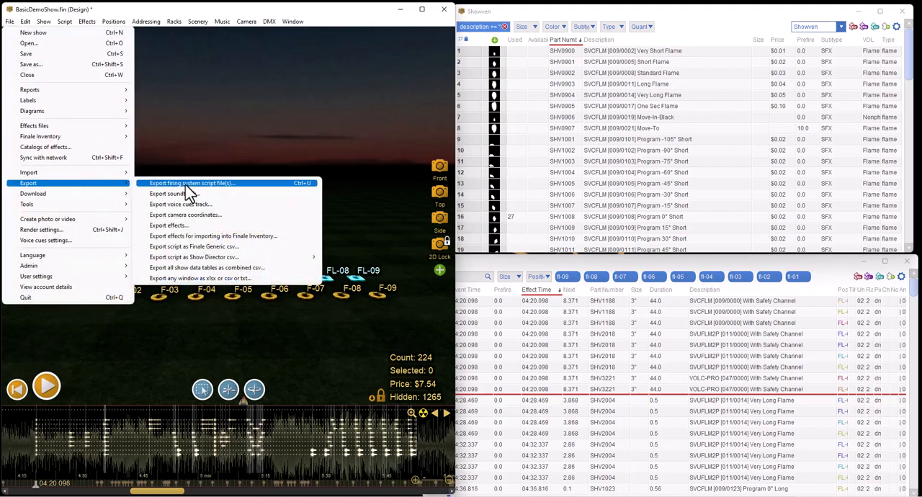
{"action": "left_click", "coordinate": [190, 181]}
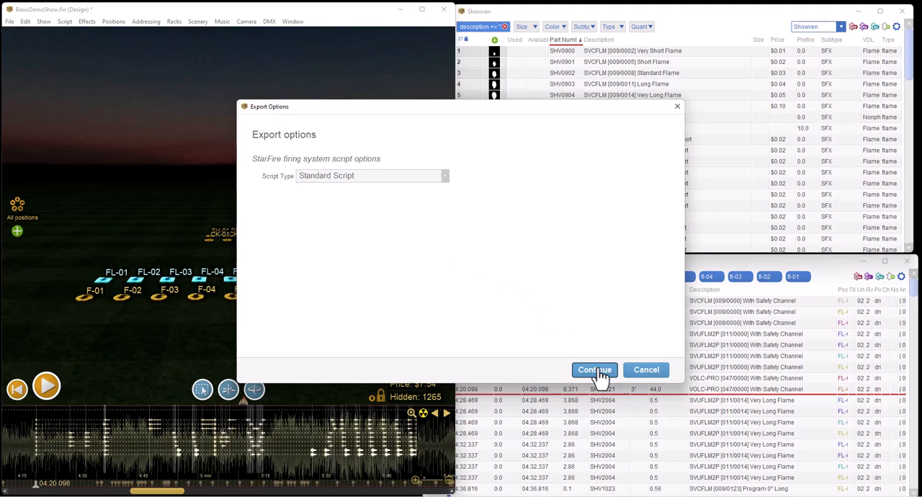
{"action": "left_click", "coordinate": [594, 369]}
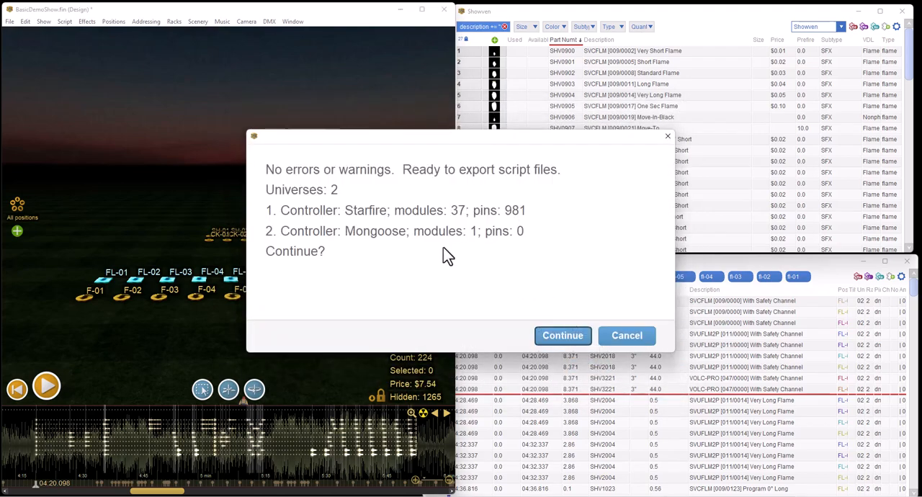
{"action": "left_click", "coordinate": [562, 334]}
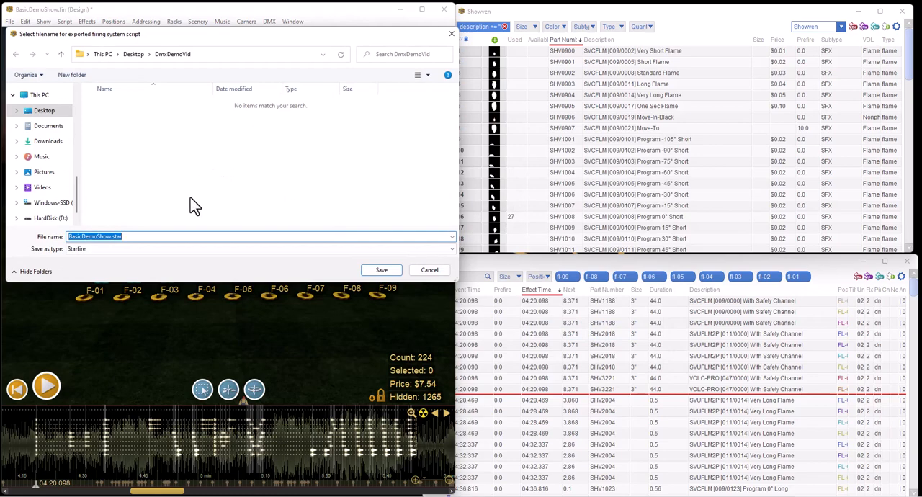
{"action": "mouse_move", "coordinate": [138, 255]}
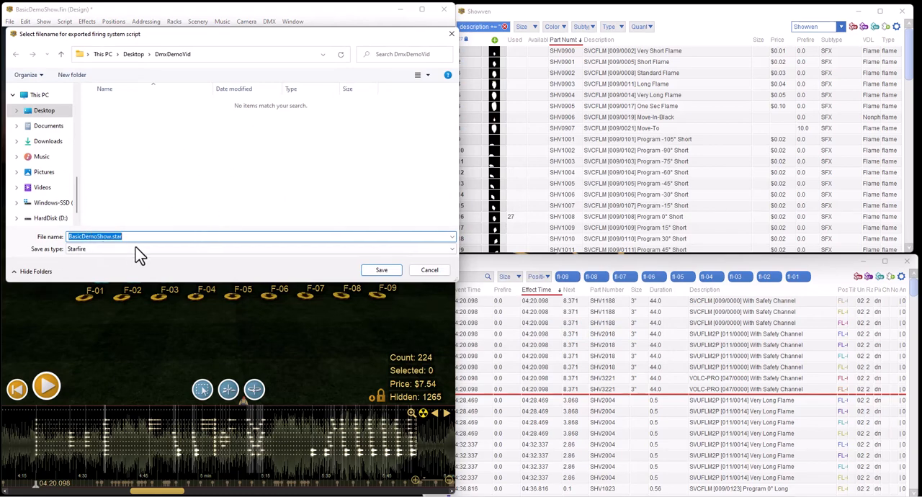
{"action": "left_click", "coordinate": [380, 270]}
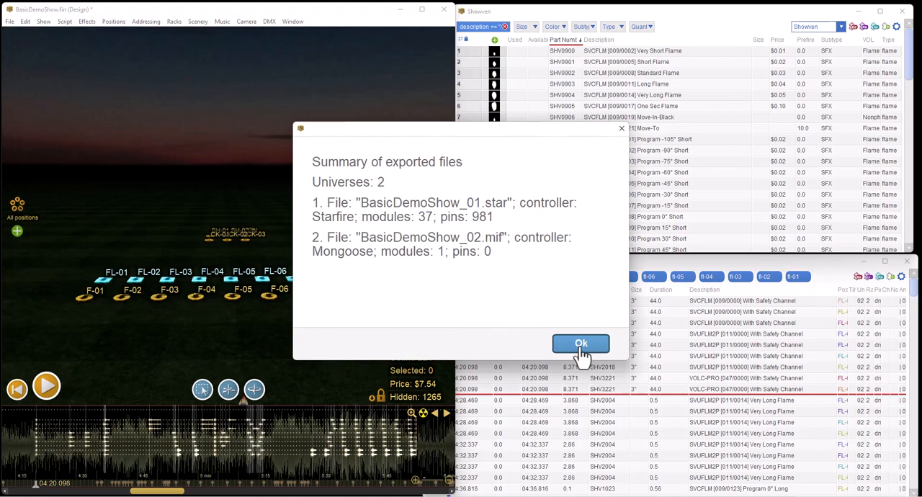
Step: Dismiss the export summary and check BasicDemoShow_02.mif in the demo folder
{"action": "left_click", "coordinate": [581, 343]}
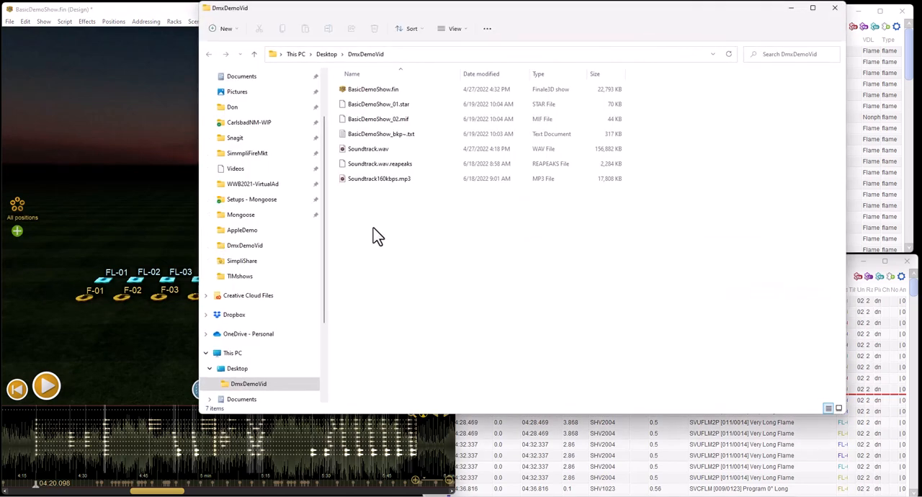
{"action": "left_click", "coordinate": [377, 118]}
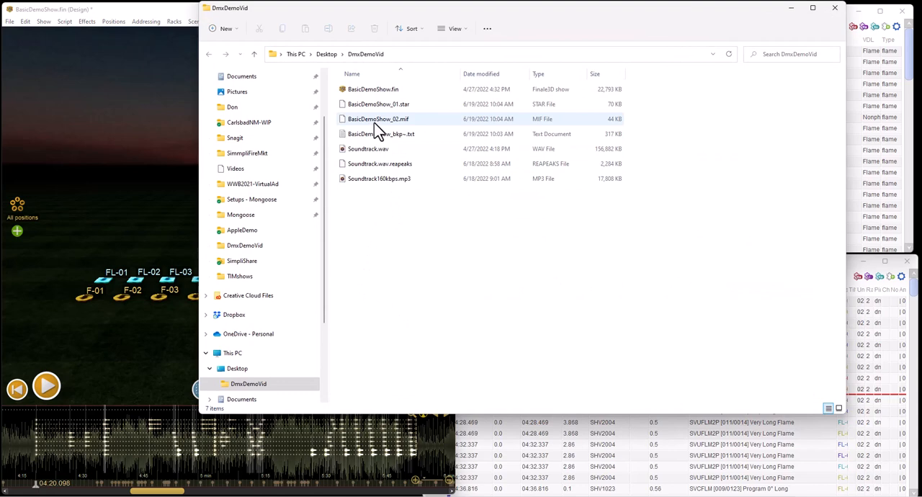
{"action": "mouse_move", "coordinate": [381, 127]}
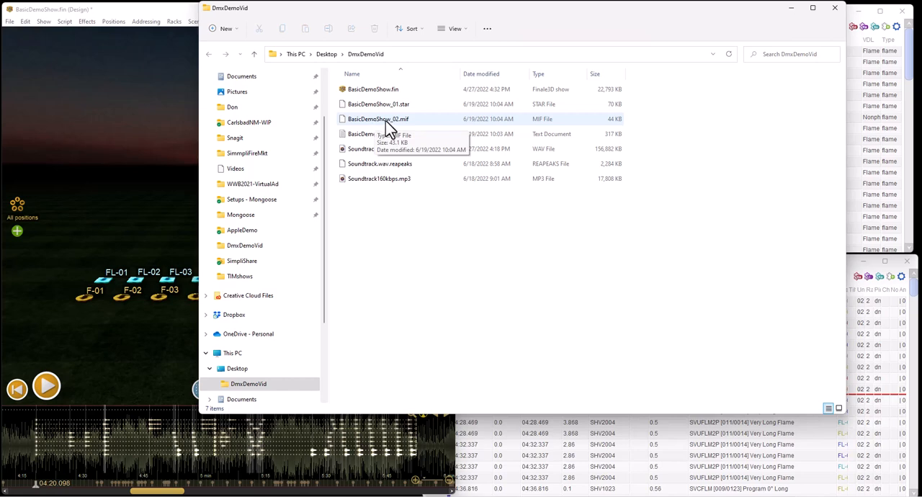
{"action": "mouse_move", "coordinate": [353, 129]}
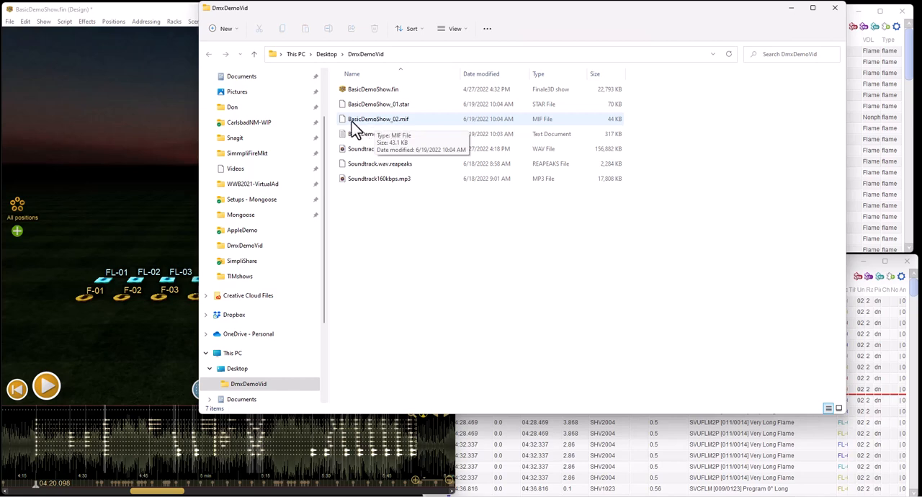
{"action": "mouse_move", "coordinate": [407, 131]}
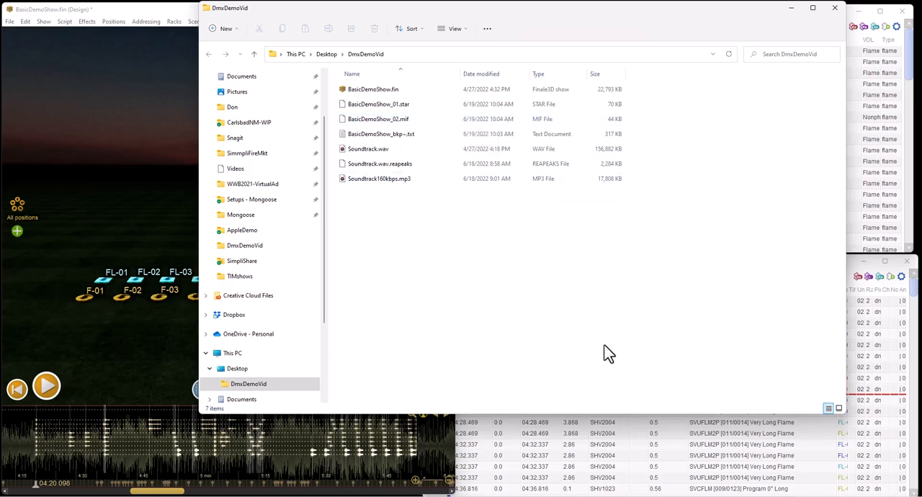
{"action": "mouse_move", "coordinate": [622, 329]}
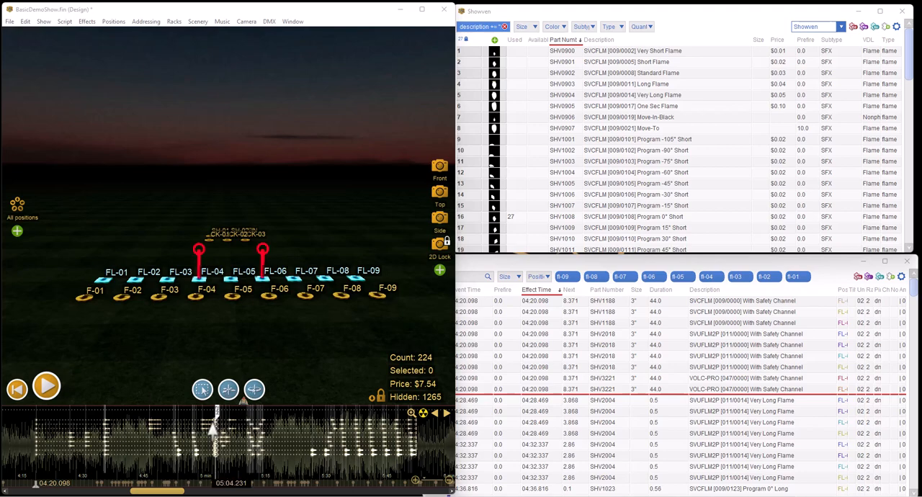
Step: Launch Mongoose Editor from the Start menu
{"action": "left_click", "coordinate": [156, 493]}
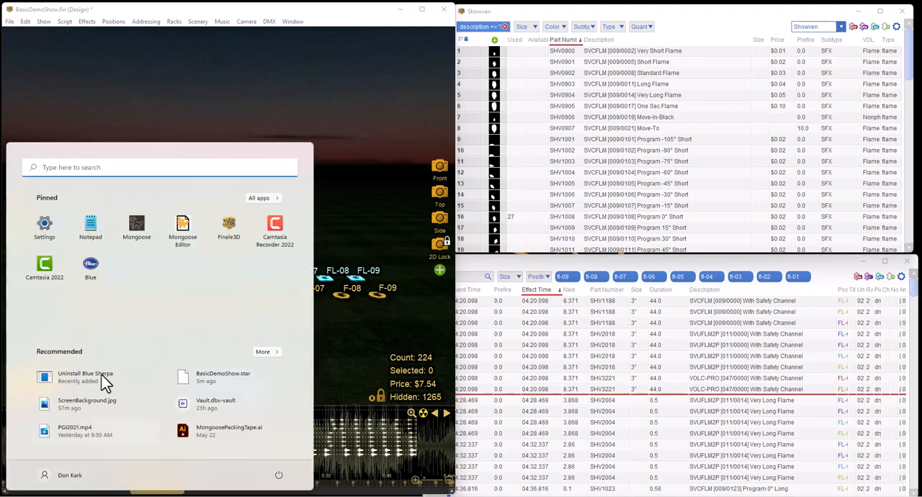
{"action": "left_click", "coordinate": [301, 398]}
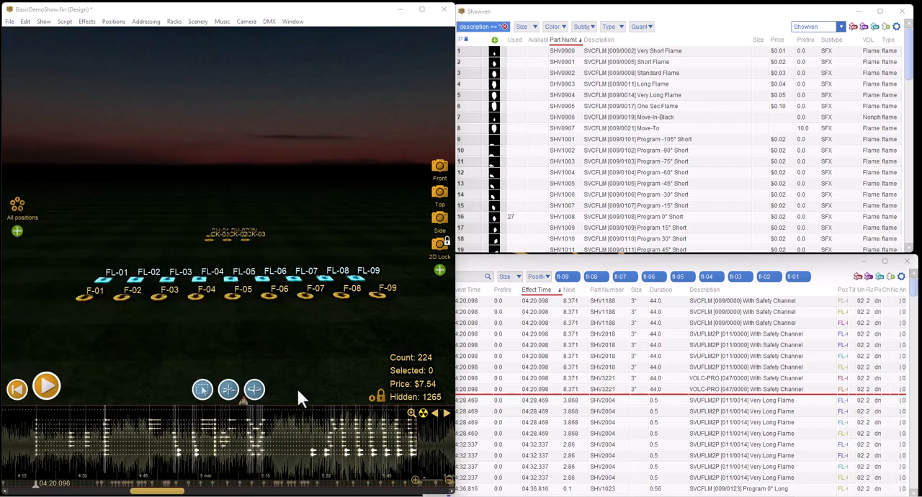
{"action": "mouse_move", "coordinate": [580, 343]}
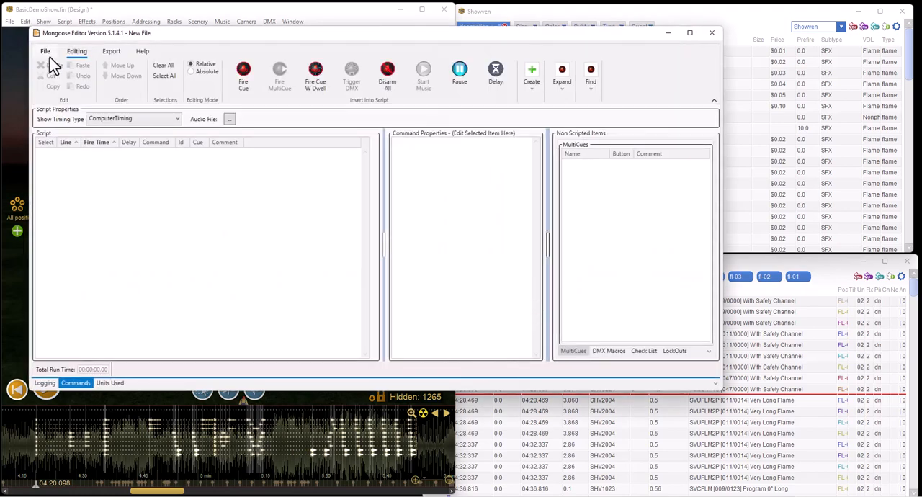
Step: Import BasicDemoShow_02.mif via File > Import from File > Finale MIF
{"action": "left_click", "coordinate": [44, 50]}
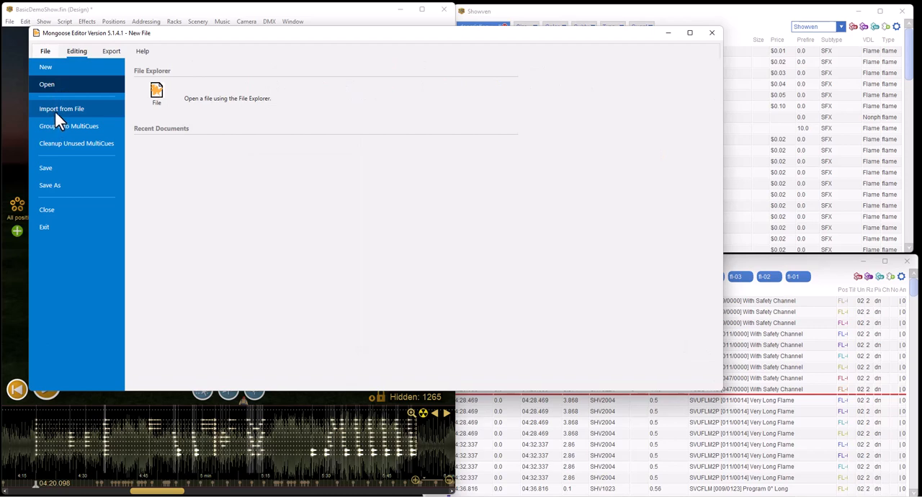
{"action": "left_click", "coordinate": [61, 110]}
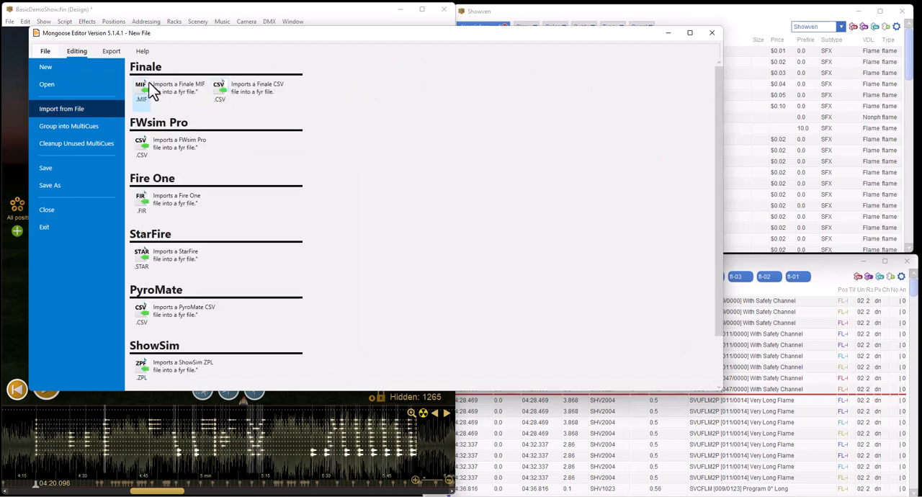
{"action": "mouse_move", "coordinate": [147, 89]}
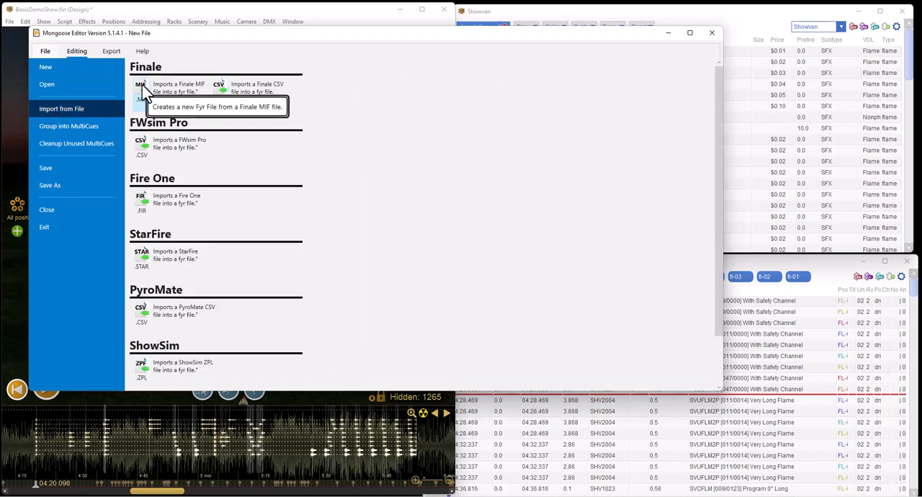
{"action": "left_click", "coordinate": [141, 87]}
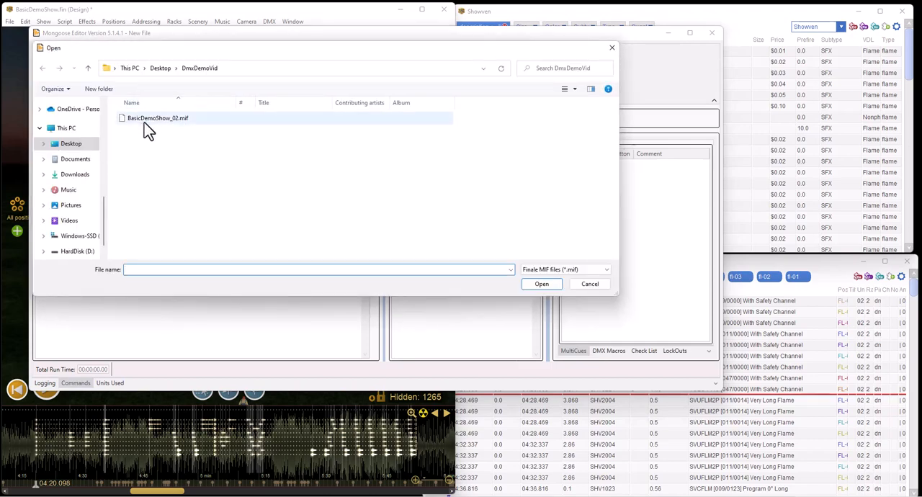
{"action": "mouse_move", "coordinate": [151, 122]}
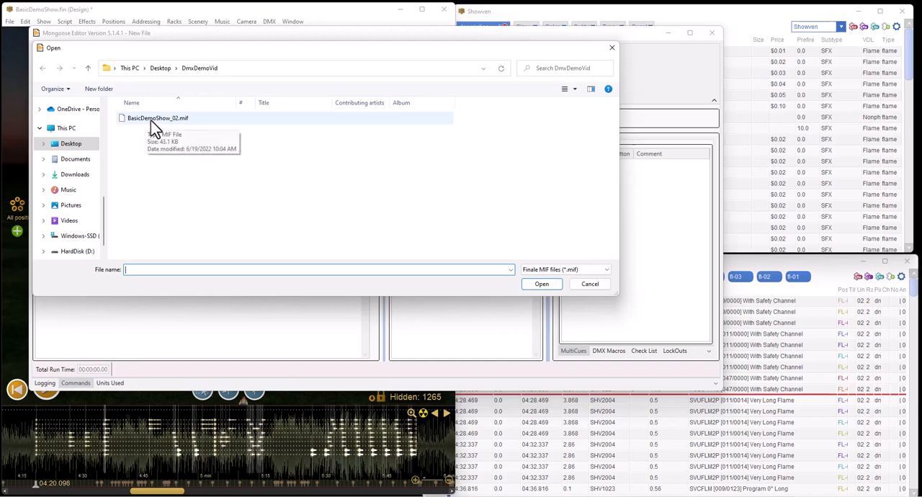
{"action": "mouse_move", "coordinate": [175, 136]}
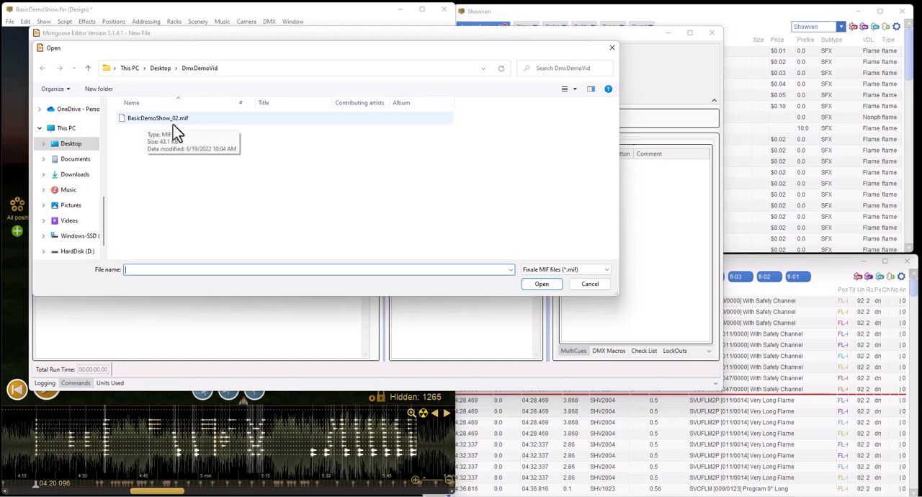
{"action": "mouse_move", "coordinate": [172, 130]}
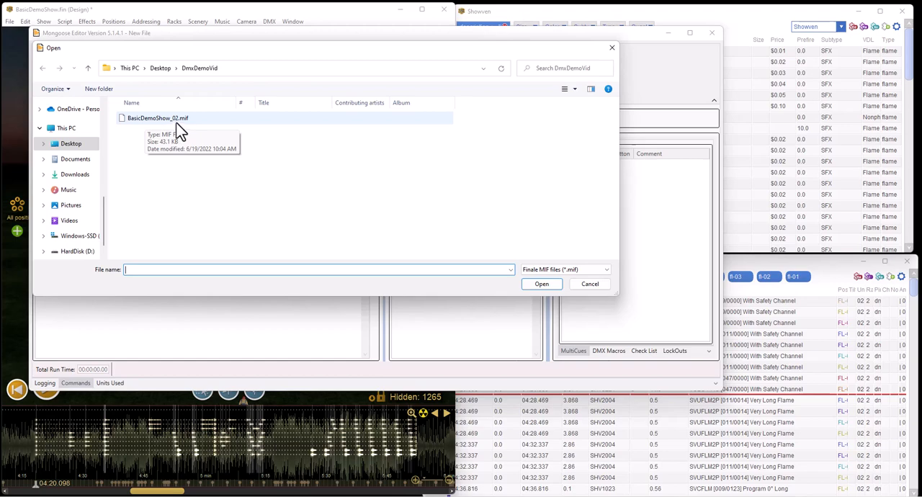
{"action": "left_click", "coordinate": [590, 284]}
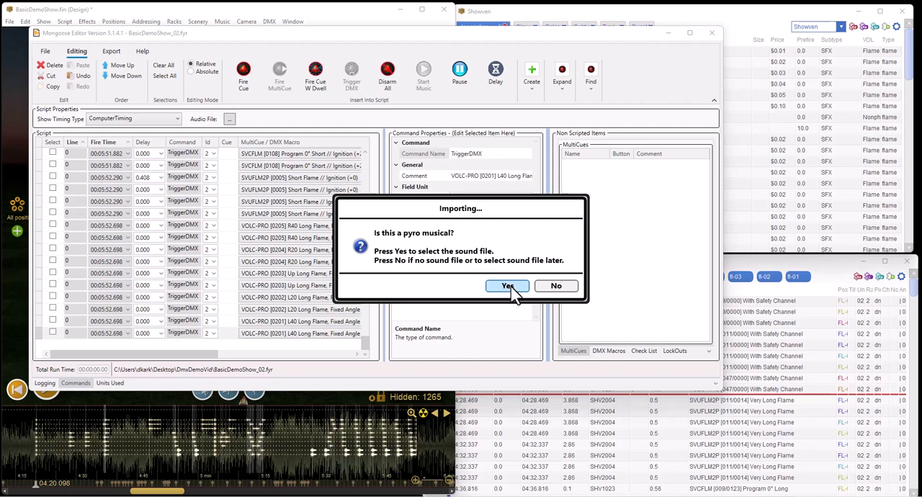
{"action": "left_click", "coordinate": [508, 287]}
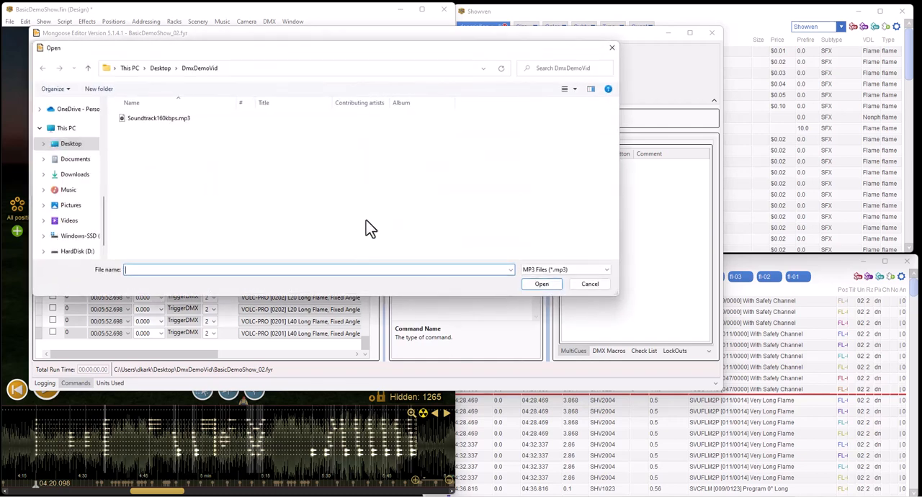
{"action": "left_click", "coordinate": [590, 284]}
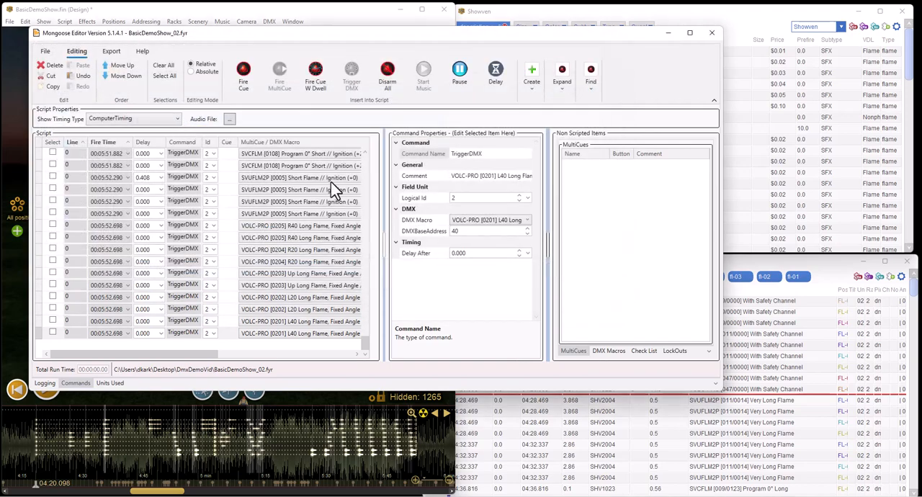
{"action": "mouse_move", "coordinate": [263, 46]}
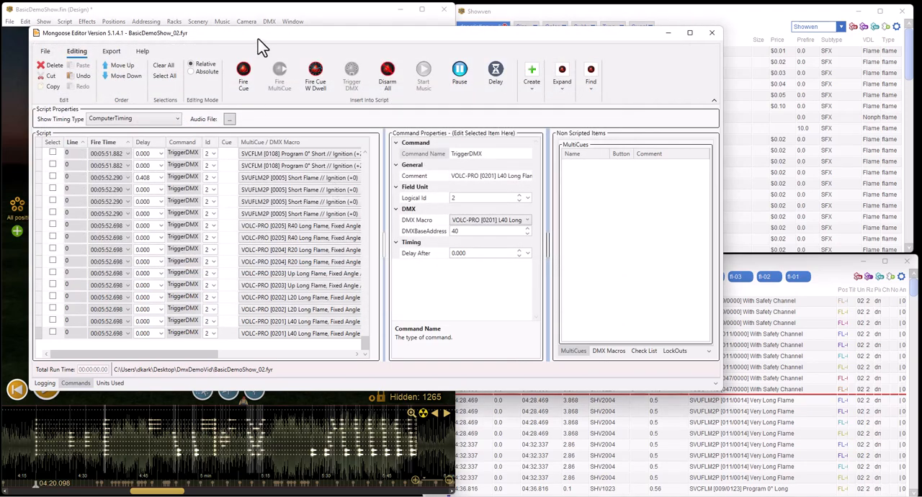
{"action": "mouse_move", "coordinate": [248, 89]}
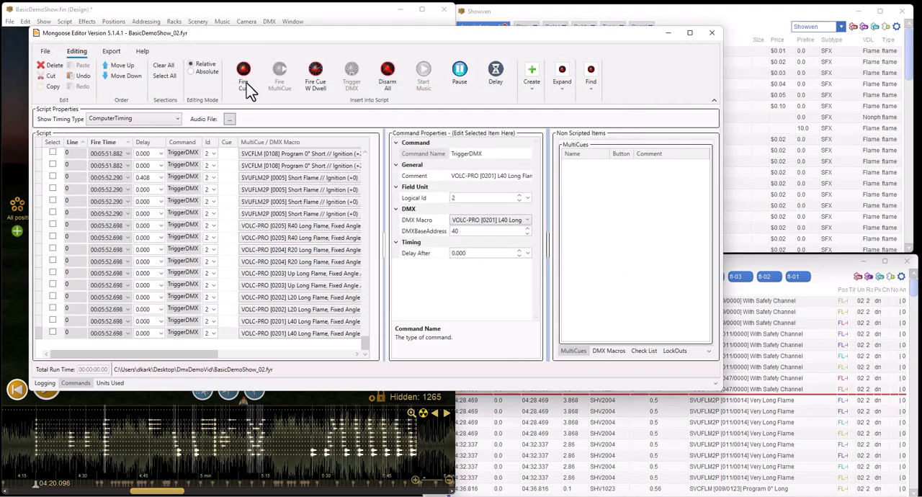
{"action": "left_click", "coordinate": [229, 118]}
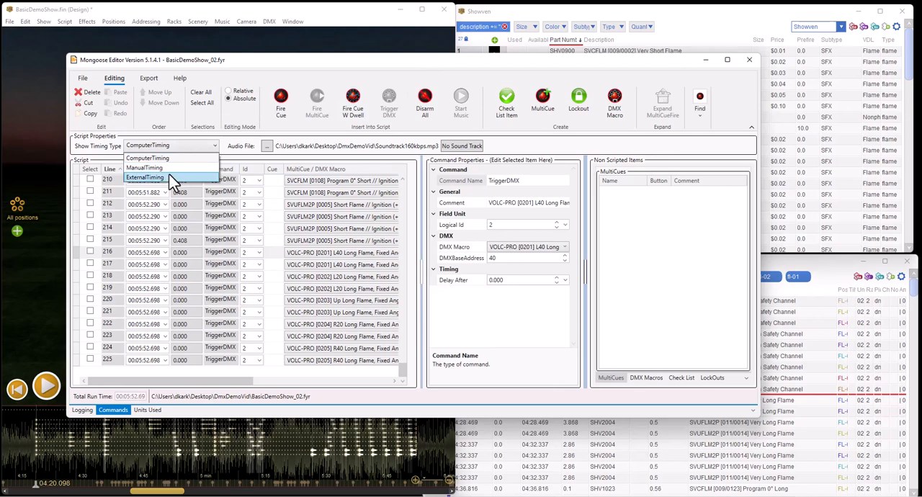
{"action": "mouse_move", "coordinate": [147, 159]}
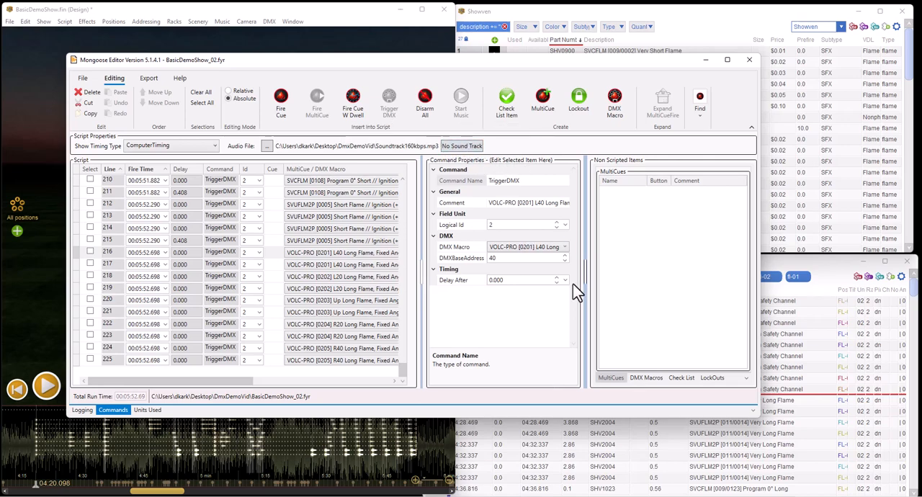
{"action": "mouse_move", "coordinate": [502, 353]}
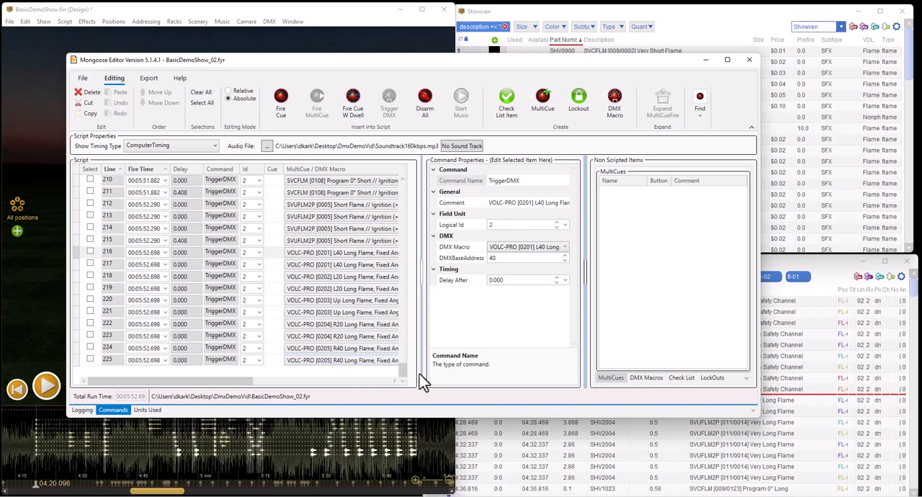
{"action": "mouse_move", "coordinate": [444, 363]}
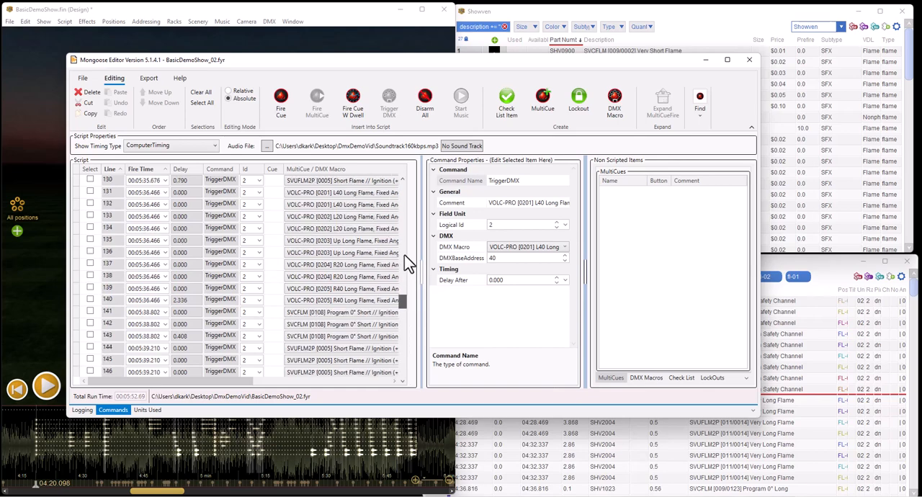
{"action": "scroll", "scroll_direction": "up", "scroll_amount": 3}
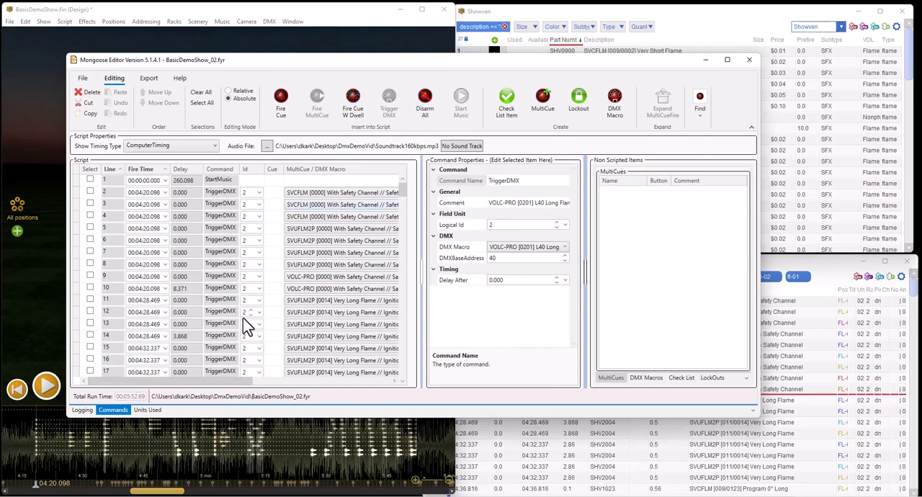
{"action": "mouse_move", "coordinate": [303, 281]}
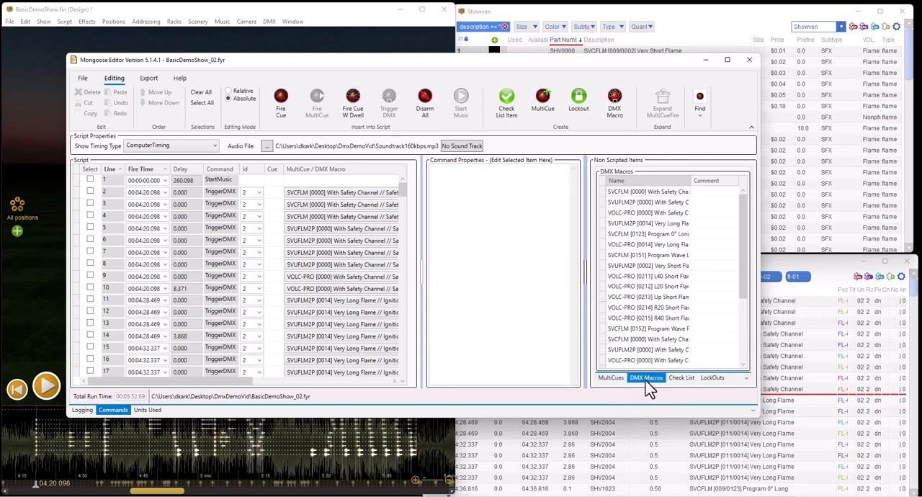
{"action": "mouse_move", "coordinate": [652, 402]}
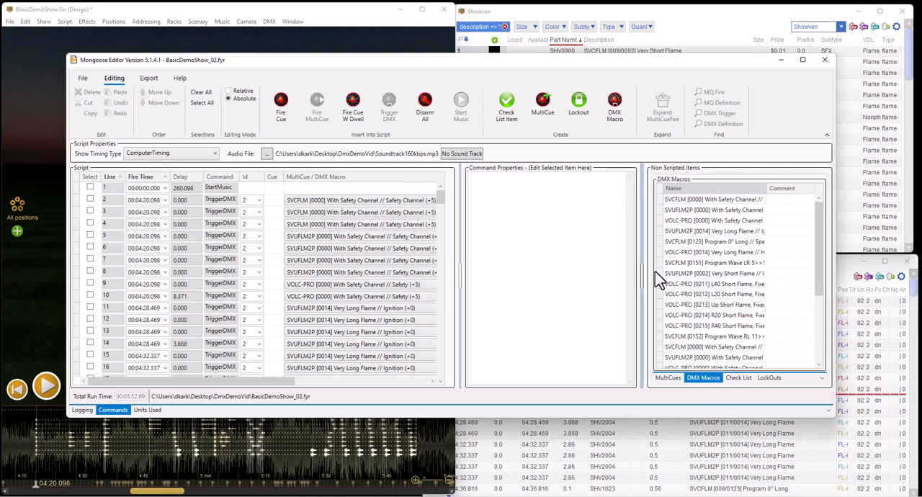
Step: Widen the Non Scripted Items panel and inspect the first Safety Channel DMX macro
{"action": "left_click_drag", "start_coordinate": [641, 281], "coordinate": [603, 281]}
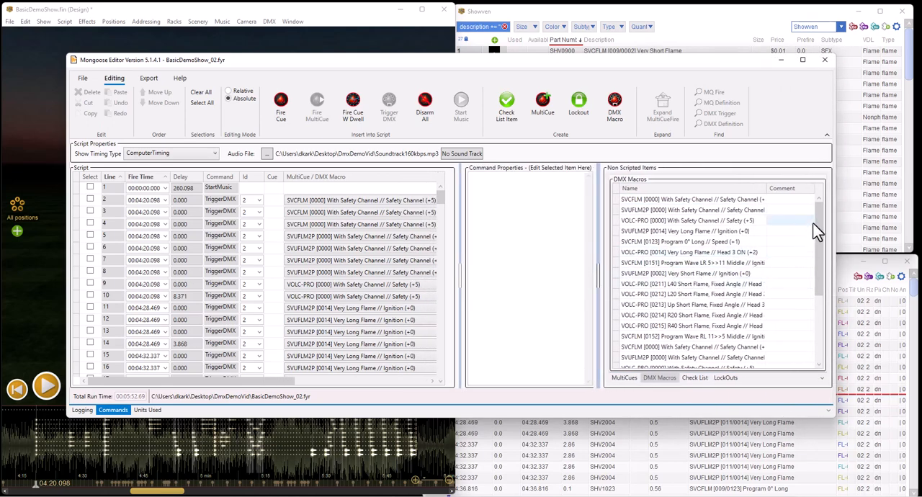
{"action": "scroll", "scroll_direction": "down", "scroll_amount": 3}
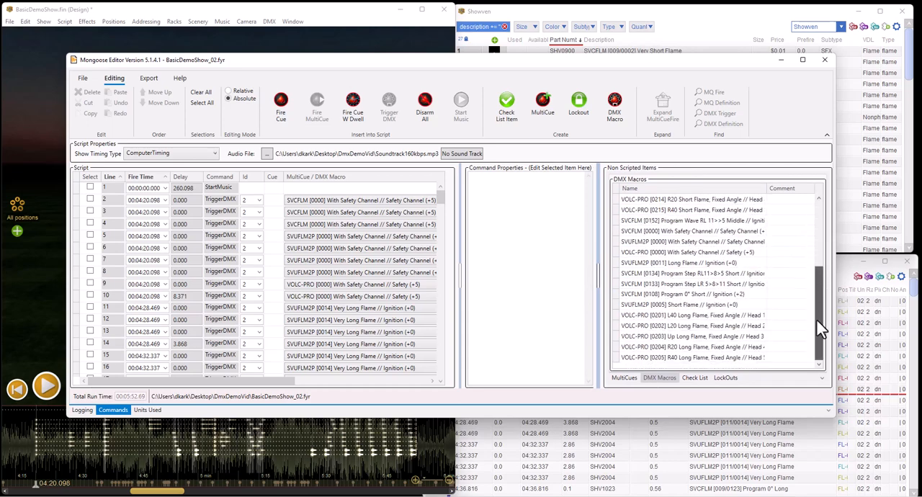
{"action": "scroll", "scroll_direction": "up", "scroll_amount": 3}
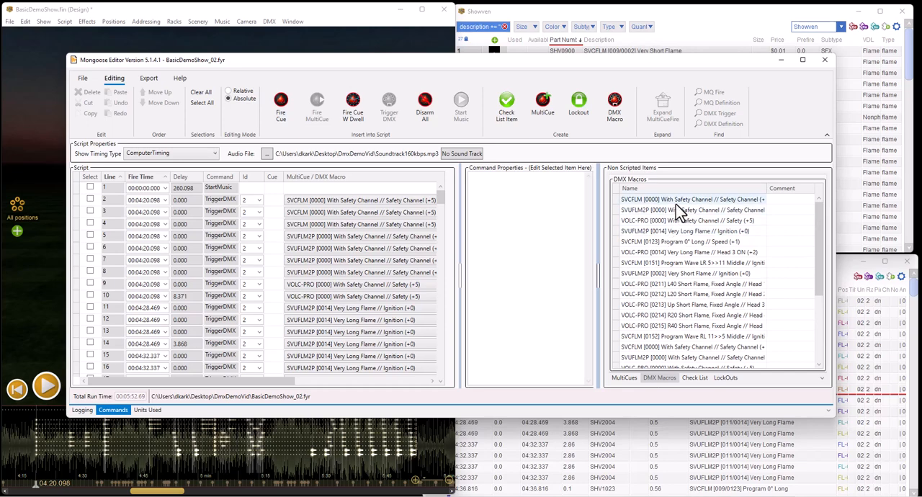
{"action": "left_click", "coordinate": [689, 210]}
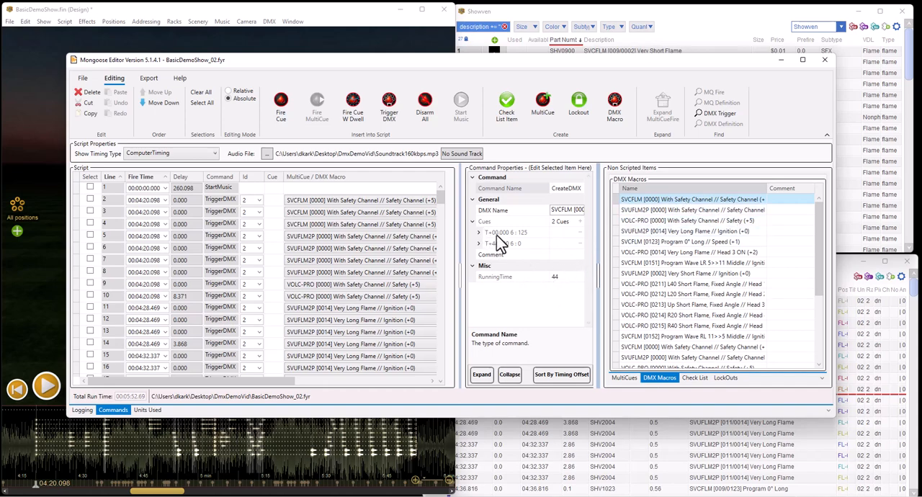
{"action": "mouse_move", "coordinate": [513, 245]}
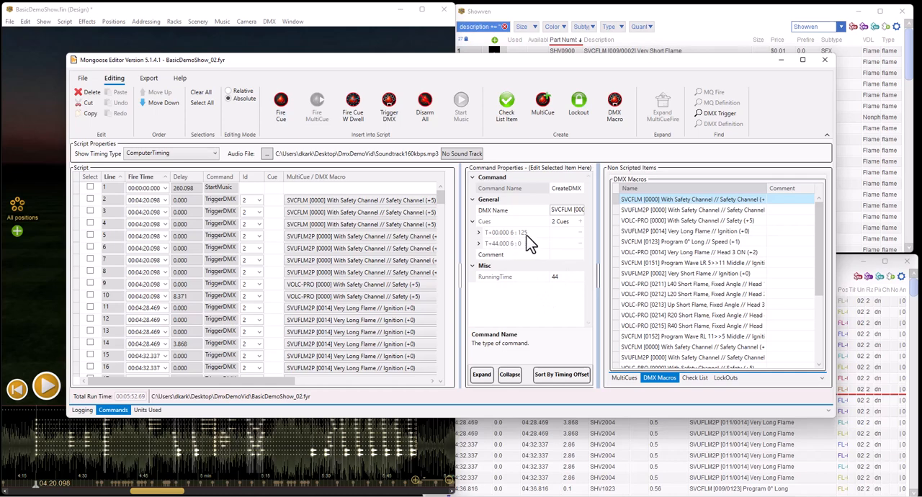
{"action": "mouse_move", "coordinate": [670, 211]}
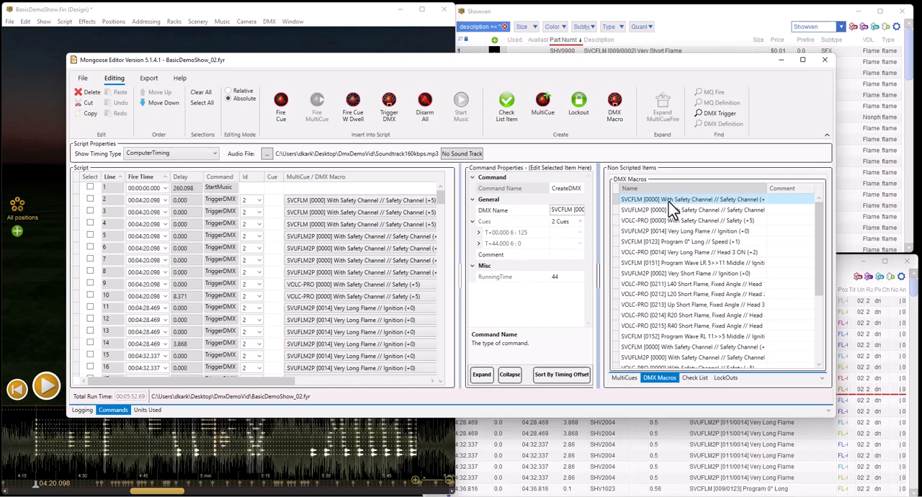
{"action": "mouse_move", "coordinate": [666, 216]}
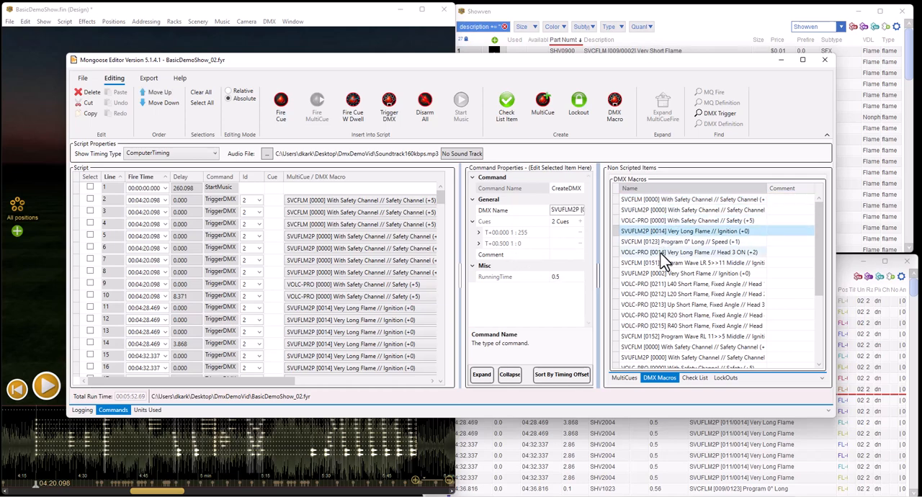
Step: Inspect the Very Long Flame Head 3 and VOLC-PRO Up Short Flame macros' properties
{"action": "left_click", "coordinate": [684, 274]}
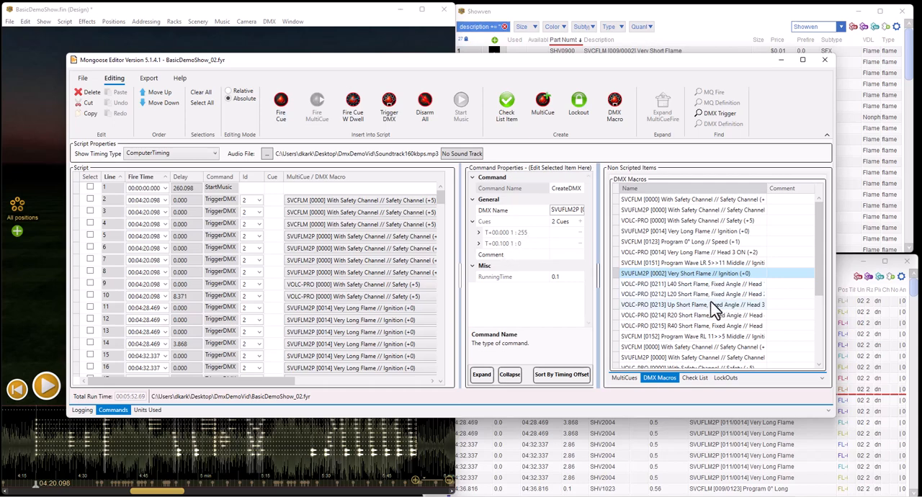
{"action": "left_click", "coordinate": [692, 305]}
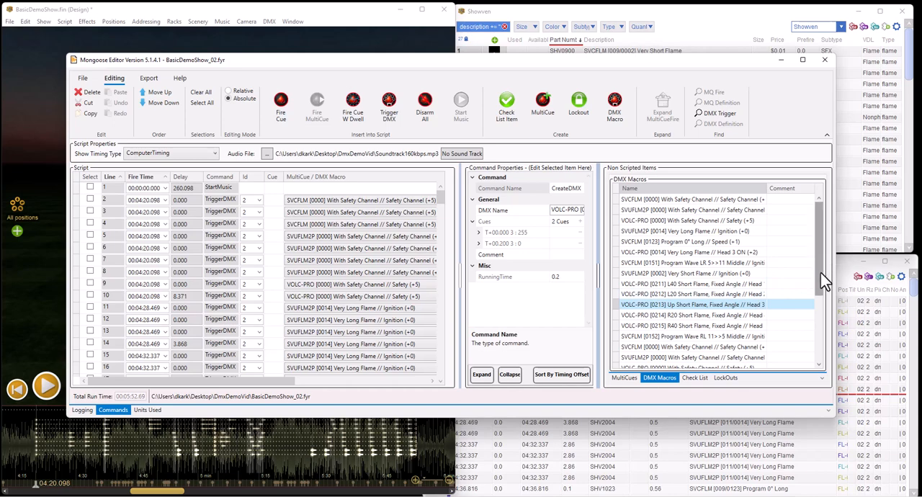
{"action": "scroll", "scroll_direction": "down", "scroll_amount": 3}
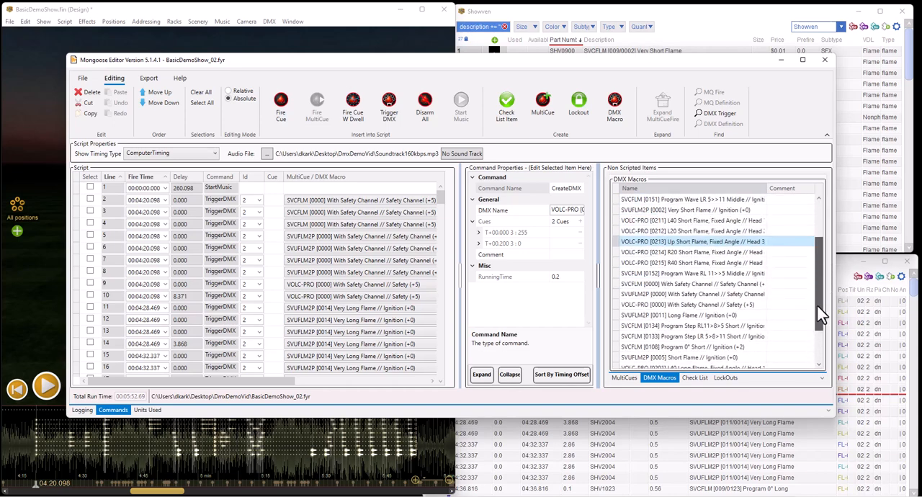
{"action": "scroll", "scroll_direction": "up", "scroll_amount": 3}
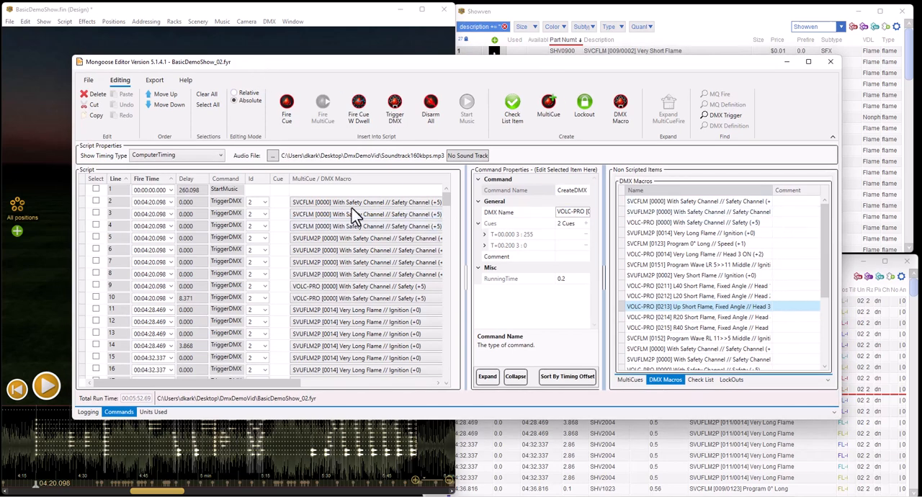
{"action": "mouse_move", "coordinate": [89, 89]}
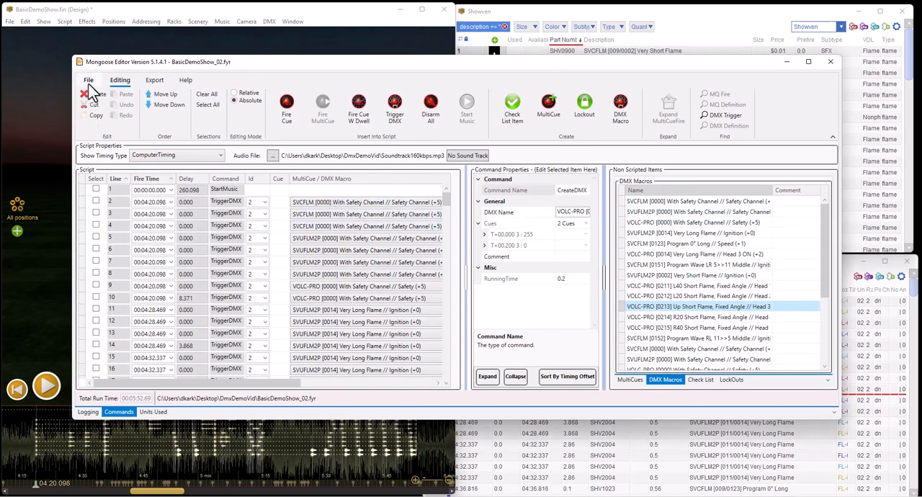
Step: Run File > Group into MultiCues with Perform Grouping to combine simultaneous shots
{"action": "left_click", "coordinate": [88, 79]}
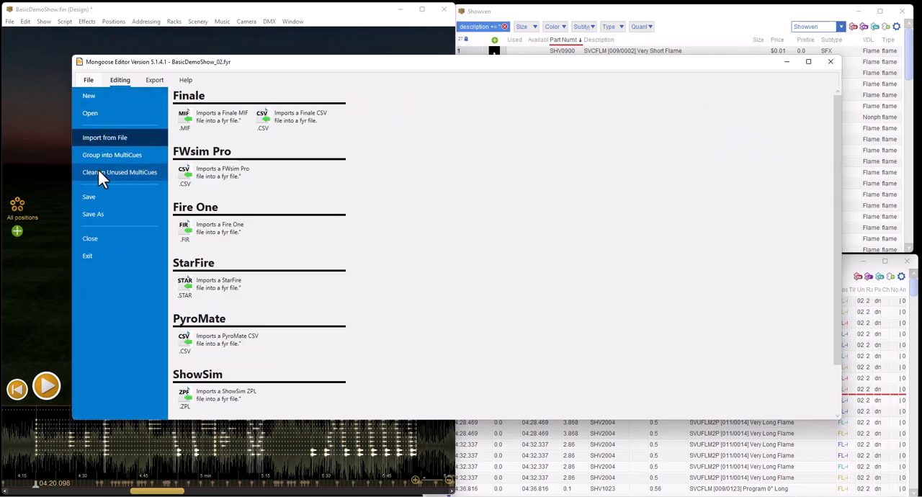
{"action": "left_click", "coordinate": [112, 154]}
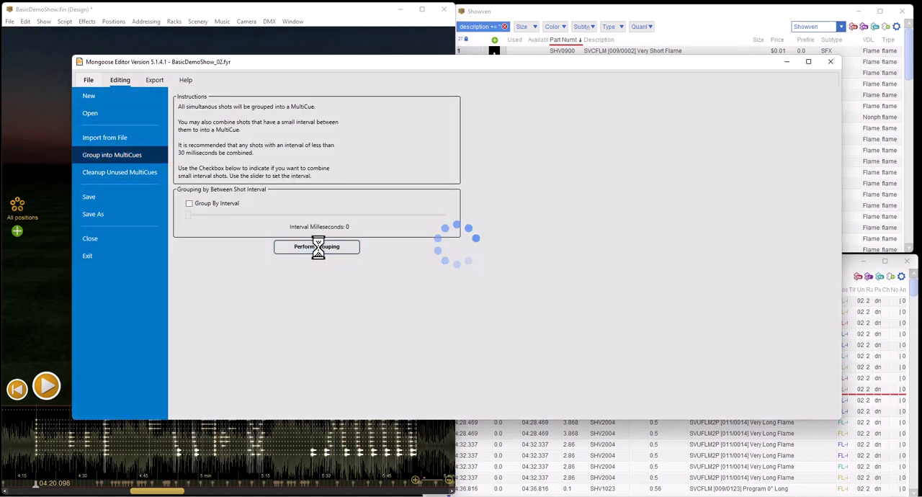
{"action": "left_click", "coordinate": [317, 246]}
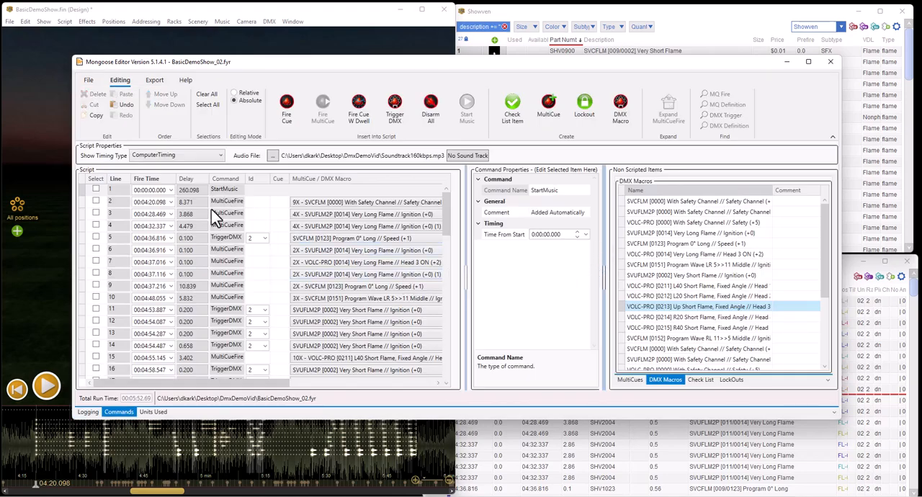
{"action": "mouse_move", "coordinate": [223, 262]}
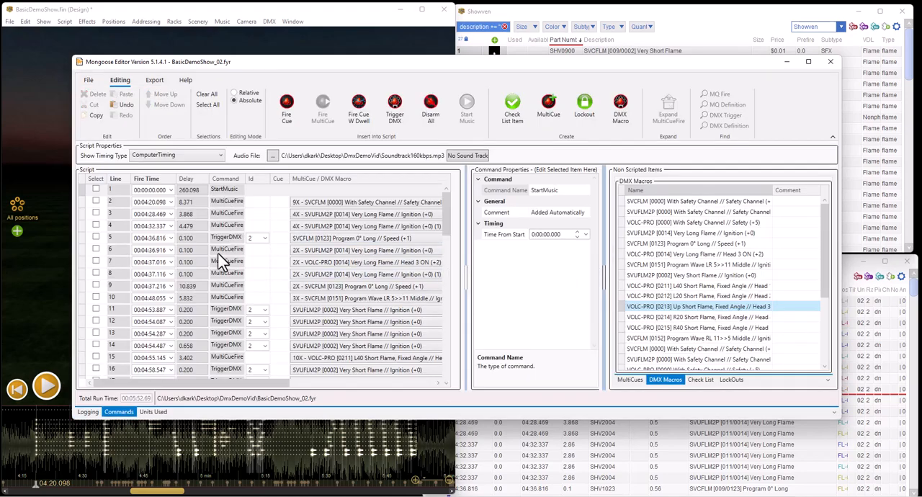
{"action": "mouse_move", "coordinate": [228, 216]}
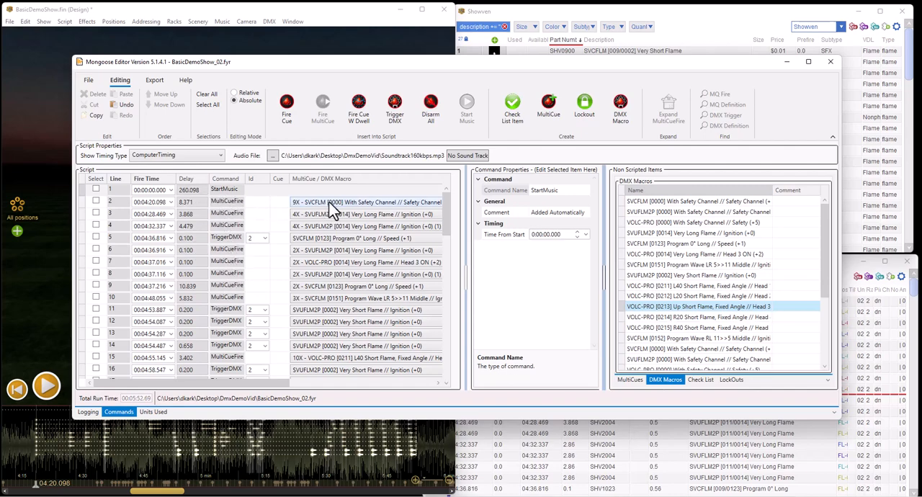
{"action": "mouse_move", "coordinate": [349, 214]}
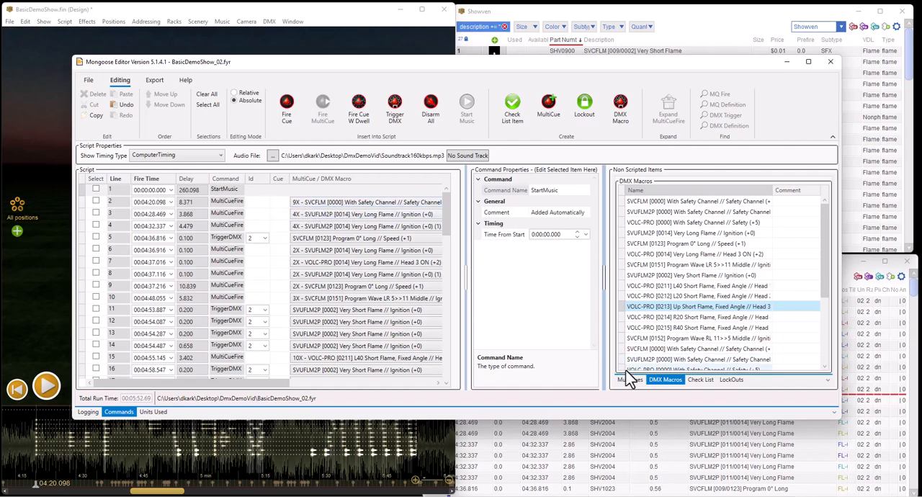
Step: List the generated MultiCues and inspect the 6X Safety Channel and first 4X Very Long Flame definitions
{"action": "left_click", "coordinate": [629, 381]}
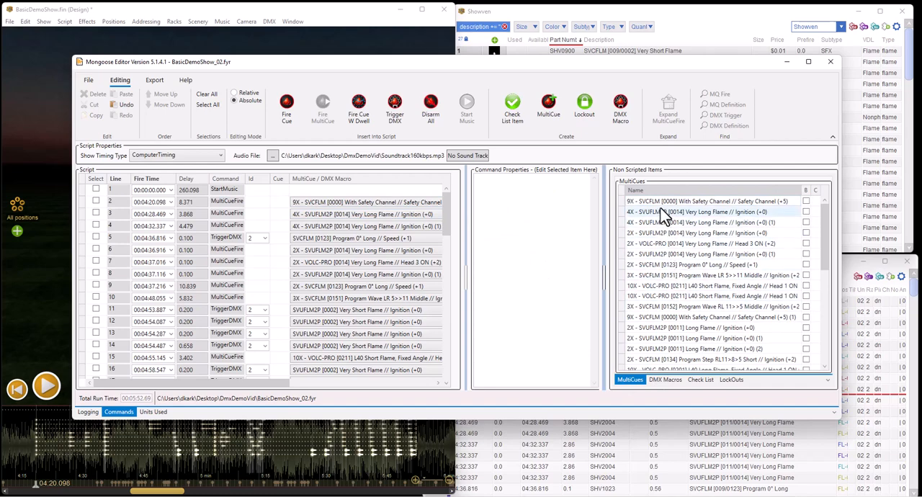
{"action": "left_click", "coordinate": [707, 202]}
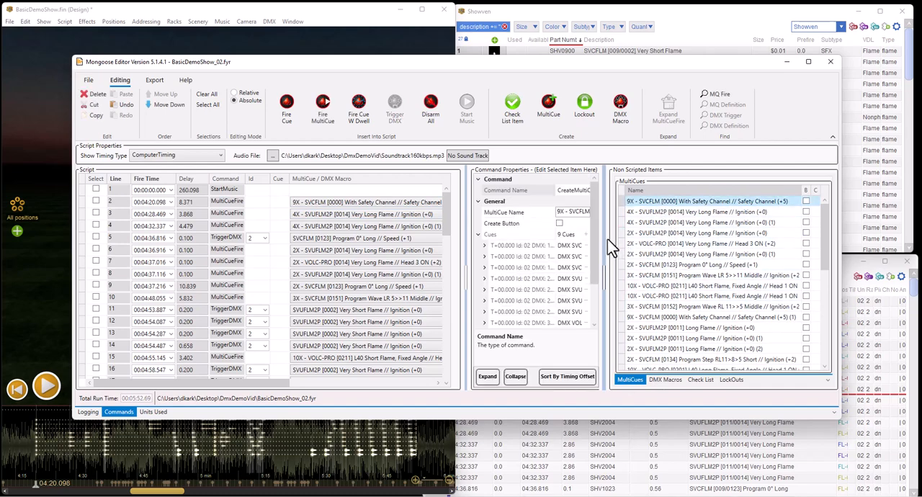
{"action": "left_click_drag", "start_coordinate": [611, 273], "coordinate": [640, 274]}
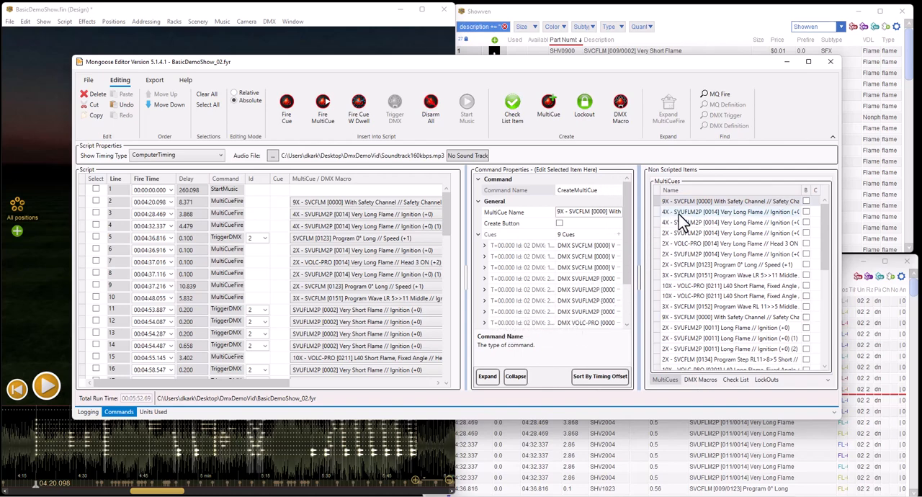
{"action": "left_click", "coordinate": [727, 210]}
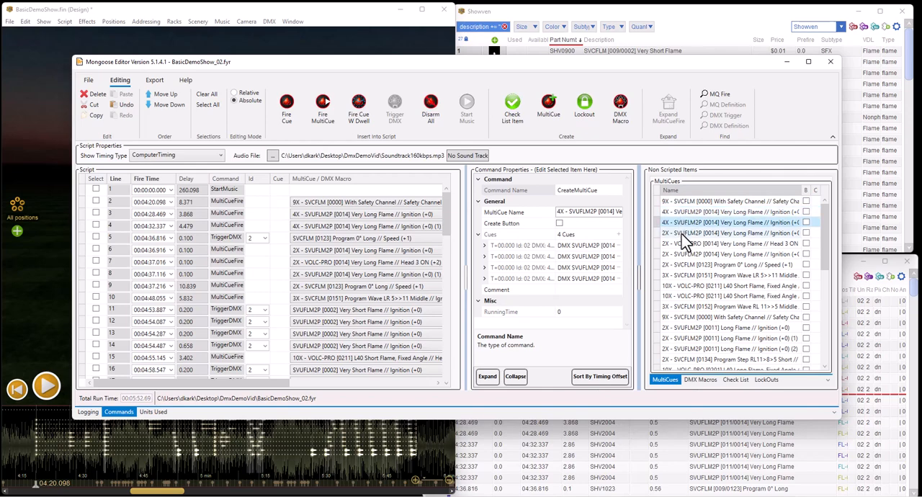
Step: Inspect the next 4X and 2X Very Long Flame MultiCues, ending on 3X SVCFLM [0152] Program Wave
{"action": "left_click", "coordinate": [728, 254]}
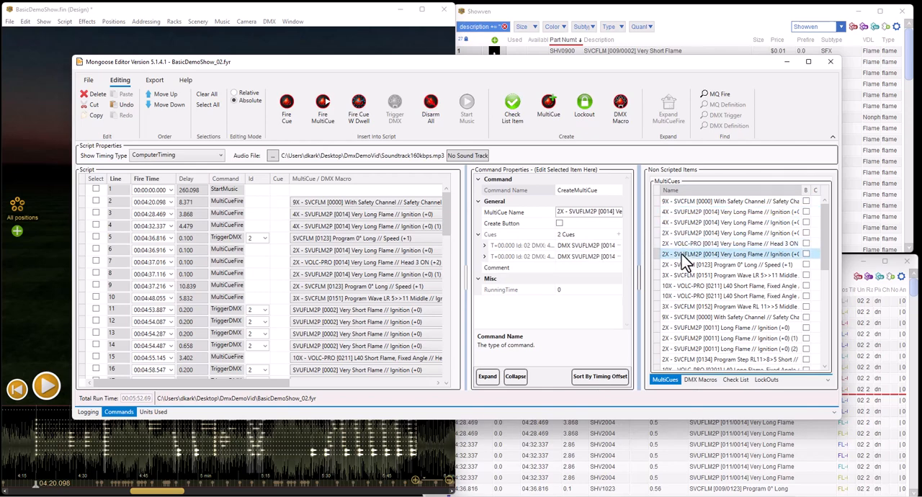
{"action": "left_click", "coordinate": [728, 275]}
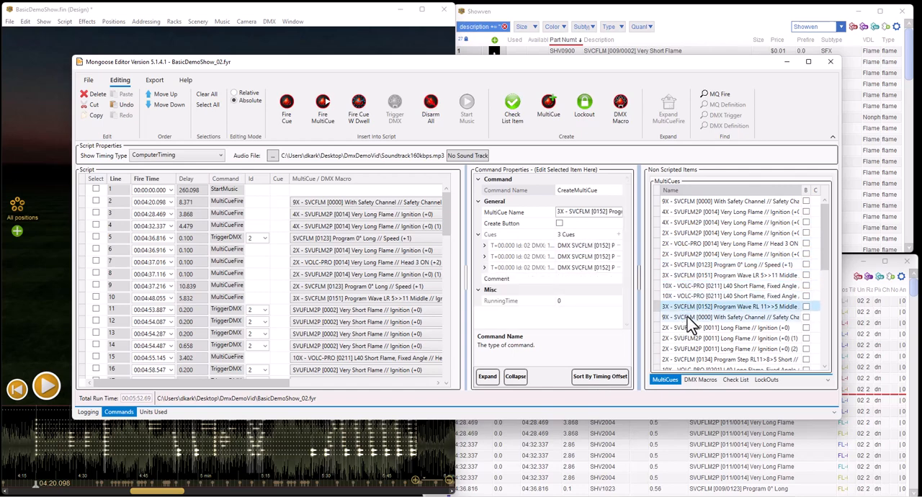
{"action": "left_click", "coordinate": [732, 317]}
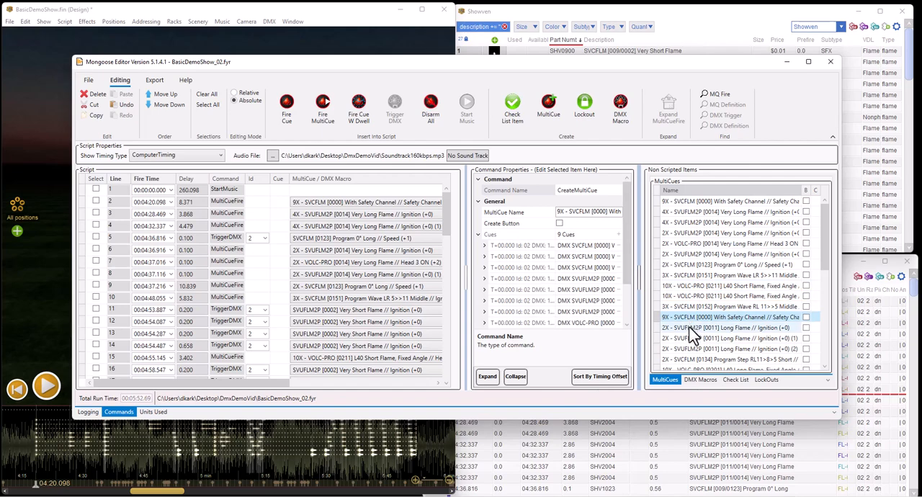
{"action": "left_click", "coordinate": [728, 327]}
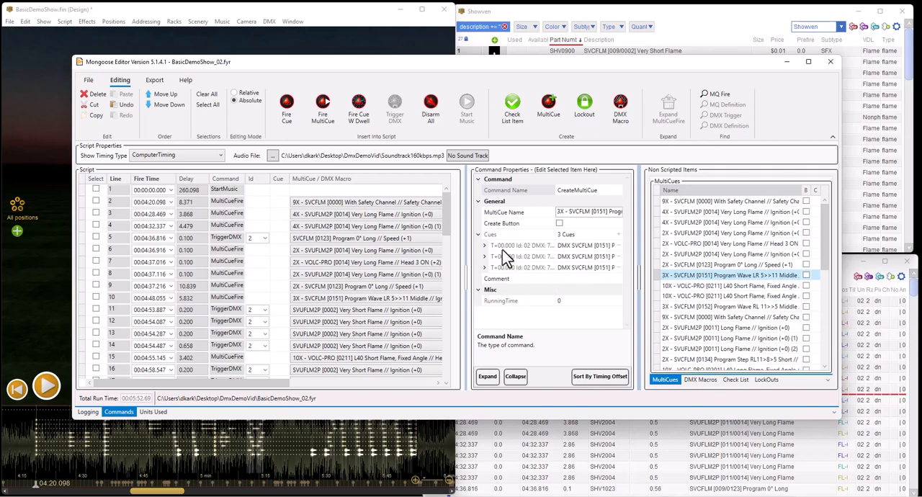
Step: Expand the Program Wave MultiCue's Cues node showing each cue's DMX macro, logical ID and base address
{"action": "left_click", "coordinate": [485, 245]}
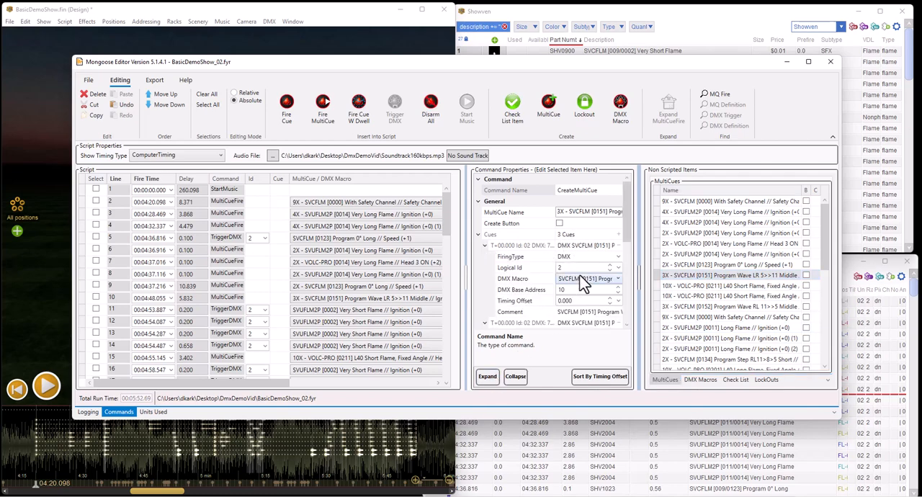
{"action": "scroll", "scroll_direction": "down", "scroll_amount": 3}
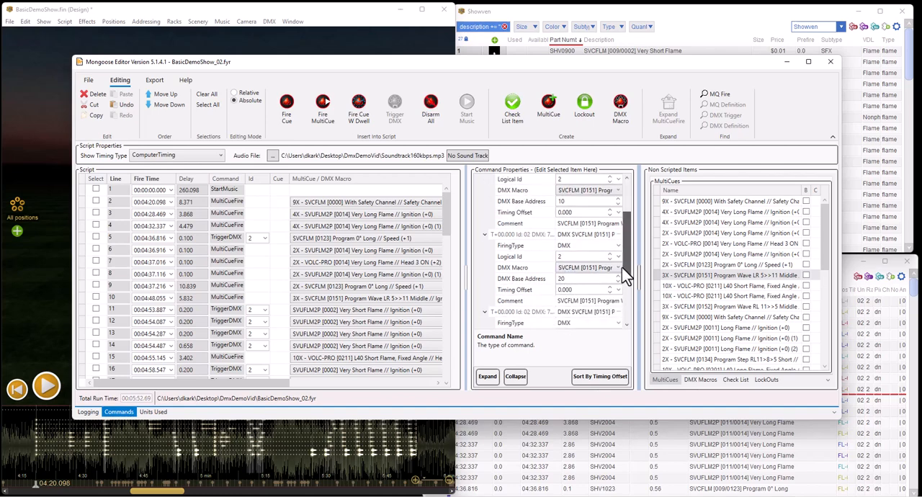
{"action": "scroll", "scroll_direction": "down", "scroll_amount": 3}
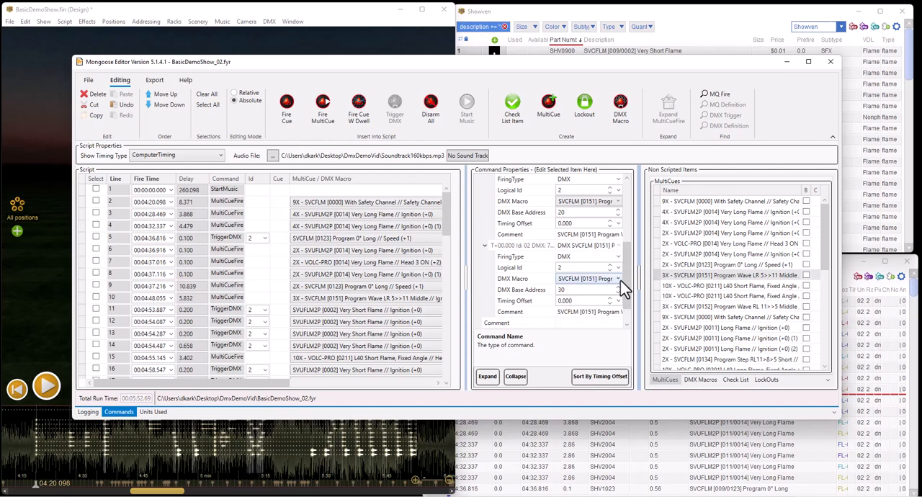
{"action": "left_click", "coordinate": [485, 178]}
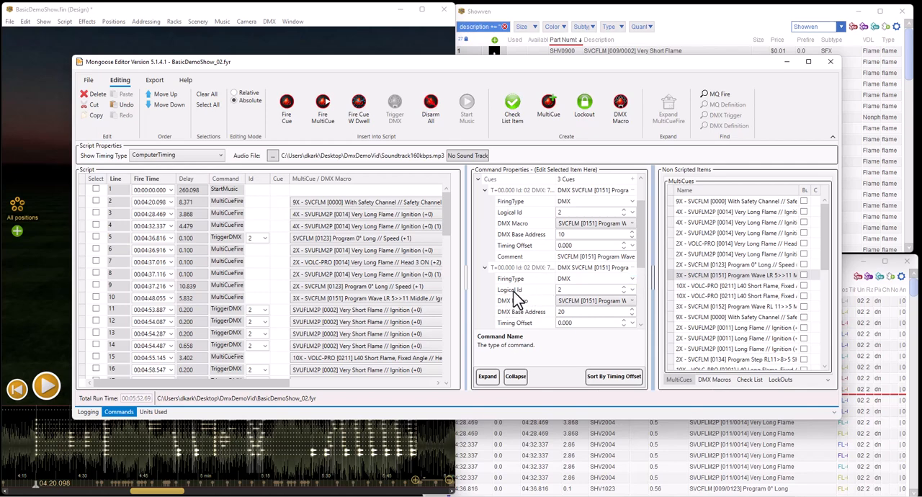
{"action": "mouse_move", "coordinate": [506, 323]}
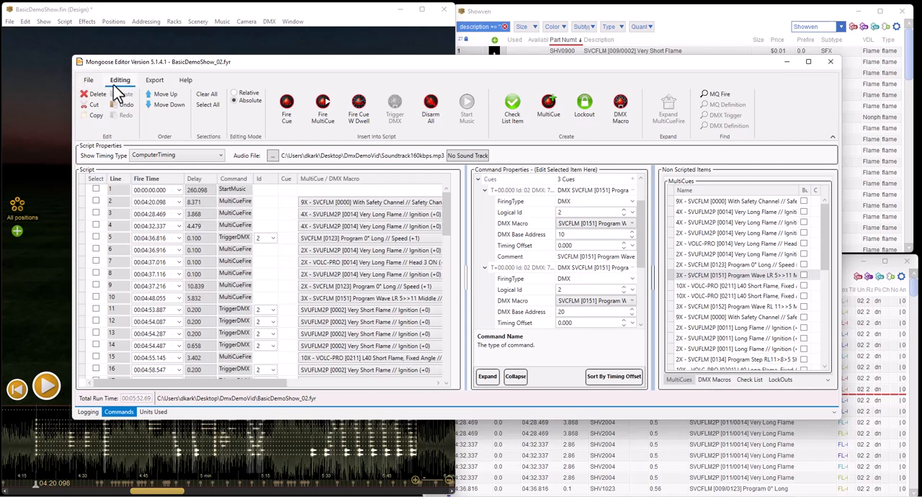
Step: Save the show as BasicDemoShow_02-MQ.fyr via Save As and close Mongoose Editor
{"action": "left_click", "coordinate": [88, 79]}
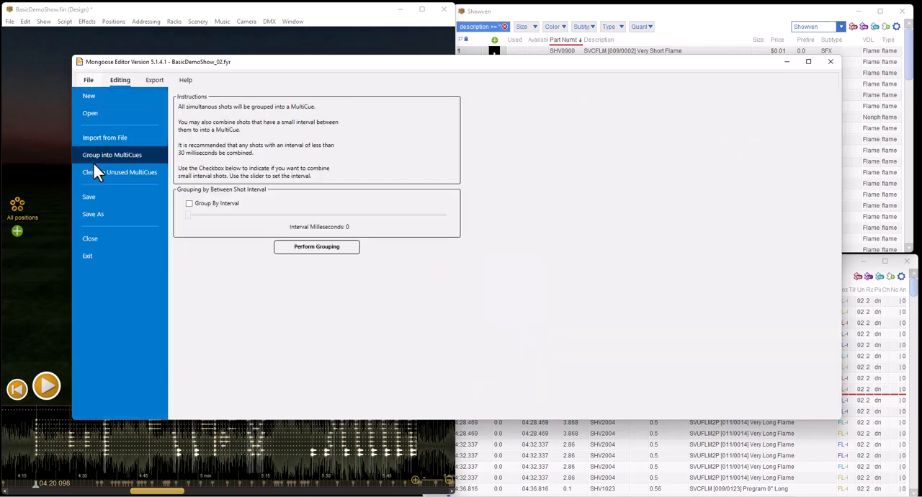
{"action": "left_click", "coordinate": [92, 213]}
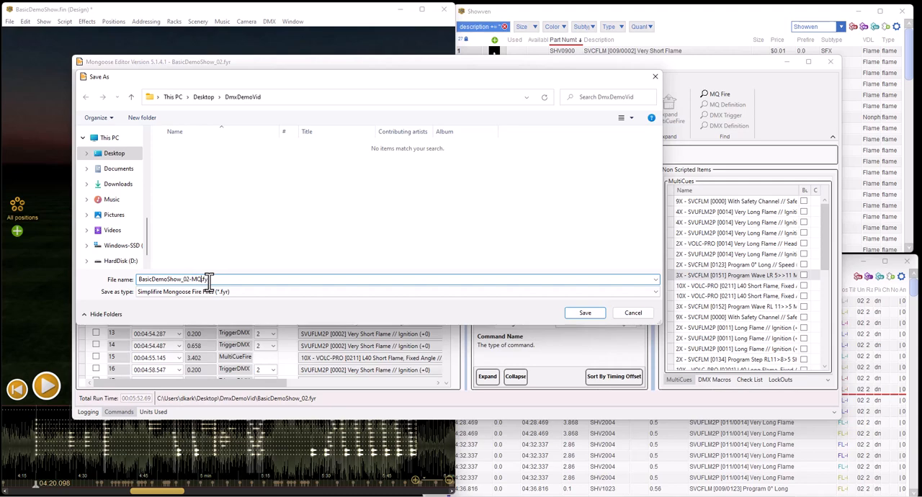
{"action": "left_click", "coordinate": [585, 312]}
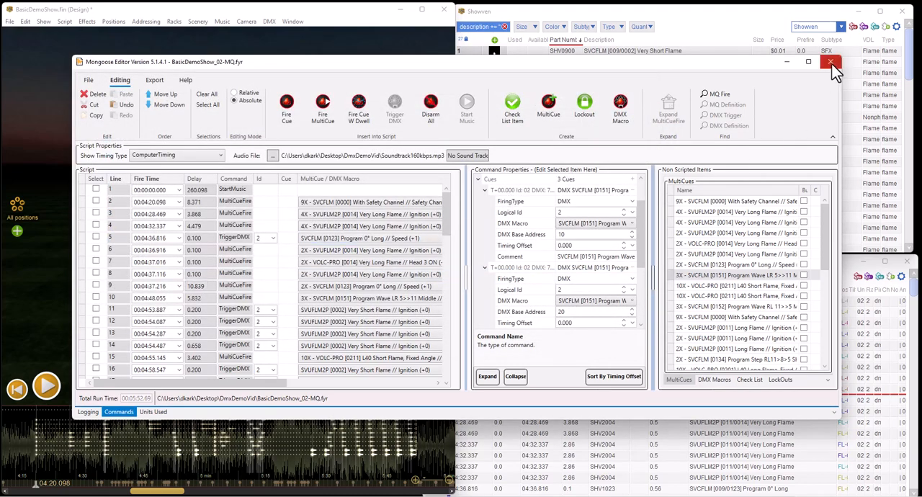
{"action": "left_click", "coordinate": [830, 60]}
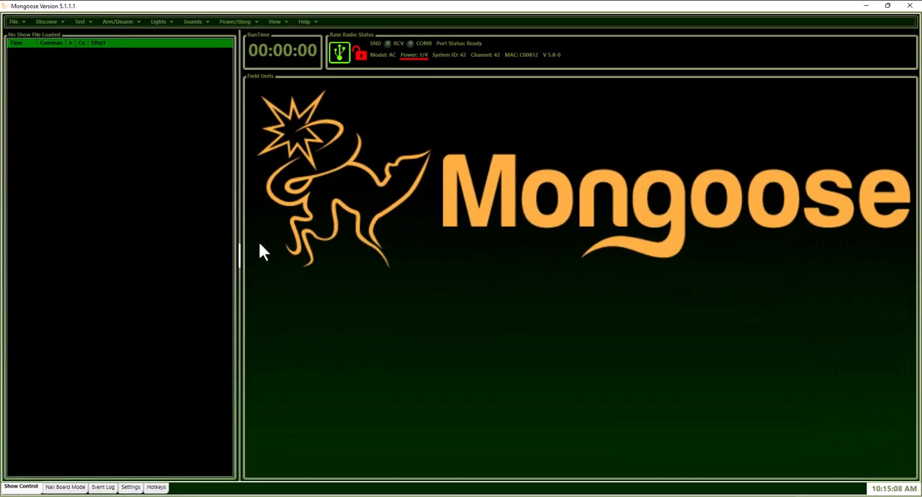
Step: Open the BasicDemoShow_02-MQ.fyr show file through File > Open Show
{"action": "left_click", "coordinate": [13, 20]}
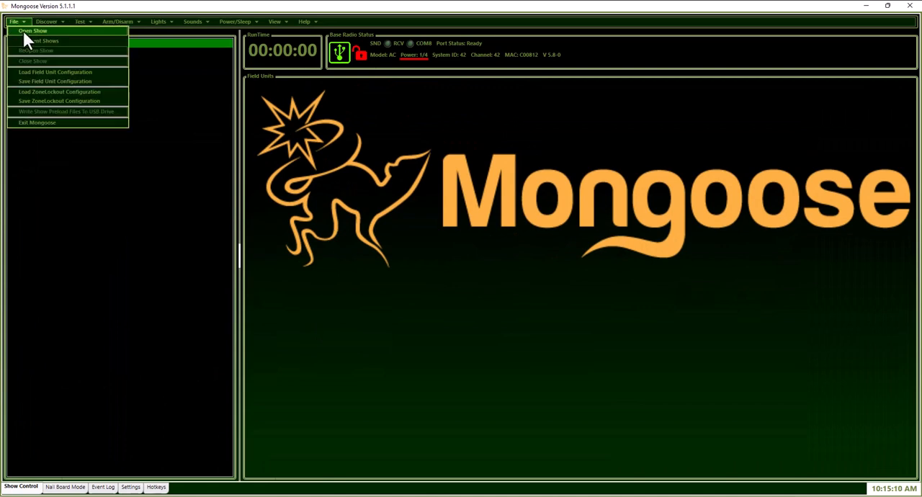
{"action": "left_click", "coordinate": [32, 30]}
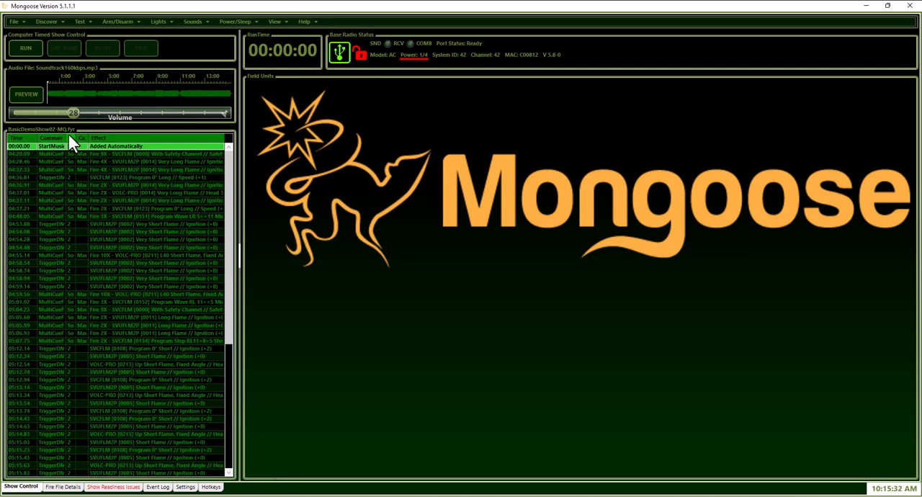
{"action": "mouse_move", "coordinate": [83, 162]}
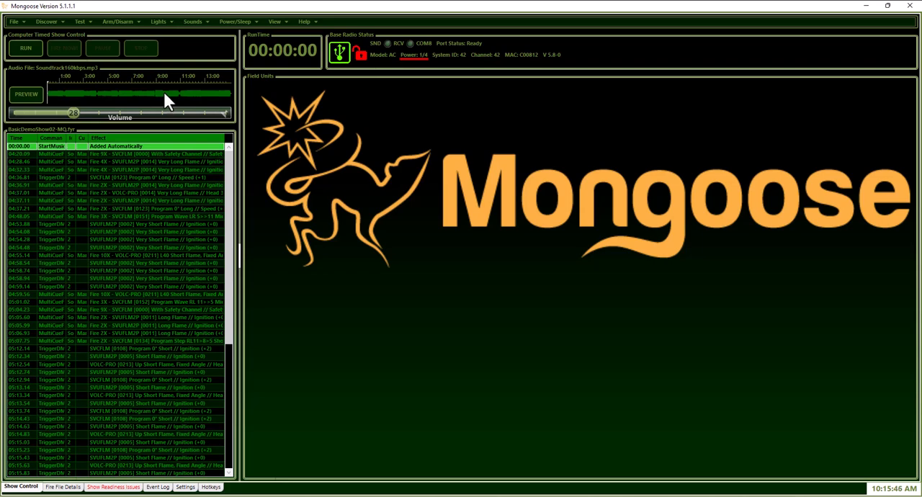
{"action": "mouse_move", "coordinate": [156, 112]}
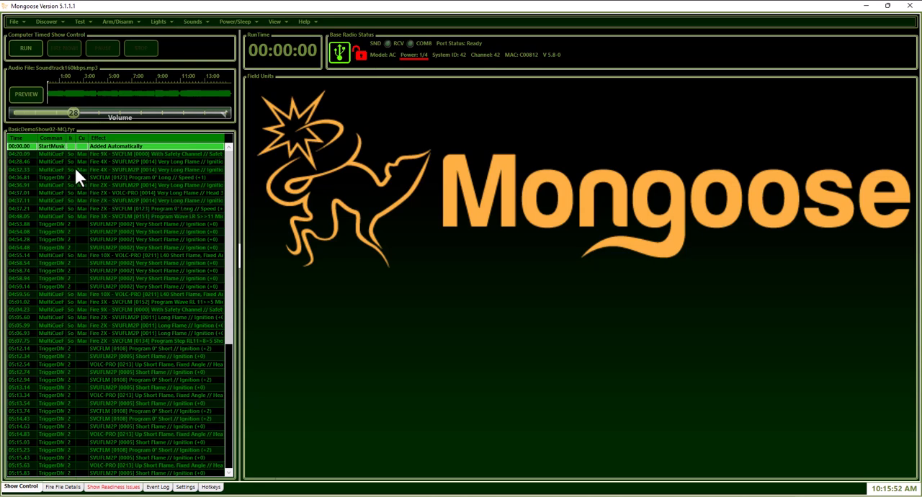
{"action": "mouse_move", "coordinate": [444, 122]}
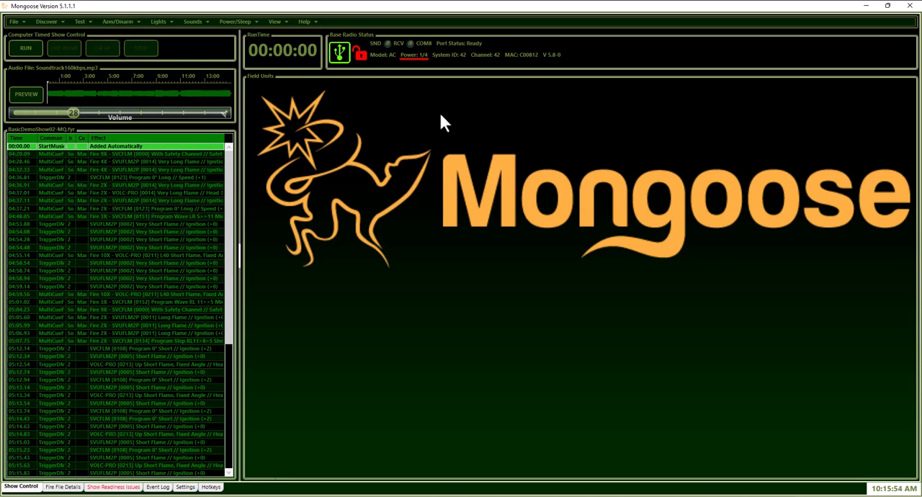
{"action": "mouse_move", "coordinate": [55, 165]}
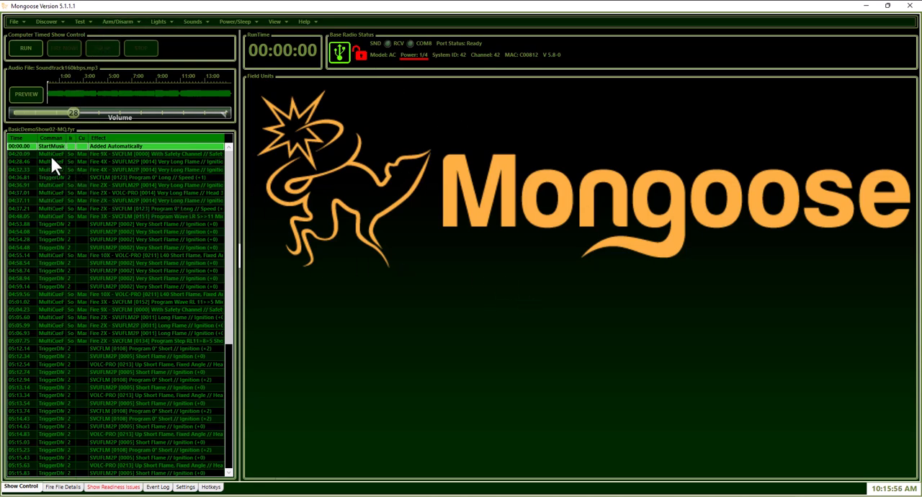
Step: Start the show from the first script line, let it play, then pause it near 1:21
{"action": "right_click", "coordinate": [130, 153]}
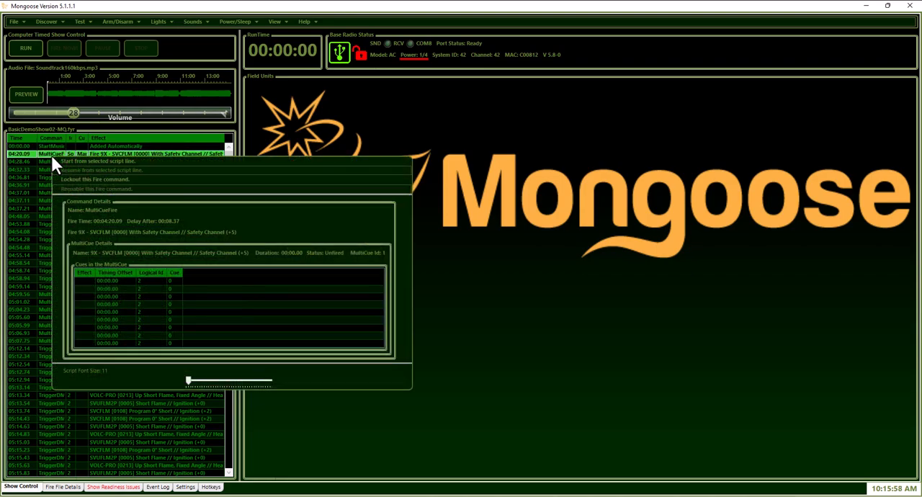
{"action": "mouse_move", "coordinate": [94, 161]}
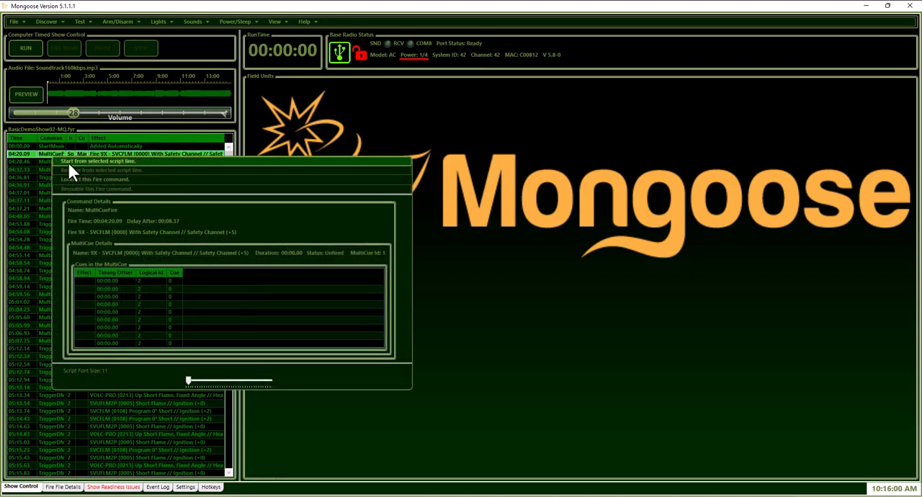
{"action": "left_click", "coordinate": [26, 47]}
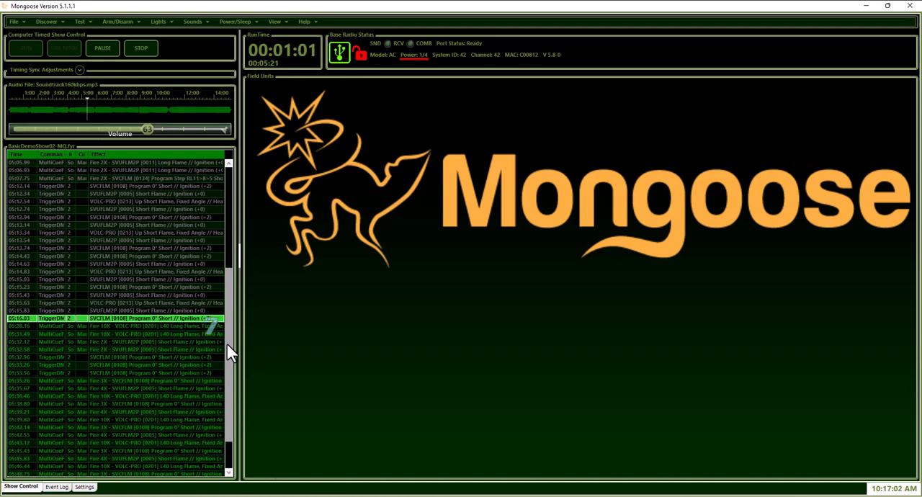
{"action": "mouse_move", "coordinate": [98, 267]}
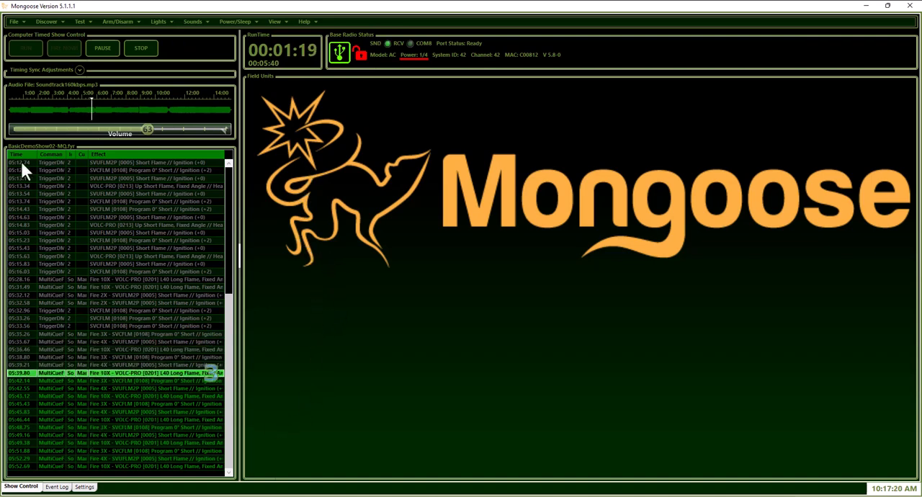
{"action": "left_click", "coordinate": [103, 48]}
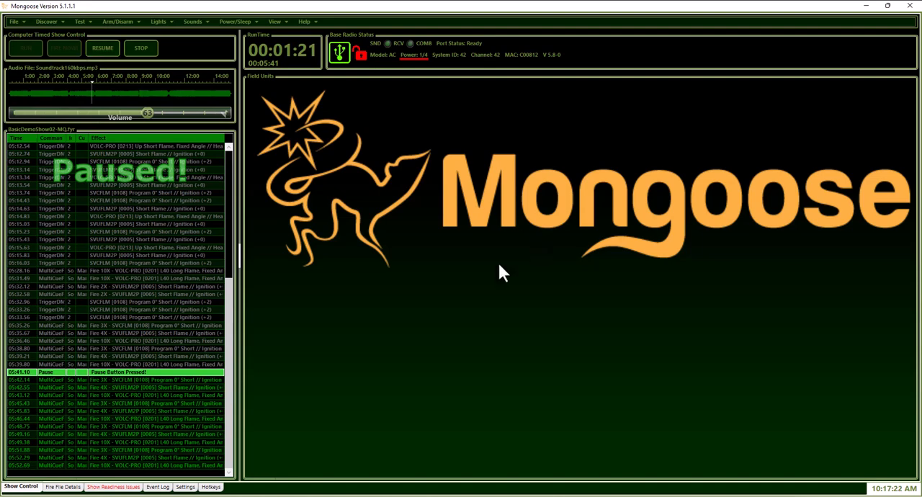
{"action": "mouse_move", "coordinate": [534, 277]}
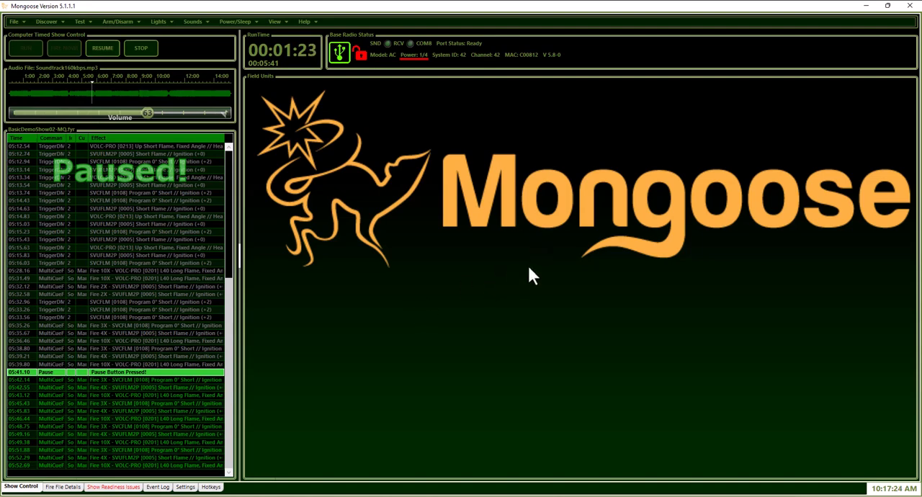